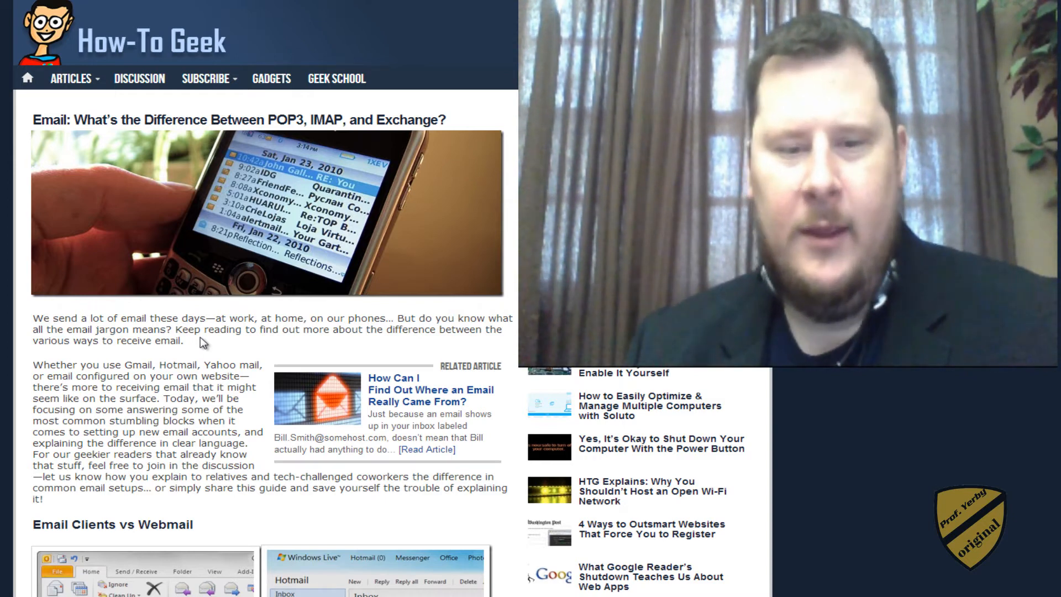
pyautogui.moveTo(256, 258)
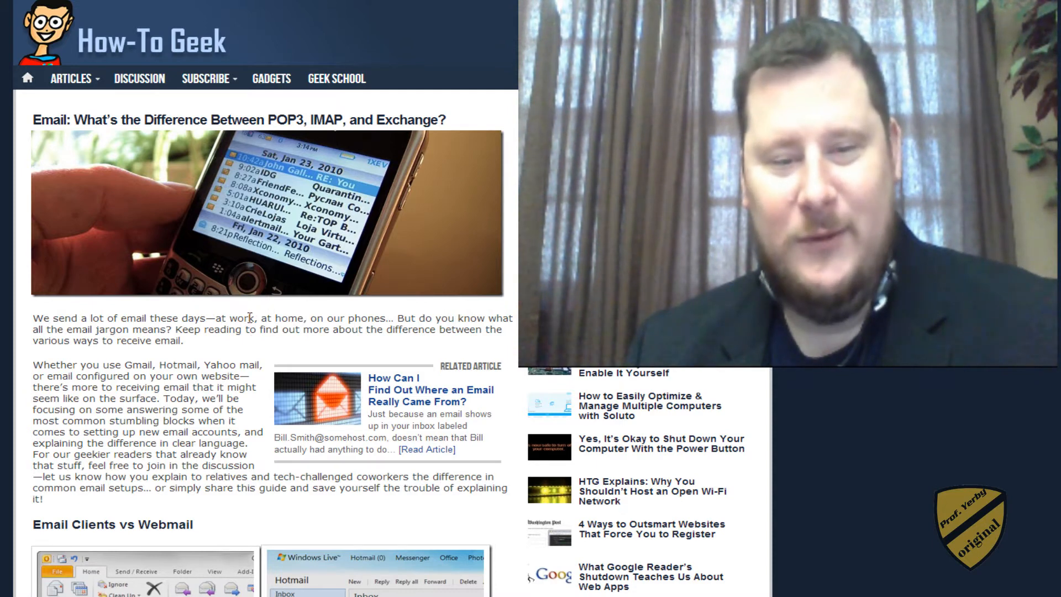
pyautogui.moveTo(241, 281)
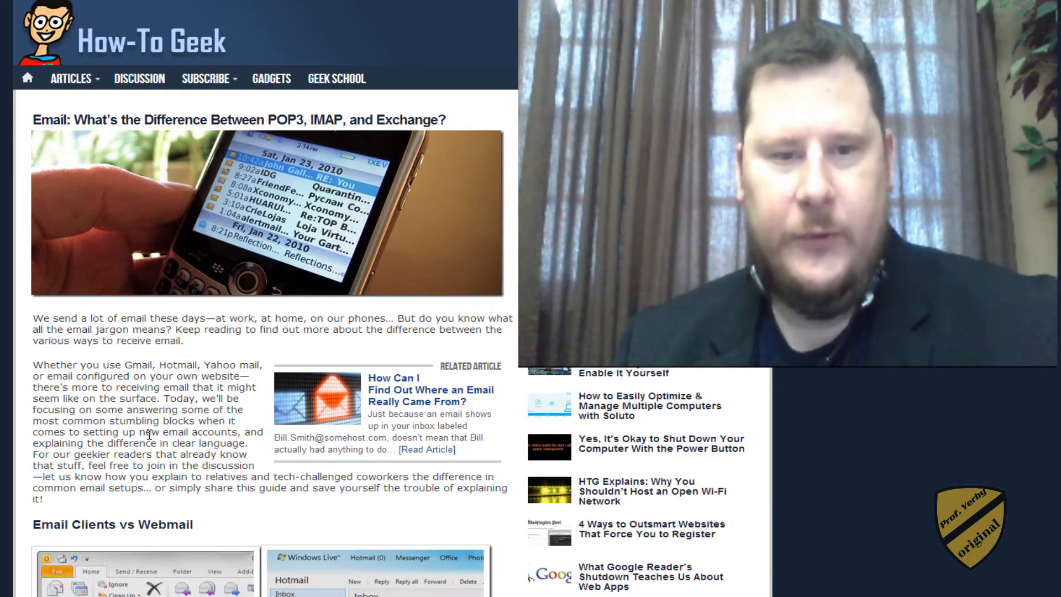
# Scroll down to the Email Clients vs Webmail heading and the webmail and email client logos
pyautogui.scroll(-3)
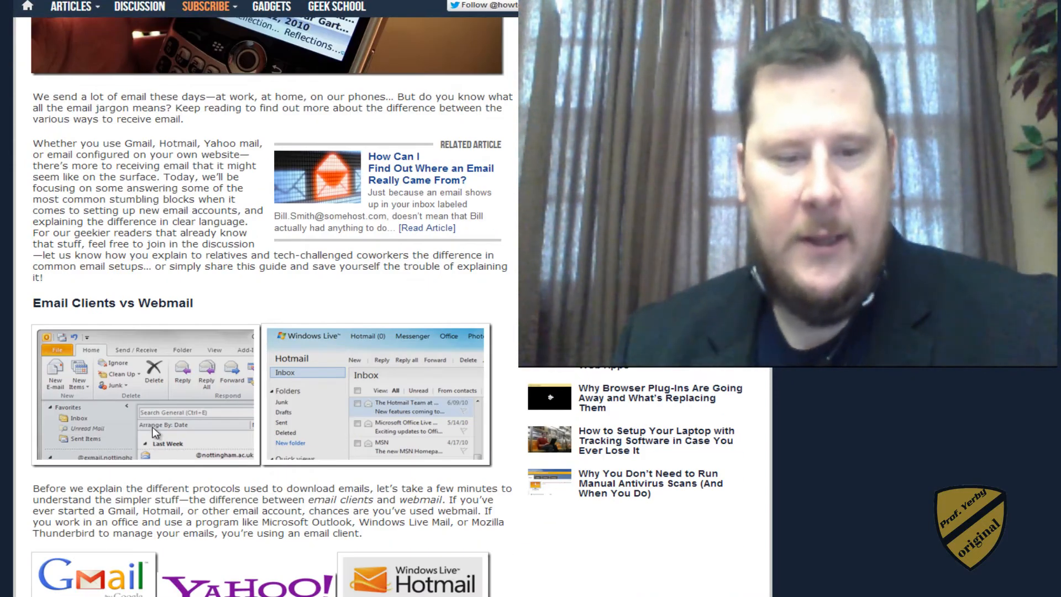
pyautogui.scroll(-3)
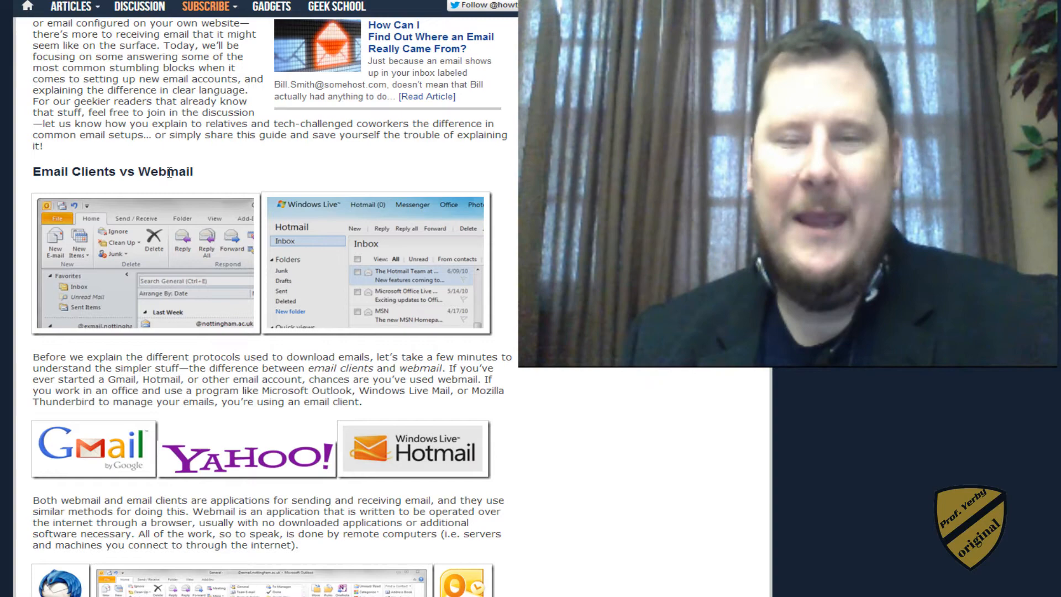
pyautogui.moveTo(199, 175)
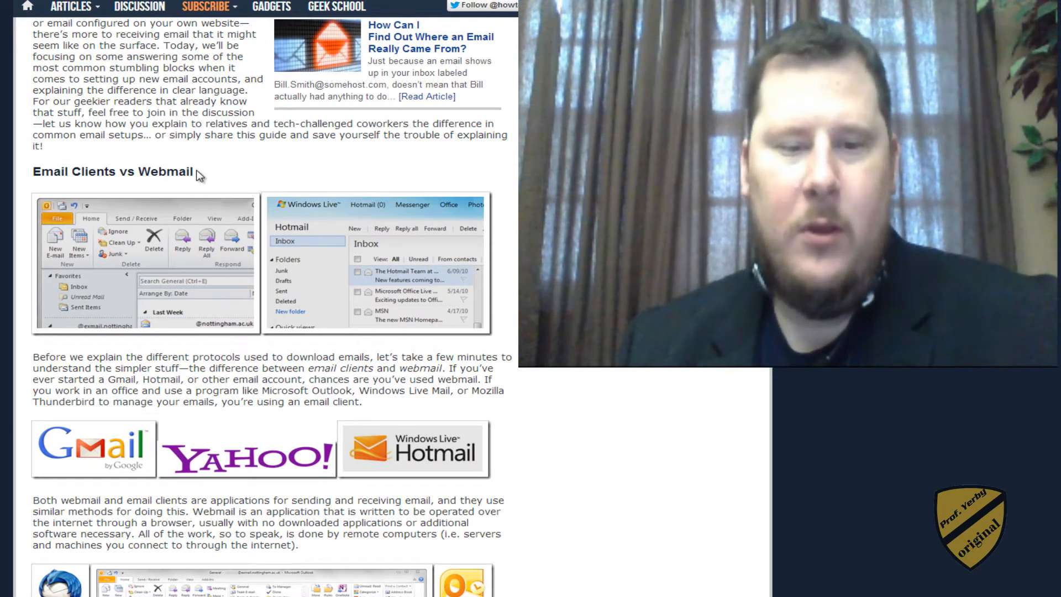
pyautogui.scroll(-3)
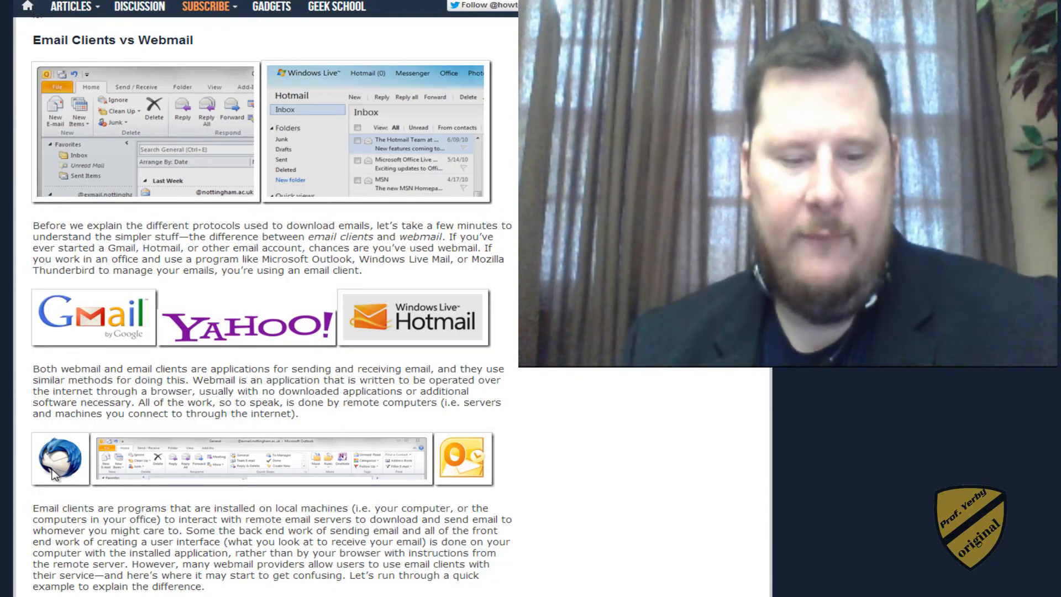
pyautogui.moveTo(68, 501)
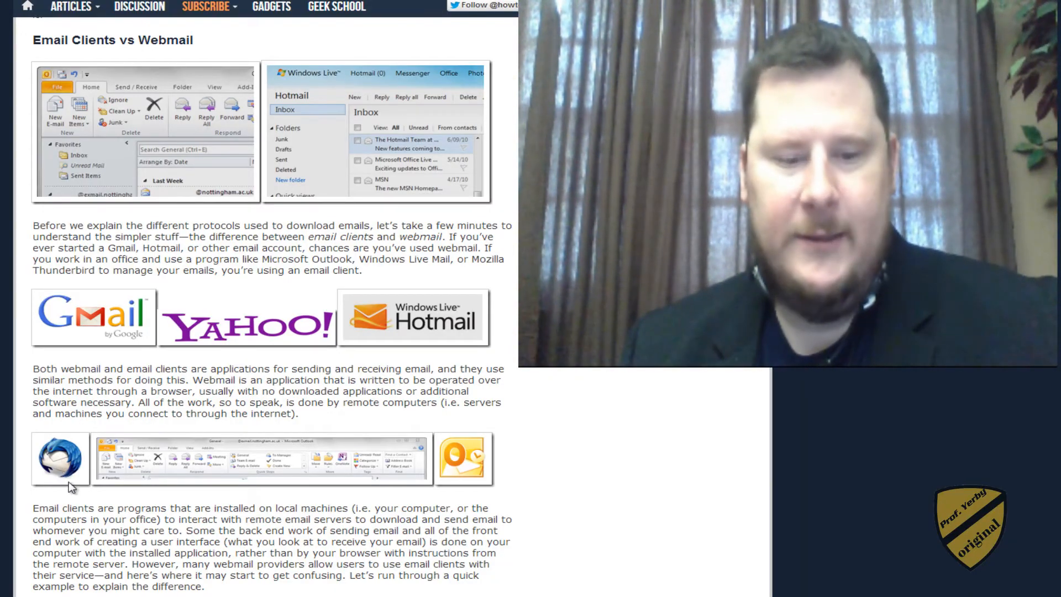
pyautogui.moveTo(60, 486)
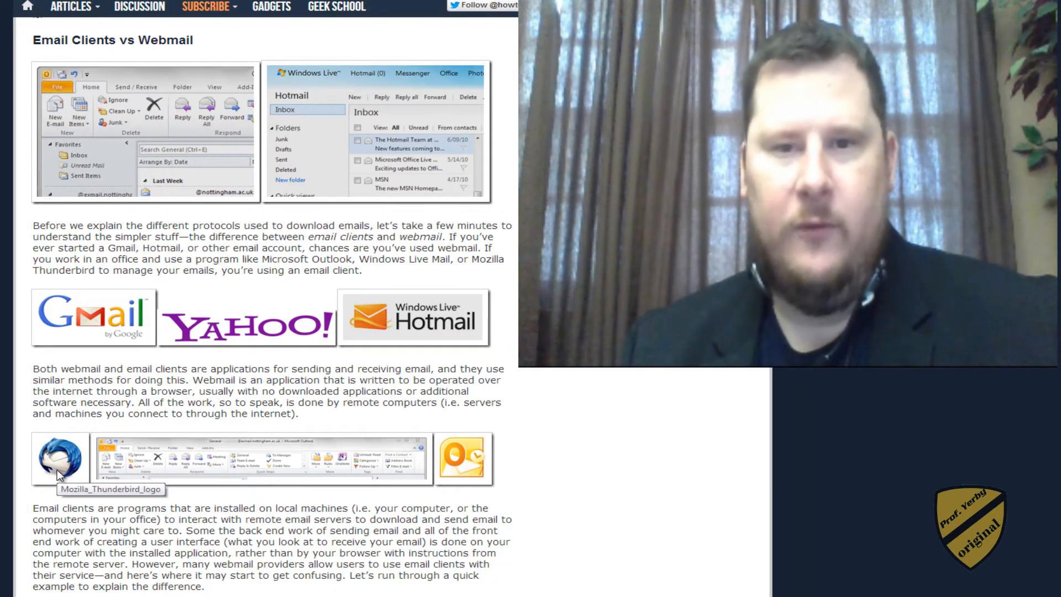
pyautogui.moveTo(431, 479)
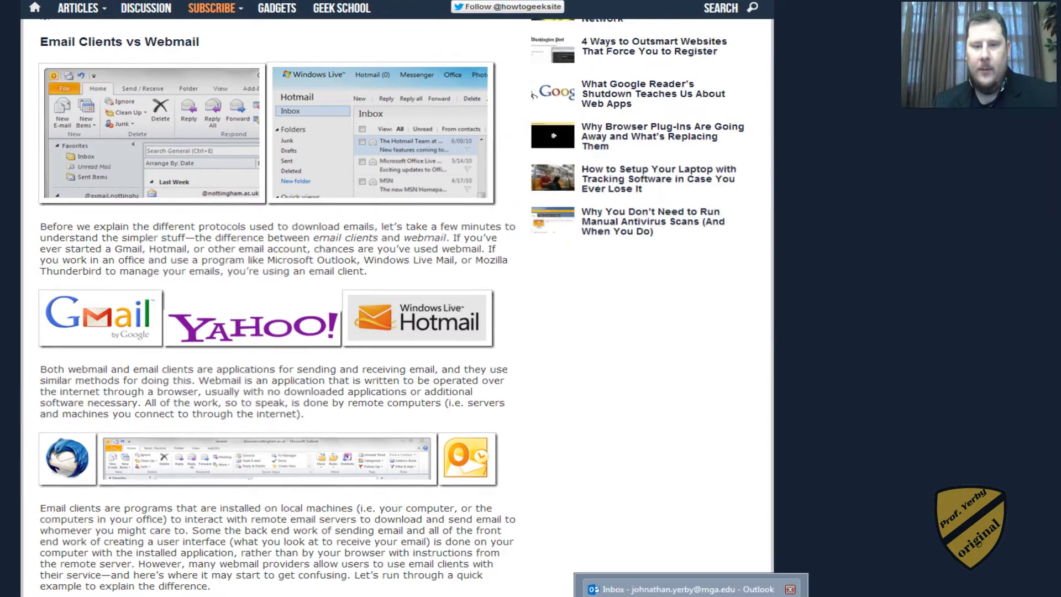
# Switch to Outlook, open the TAG Business Launch message and collapse the account's folder tree
pyautogui.click(685, 590)
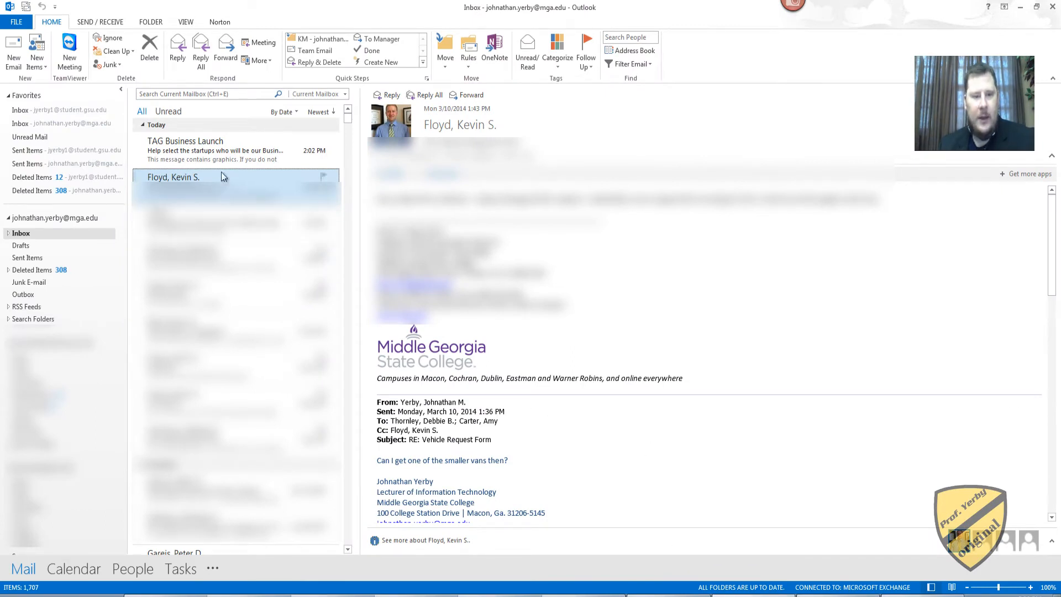
pyautogui.click(210, 150)
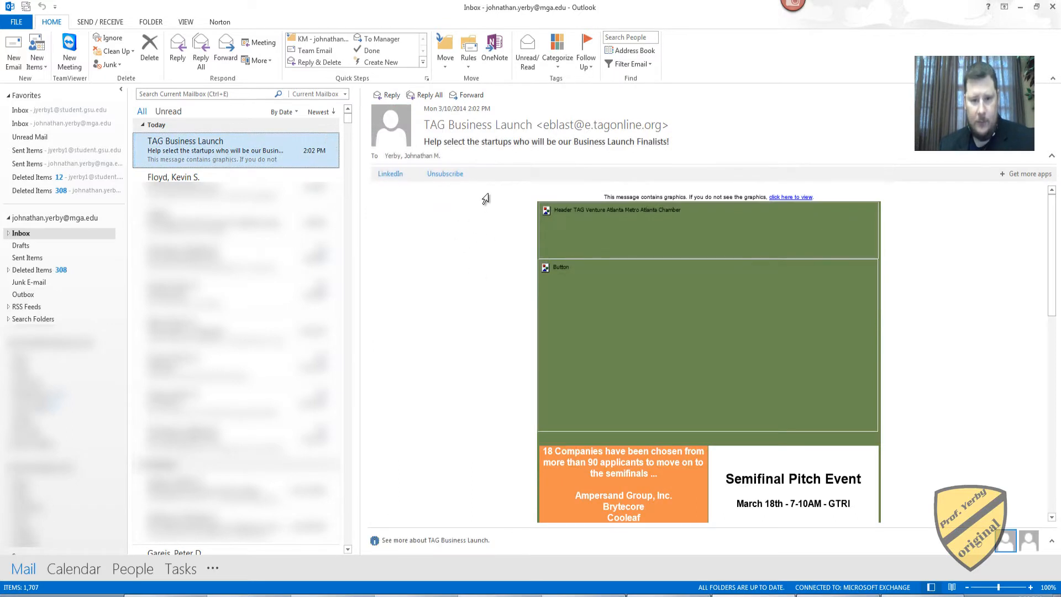
pyautogui.click(790, 196)
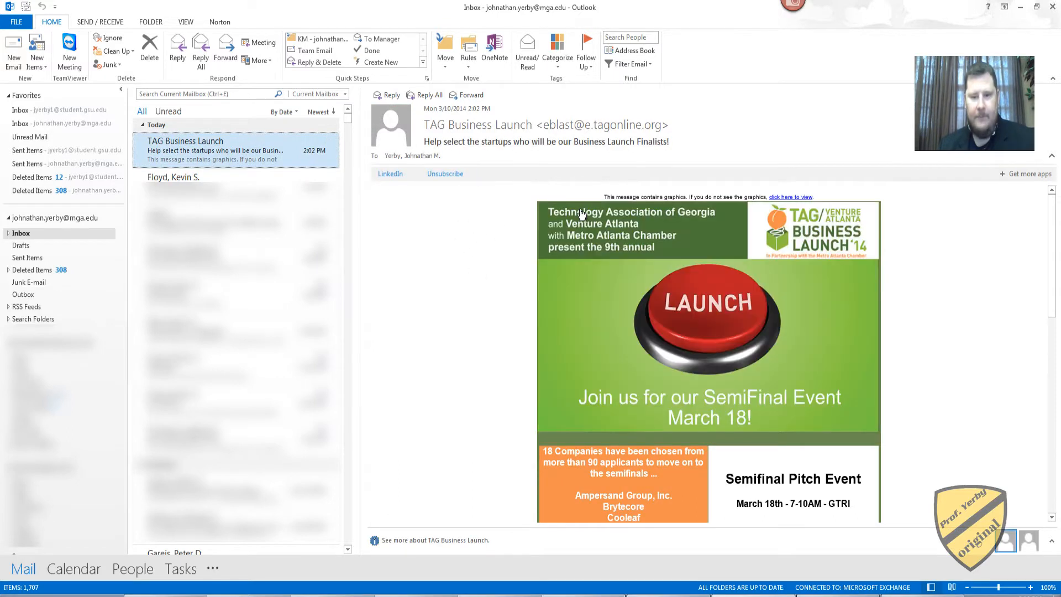
pyautogui.moveTo(438, 285)
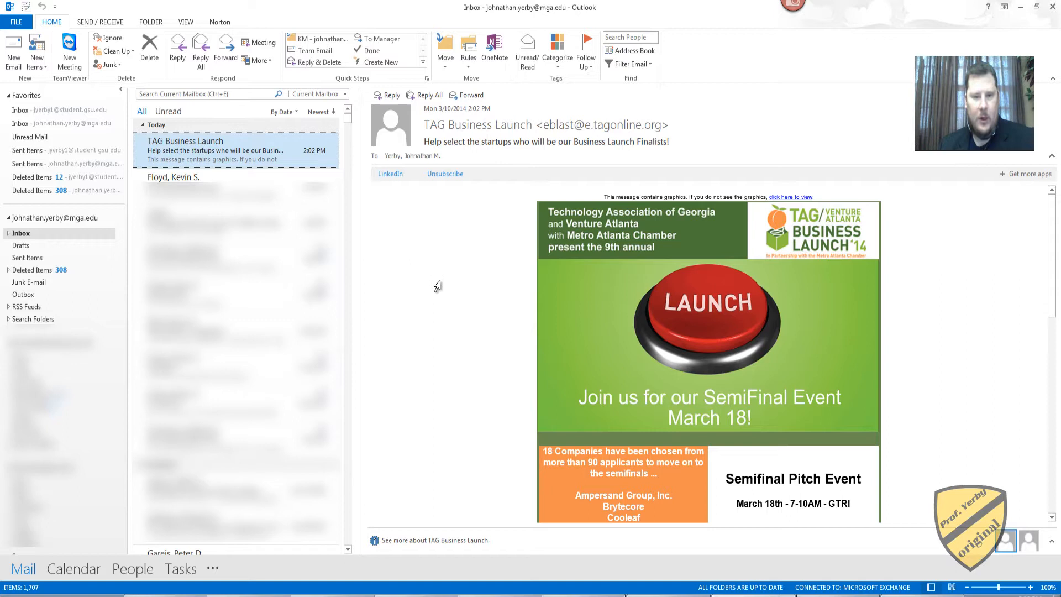
pyautogui.moveTo(127, 20)
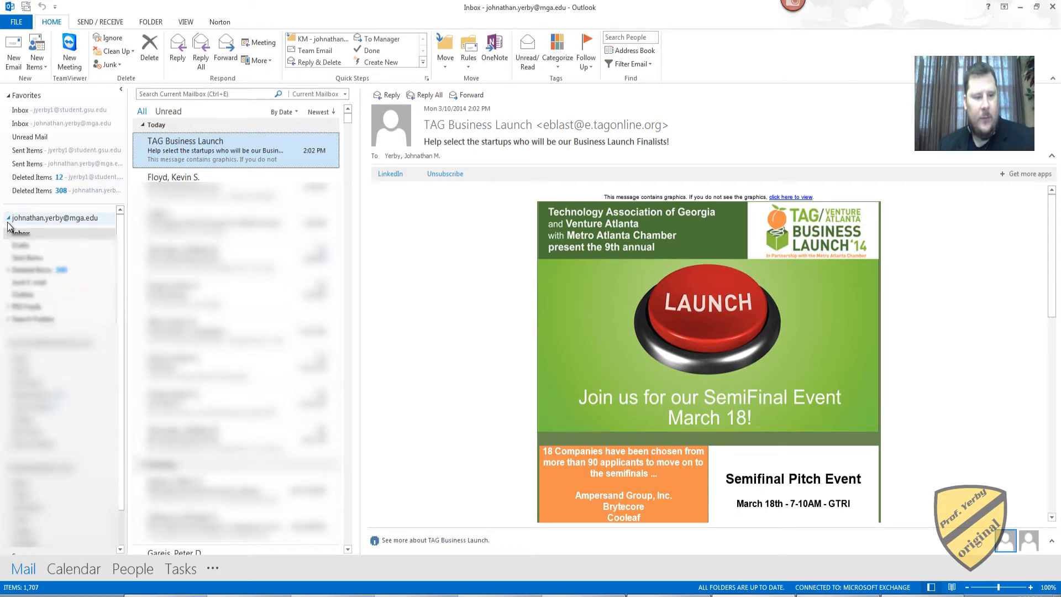
pyautogui.click(56, 218)
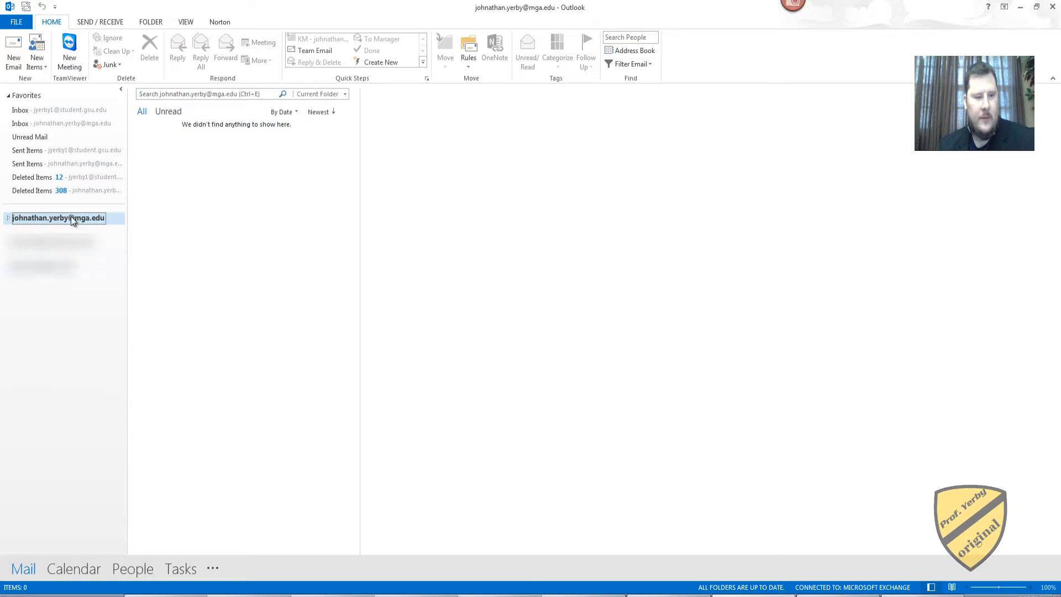
pyautogui.moveTo(62, 210)
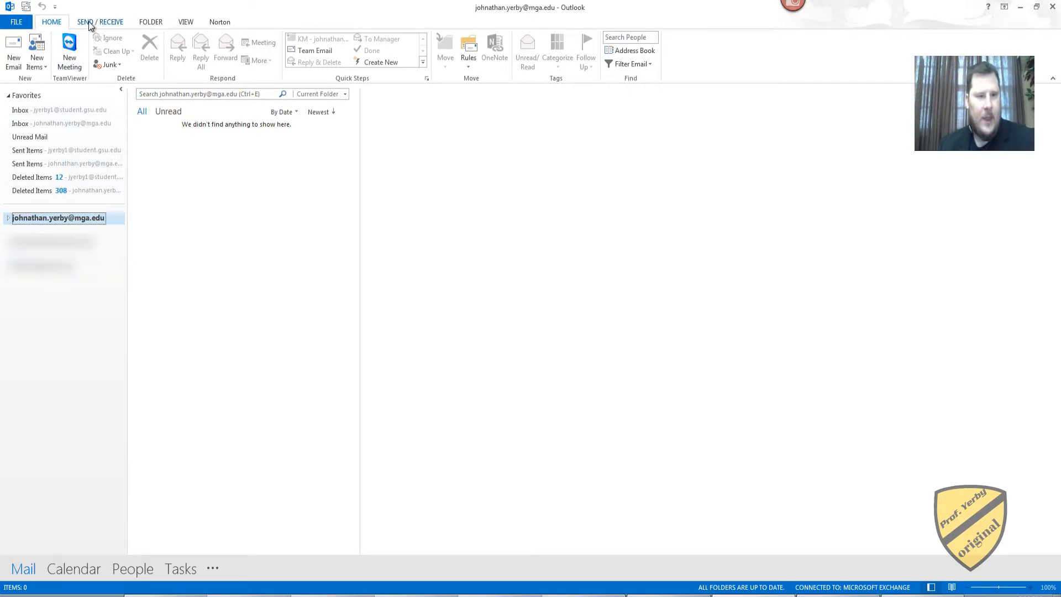
# Look over the Send/Receive, Folder and View ribbon commands in turn
pyautogui.click(150, 21)
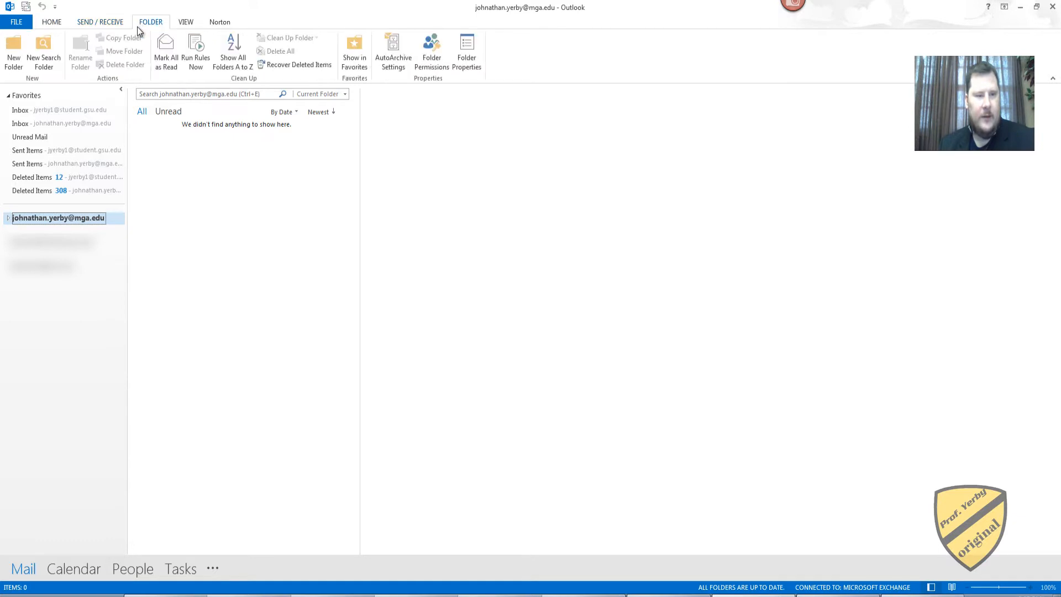
pyautogui.click(186, 21)
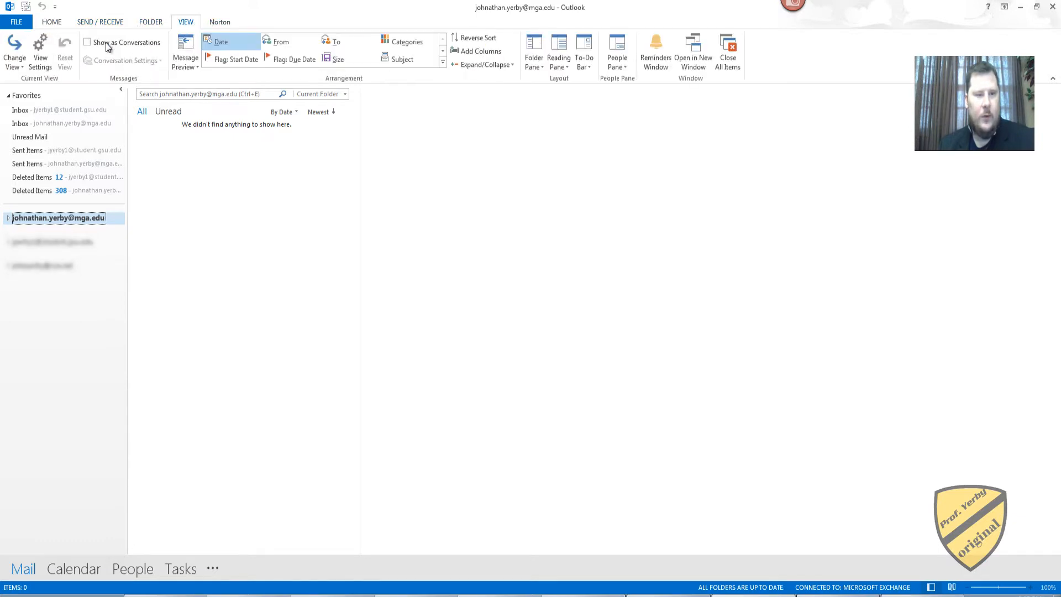
pyautogui.click(17, 23)
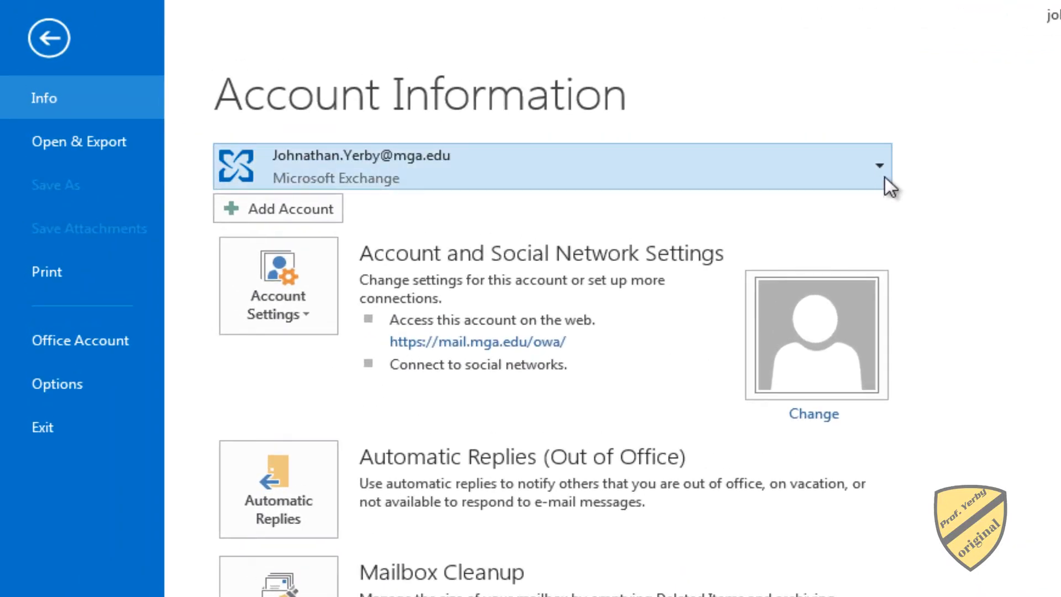
pyautogui.moveTo(323, 187)
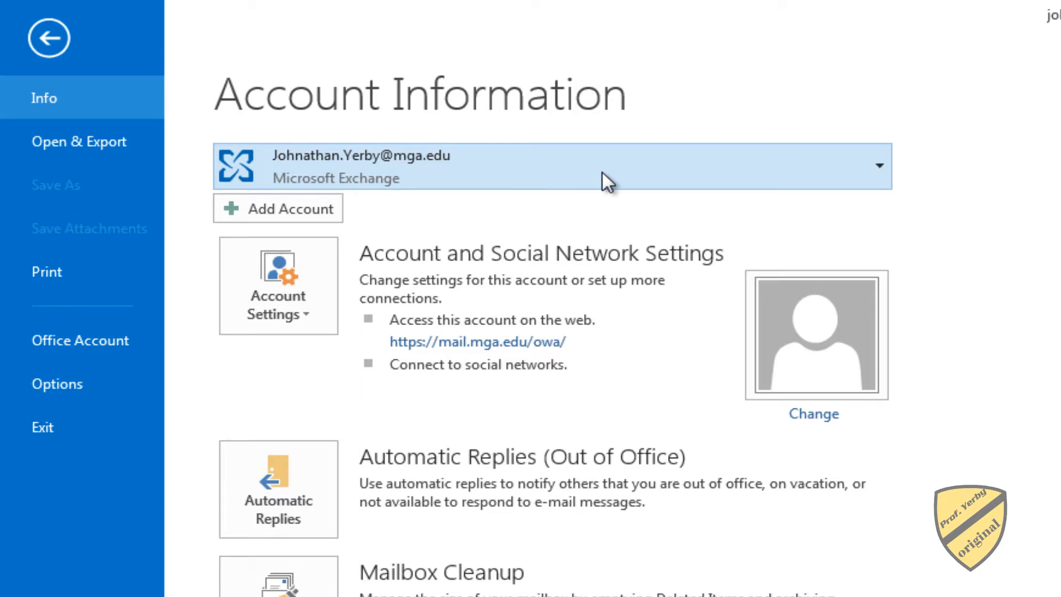
pyautogui.moveTo(303, 182)
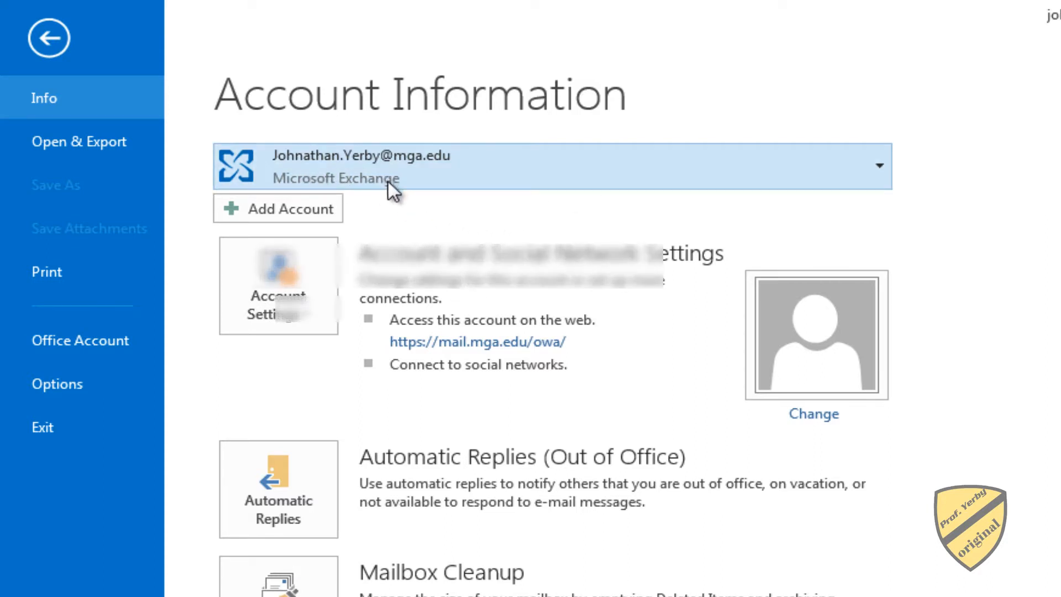
# List the mail accounts (two Exchange, one IMAP/SMTP), then leave the Account Information page
pyautogui.click(882, 166)
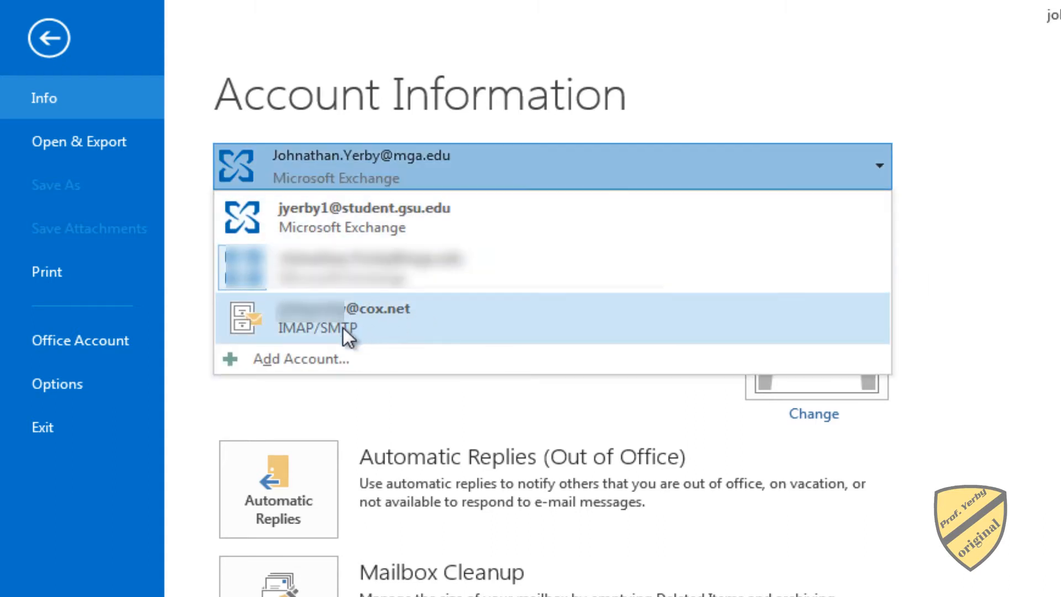
pyautogui.moveTo(378, 339)
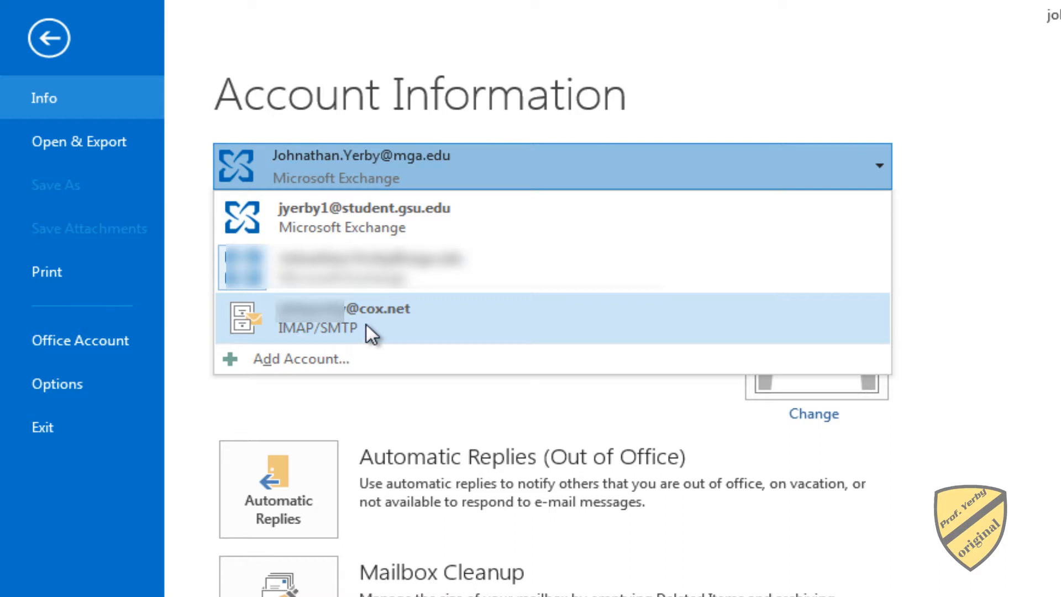
pyautogui.moveTo(389, 331)
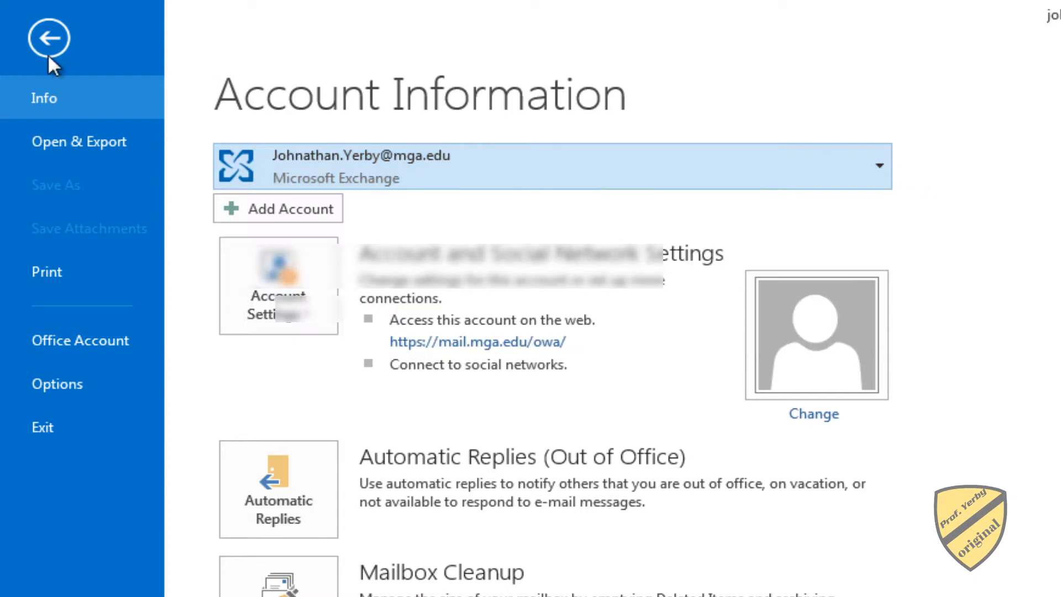
pyautogui.click(47, 40)
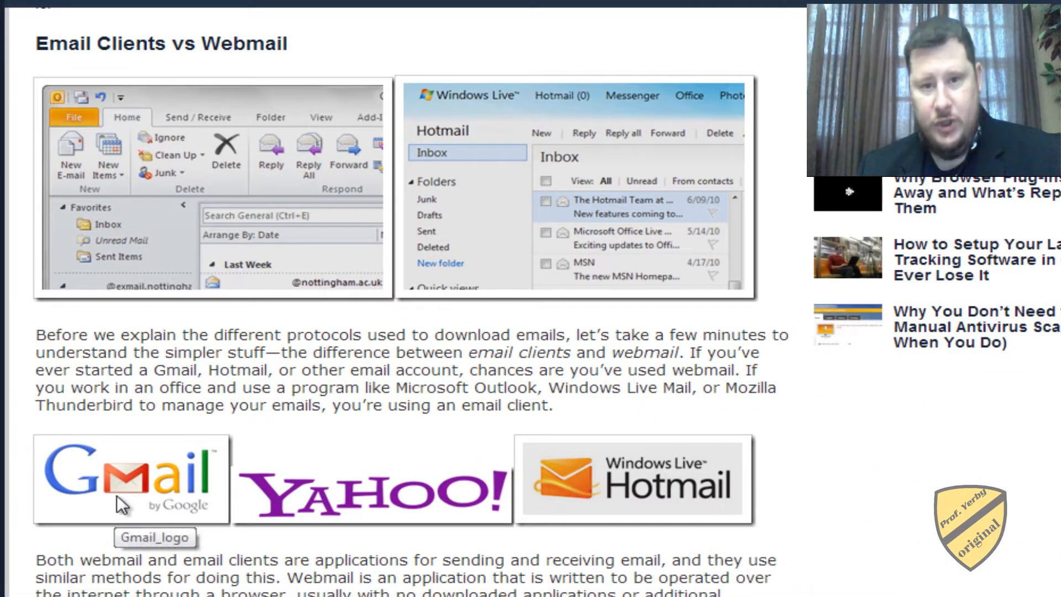
pyautogui.moveTo(571, 556)
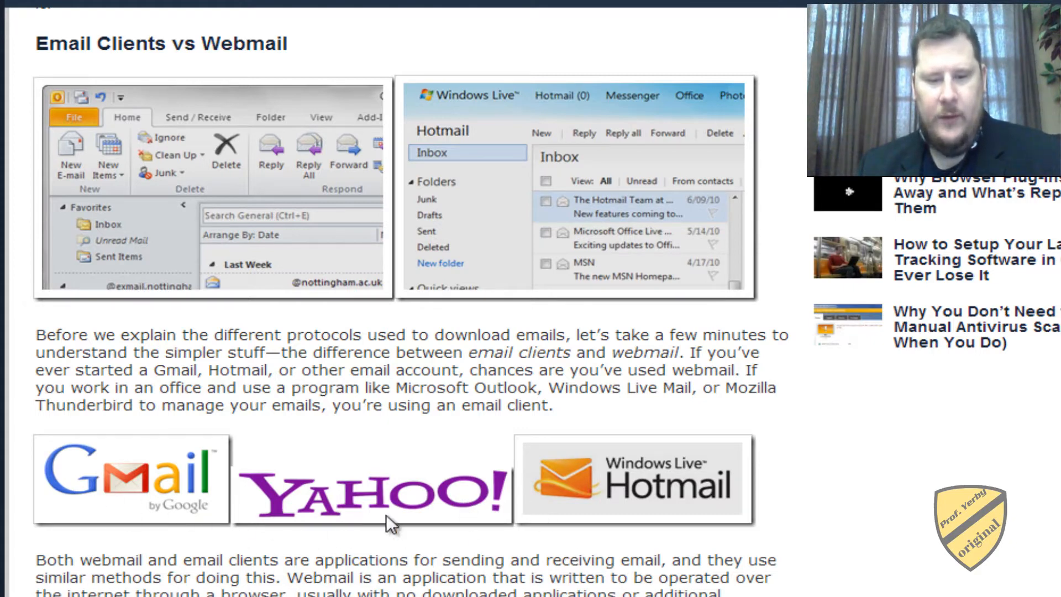
pyautogui.moveTo(140, 490)
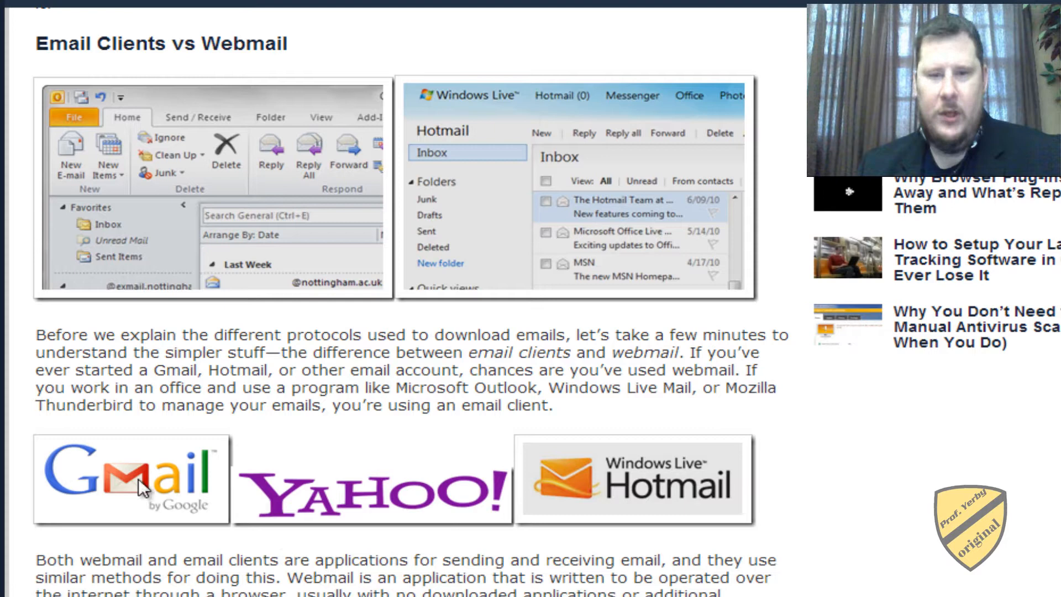
pyautogui.moveTo(210, 539)
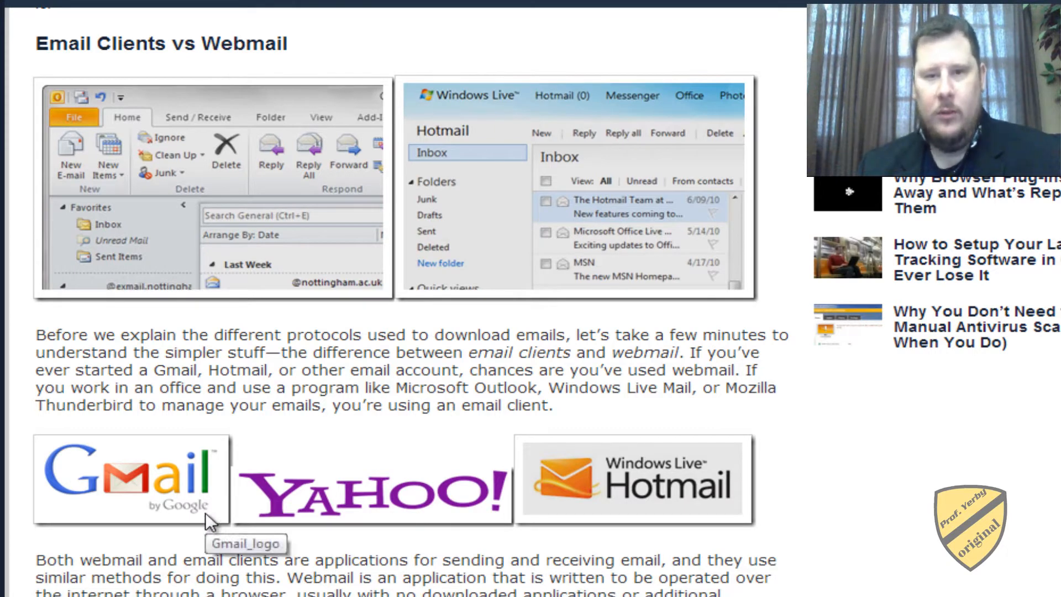
pyautogui.moveTo(425, 575)
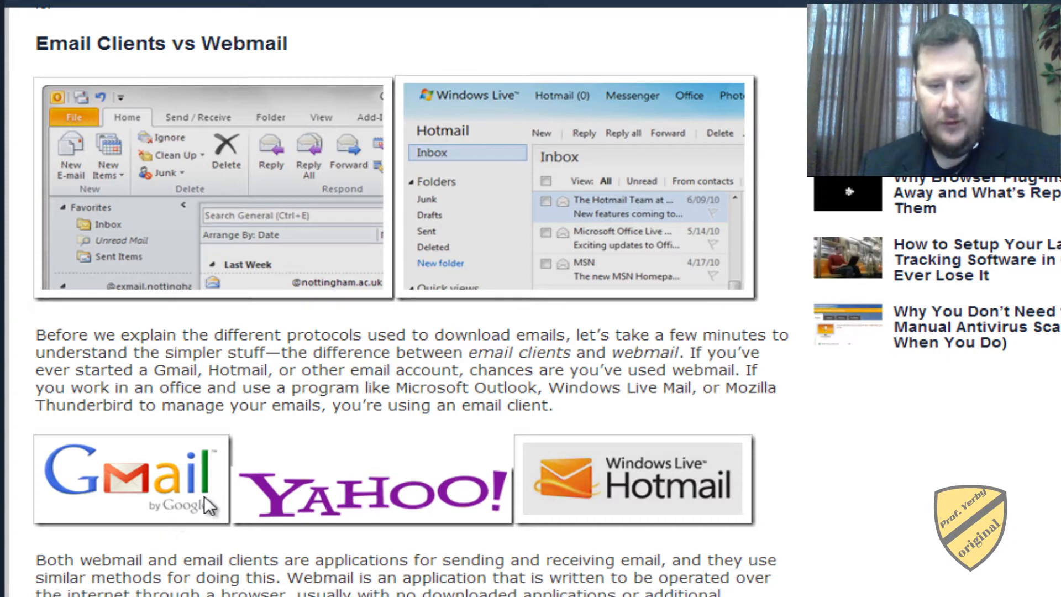
pyautogui.moveTo(203, 560)
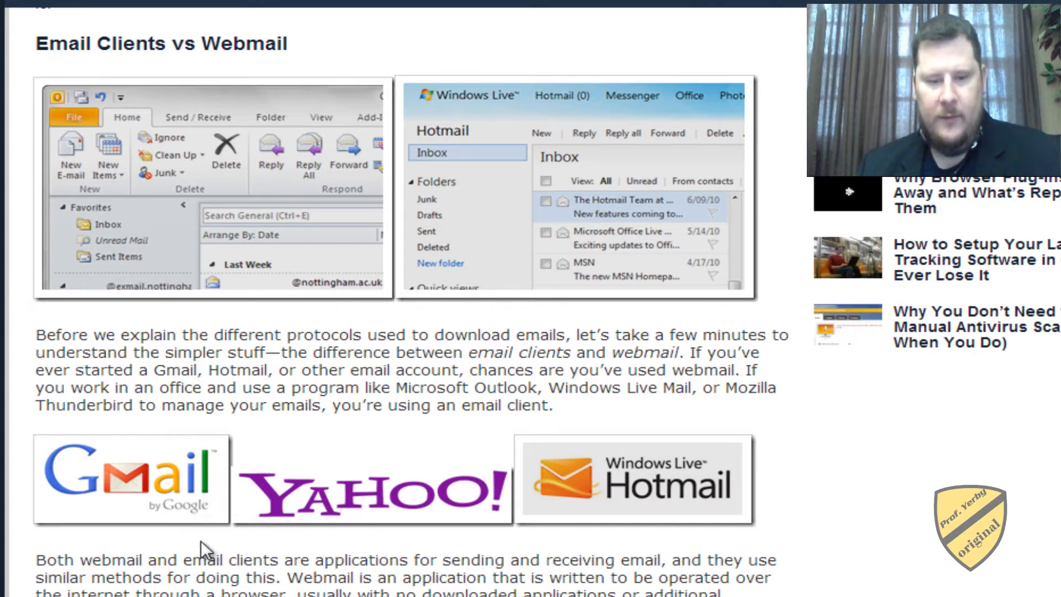
pyautogui.moveTo(266, 495)
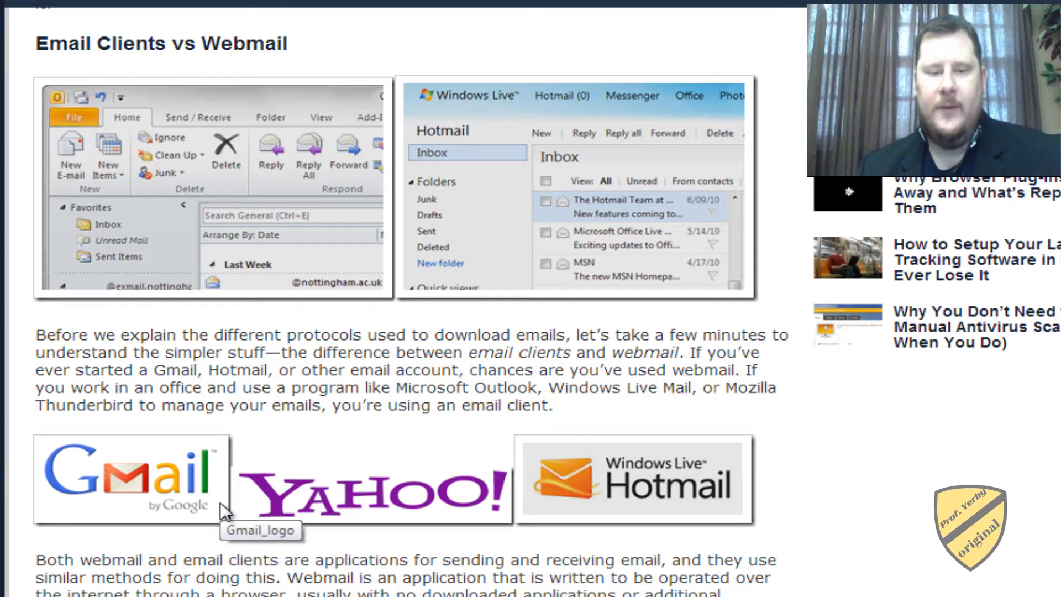
# Scroll past the Gmail and Thunderbird screenshots to the POP3, Post Office Protocol heading and mailbox photo
pyautogui.scroll(-3)
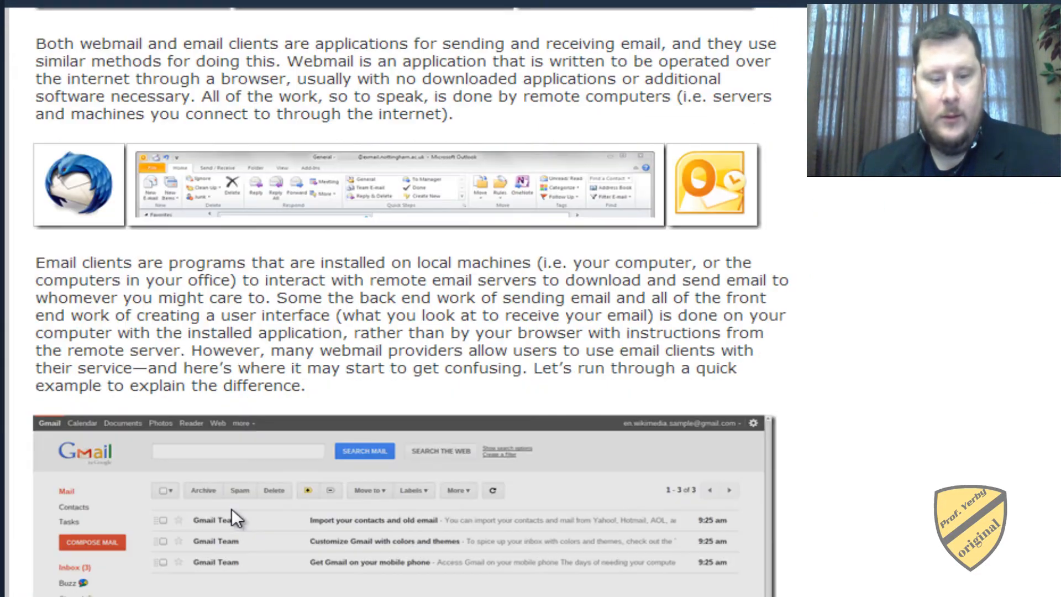
pyautogui.scroll(-3)
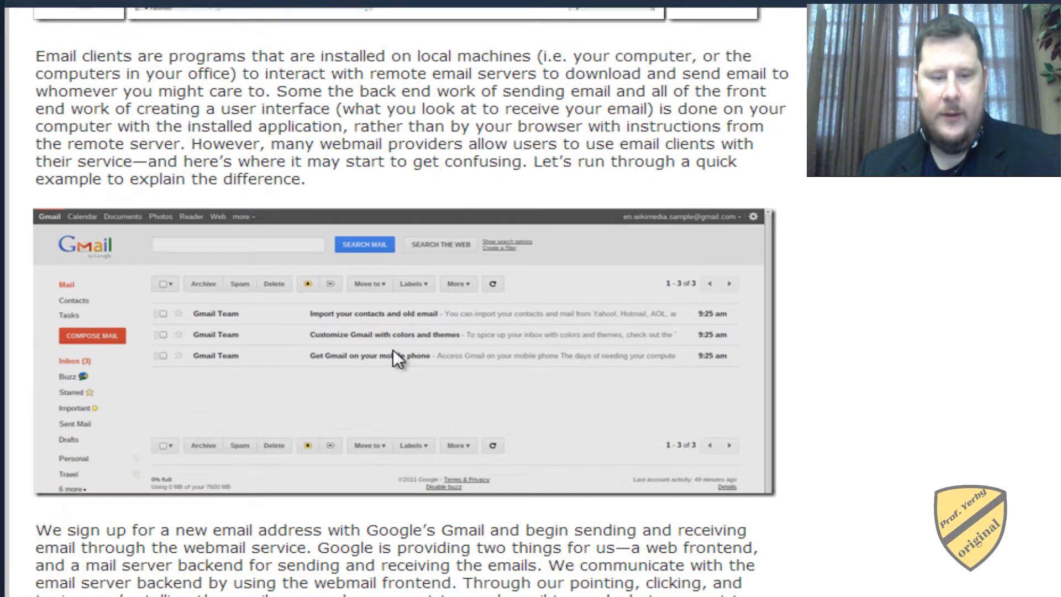
pyautogui.moveTo(365, 375)
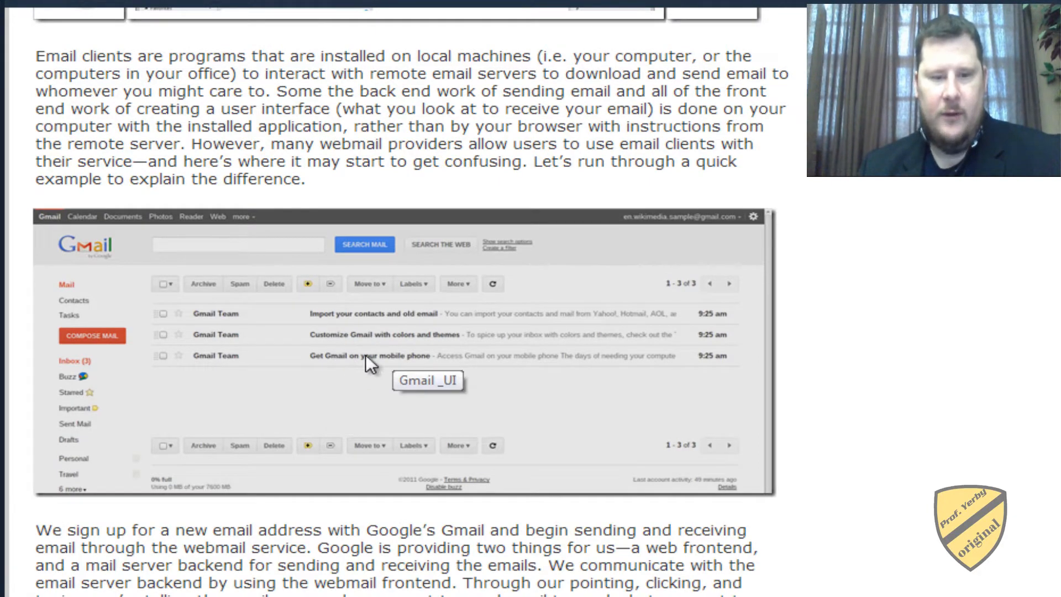
pyautogui.scroll(-3)
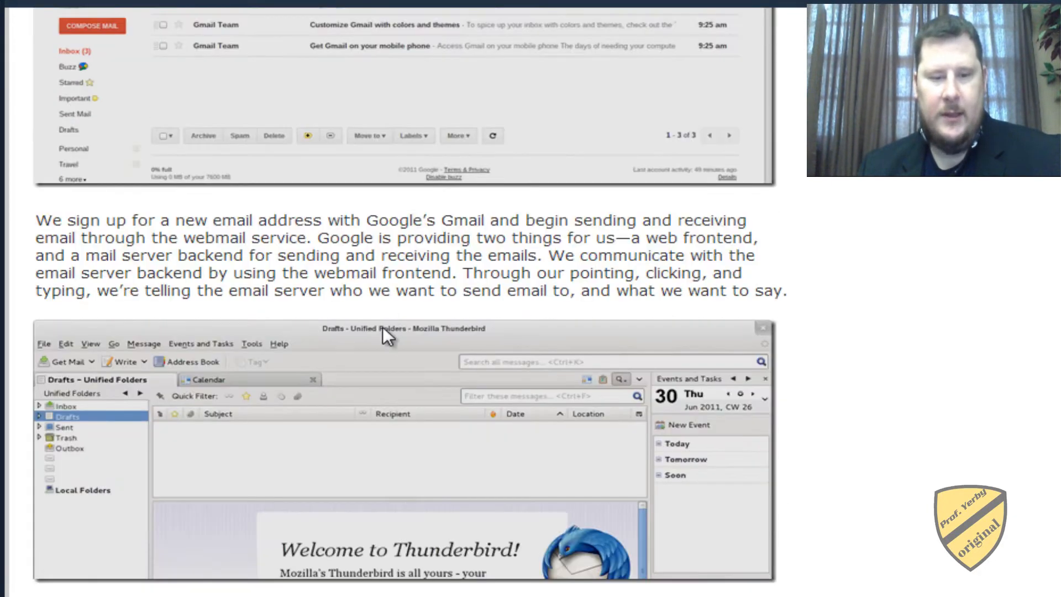
pyautogui.scroll(-3)
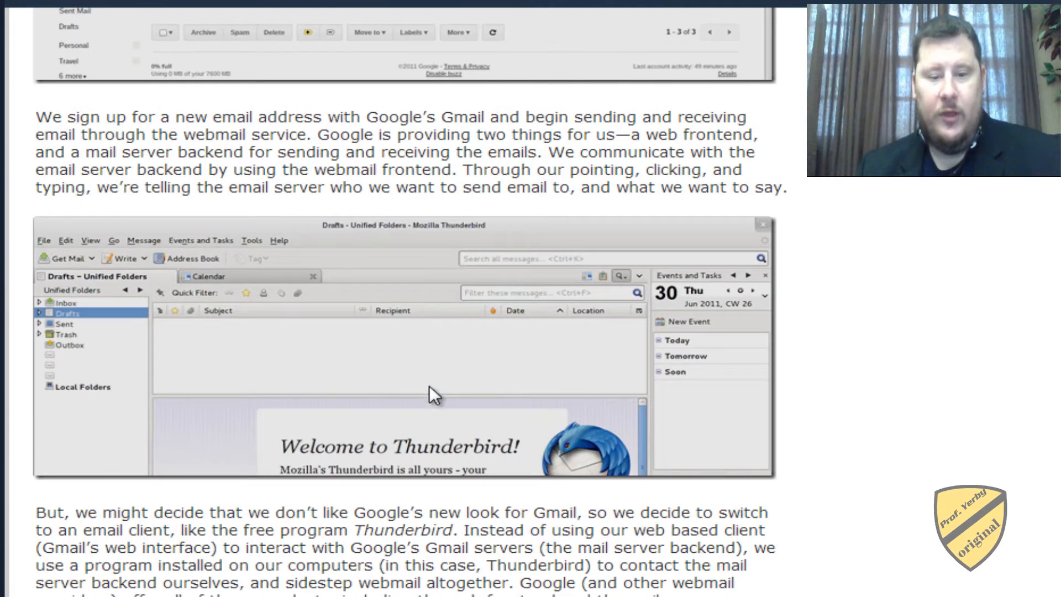
pyautogui.scroll(-3)
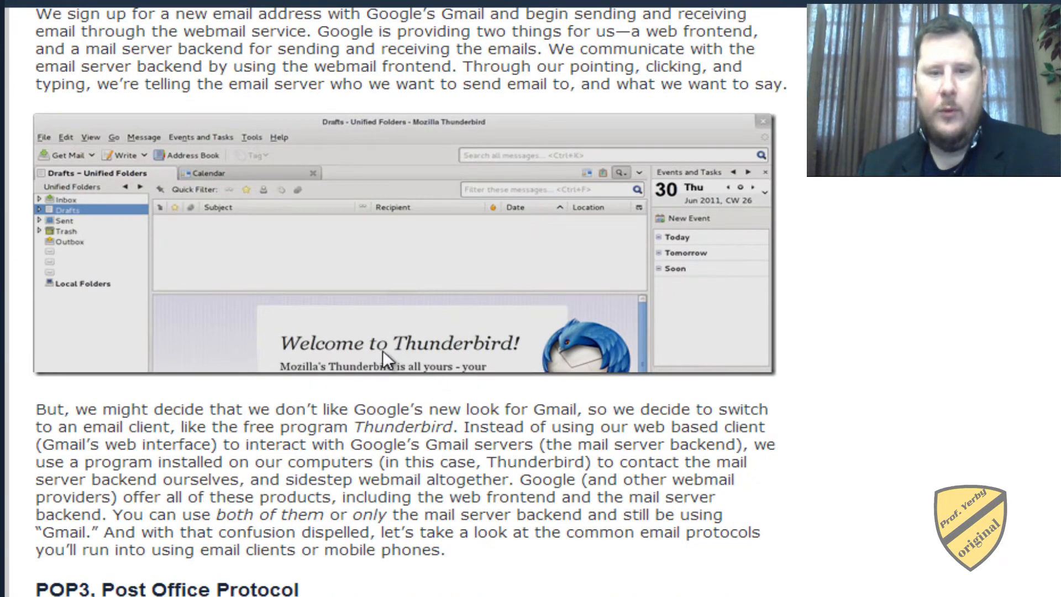
pyautogui.moveTo(409, 345)
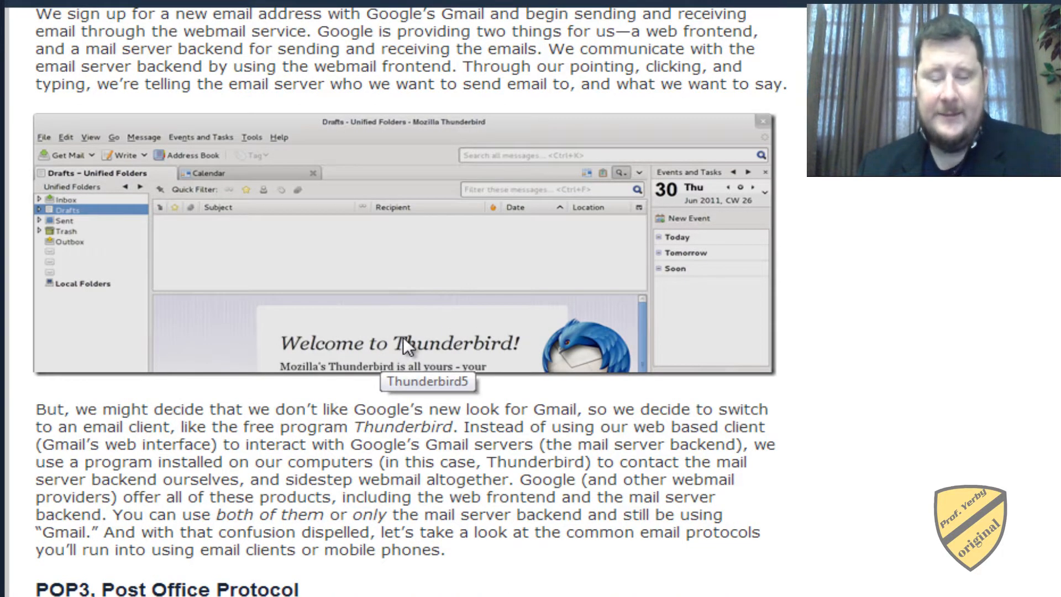
pyautogui.scroll(-3)
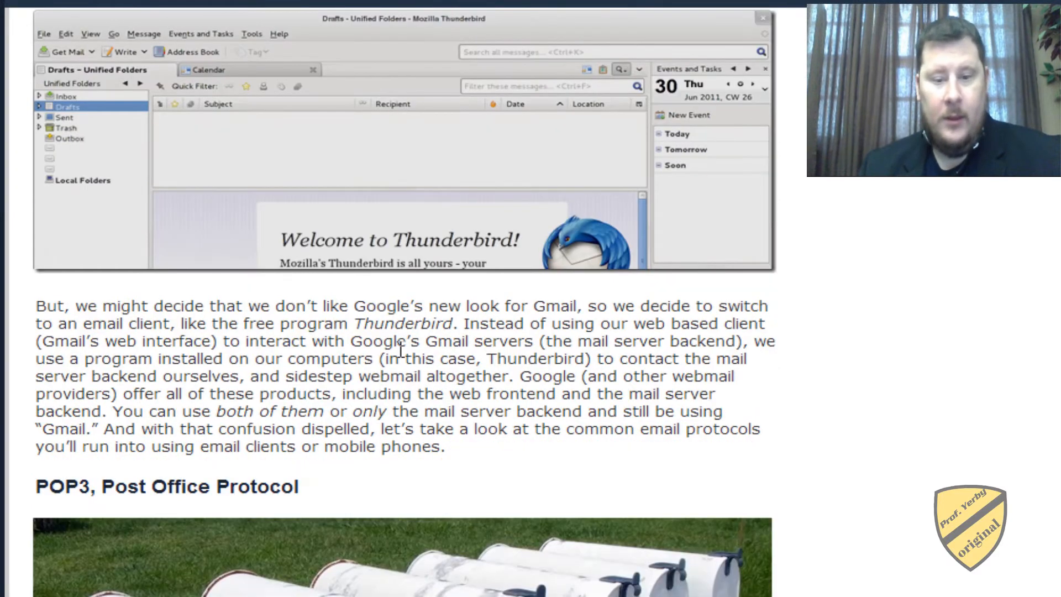
pyautogui.scroll(-3)
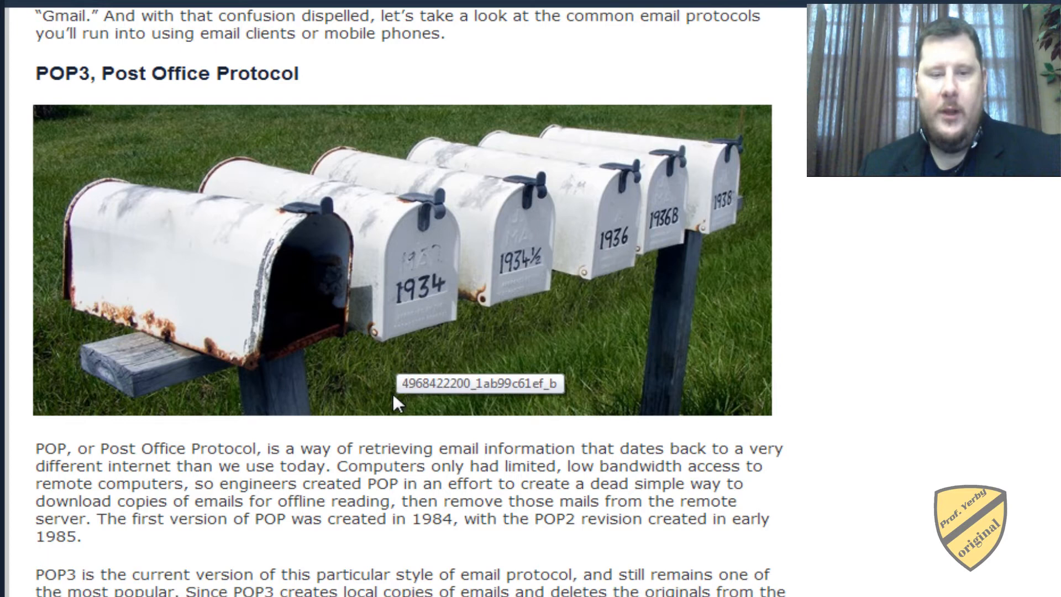
pyautogui.moveTo(427, 384)
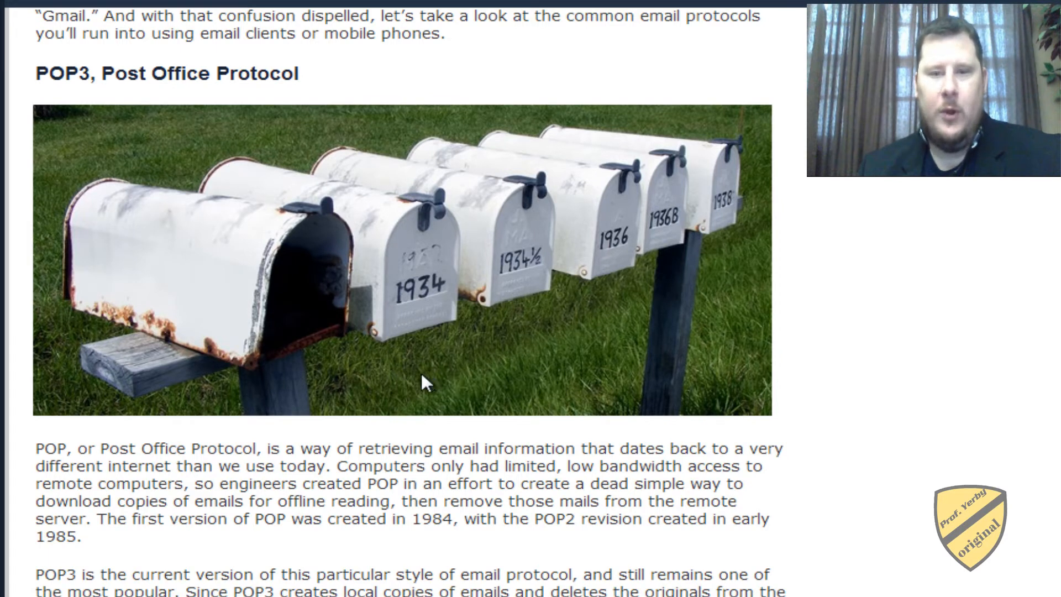
pyautogui.moveTo(421, 389)
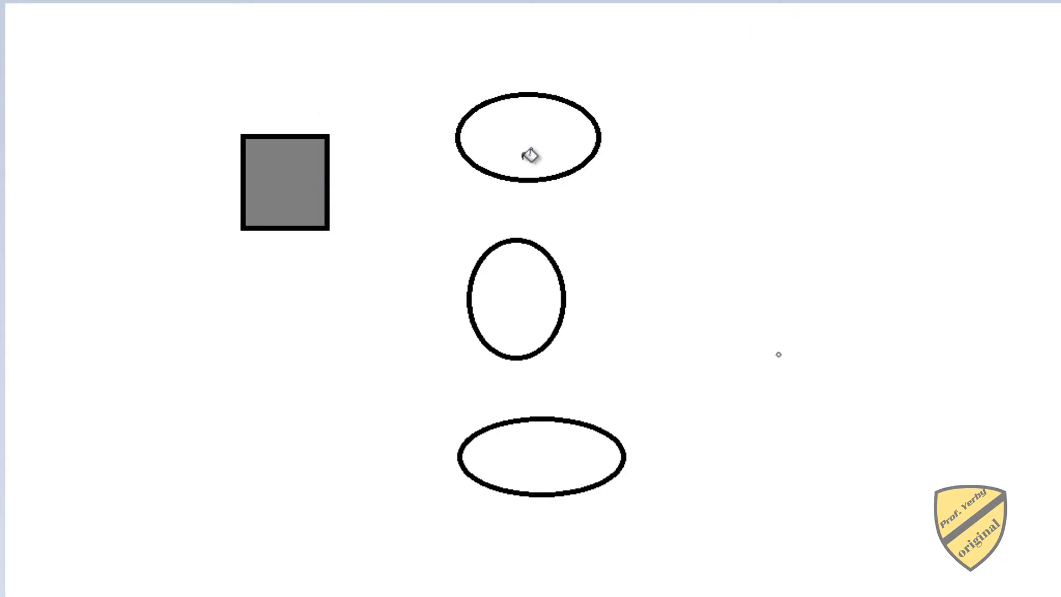
pyautogui.moveTo(510, 138)
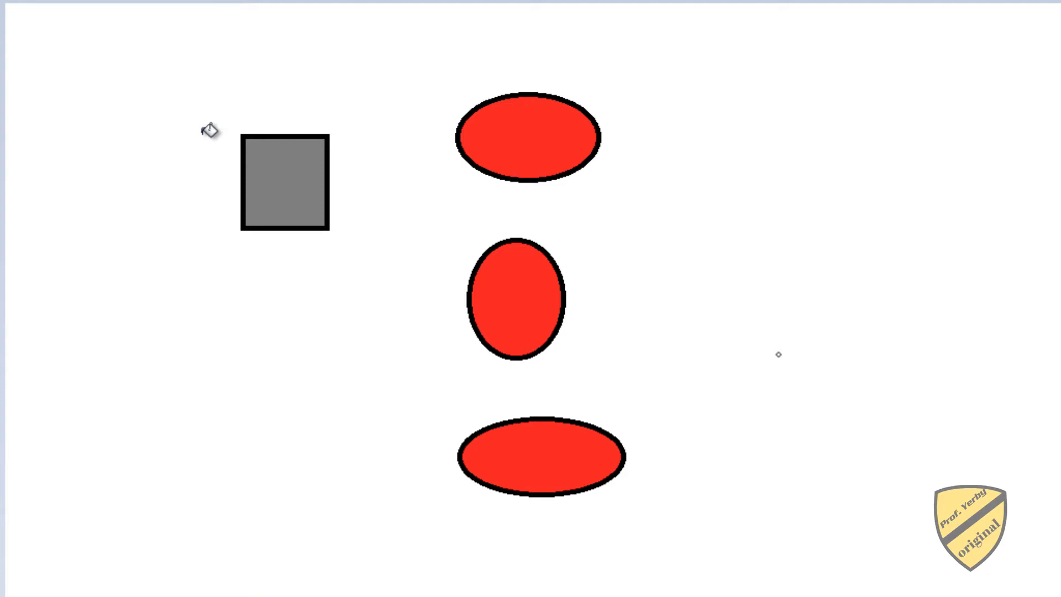
pyautogui.moveTo(196, 141)
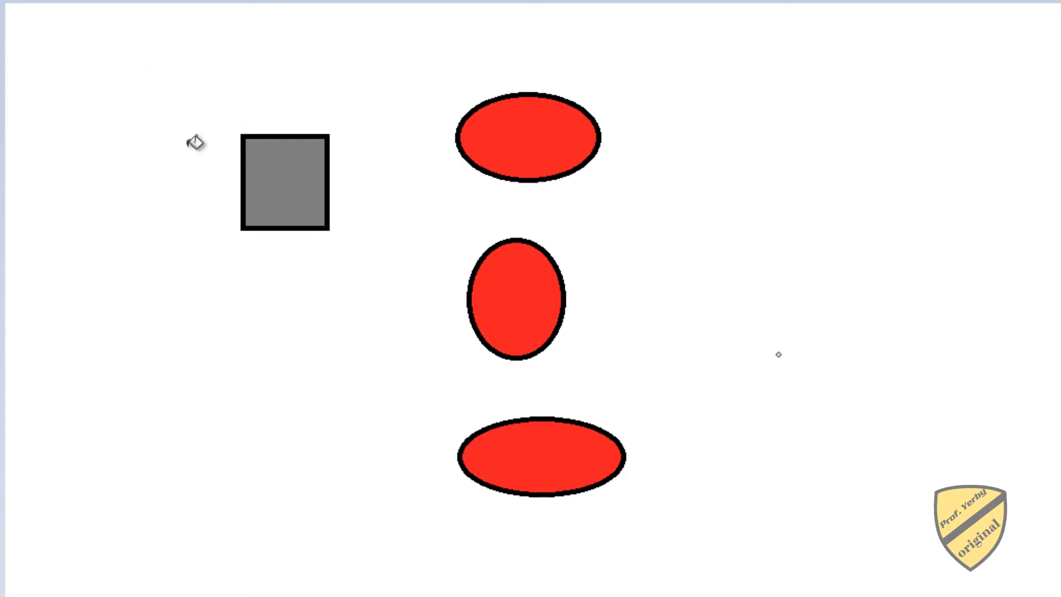
pyautogui.moveTo(165, 95)
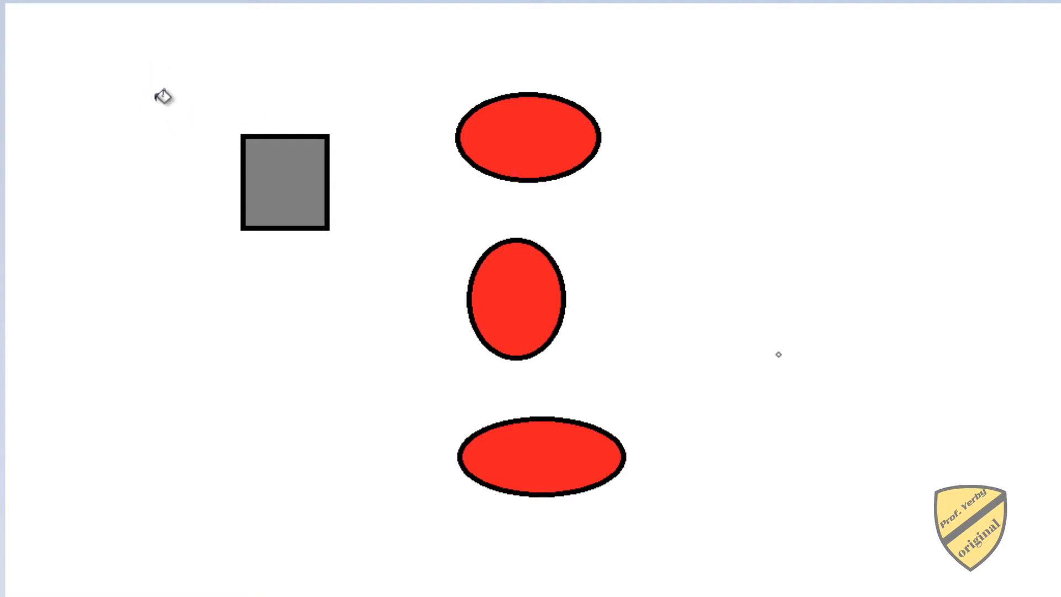
pyautogui.moveTo(294, 171)
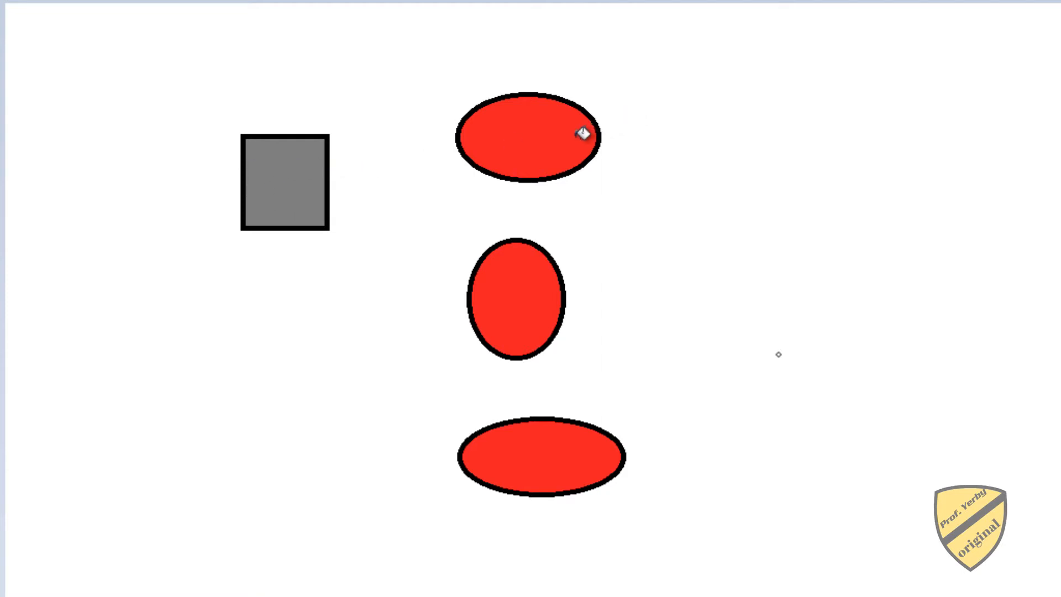
pyautogui.moveTo(544, 147)
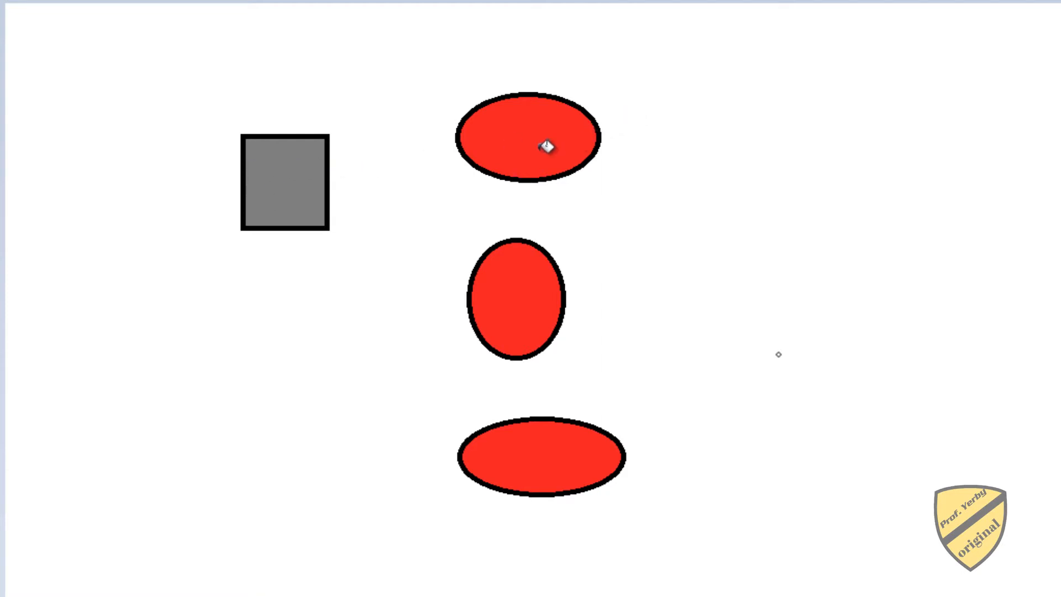
pyautogui.moveTo(504, 144)
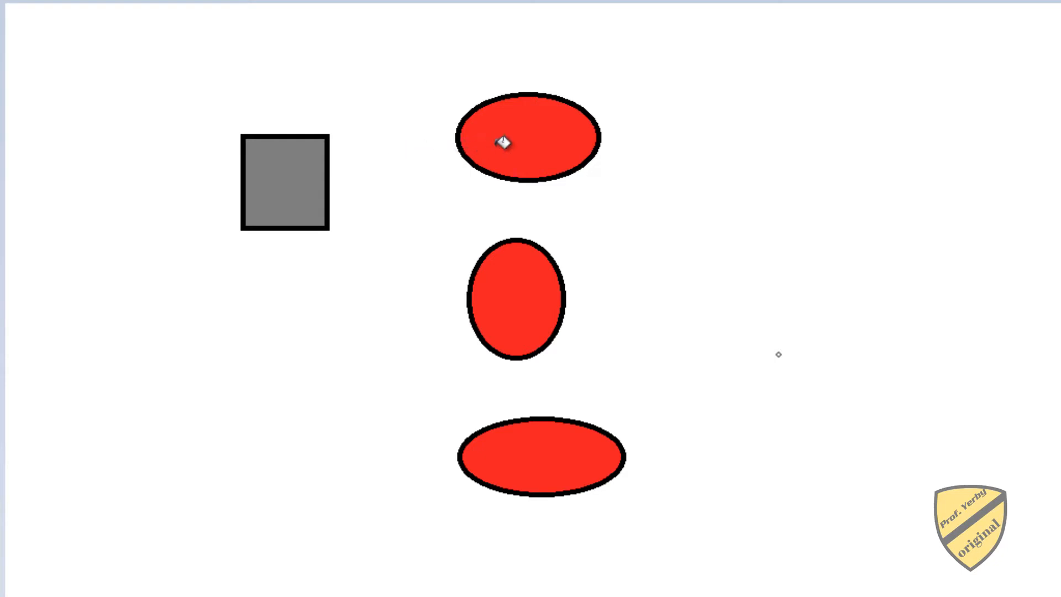
pyautogui.moveTo(358, 168)
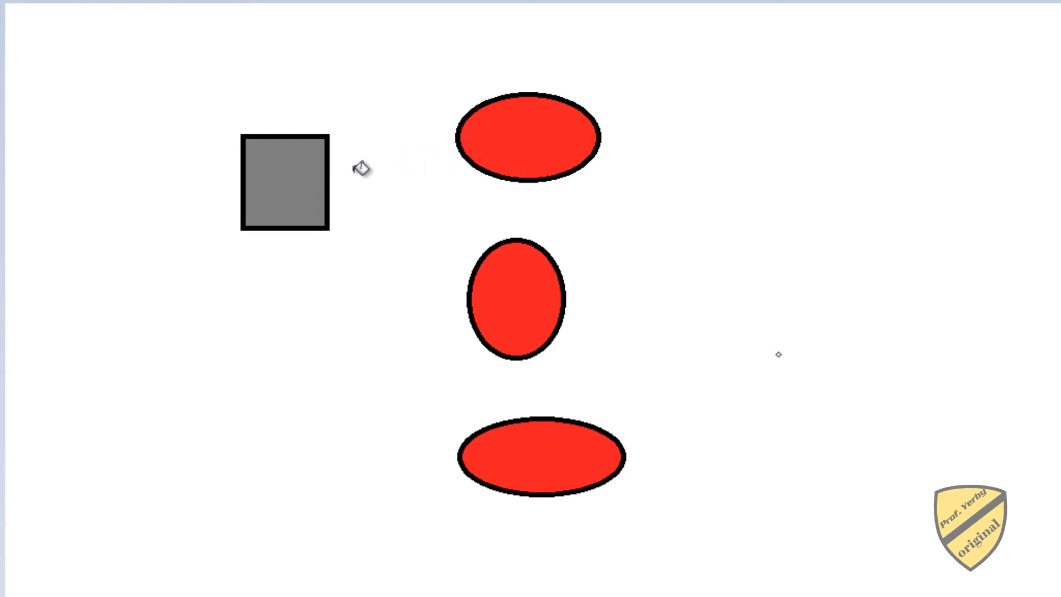
pyautogui.moveTo(331, 179)
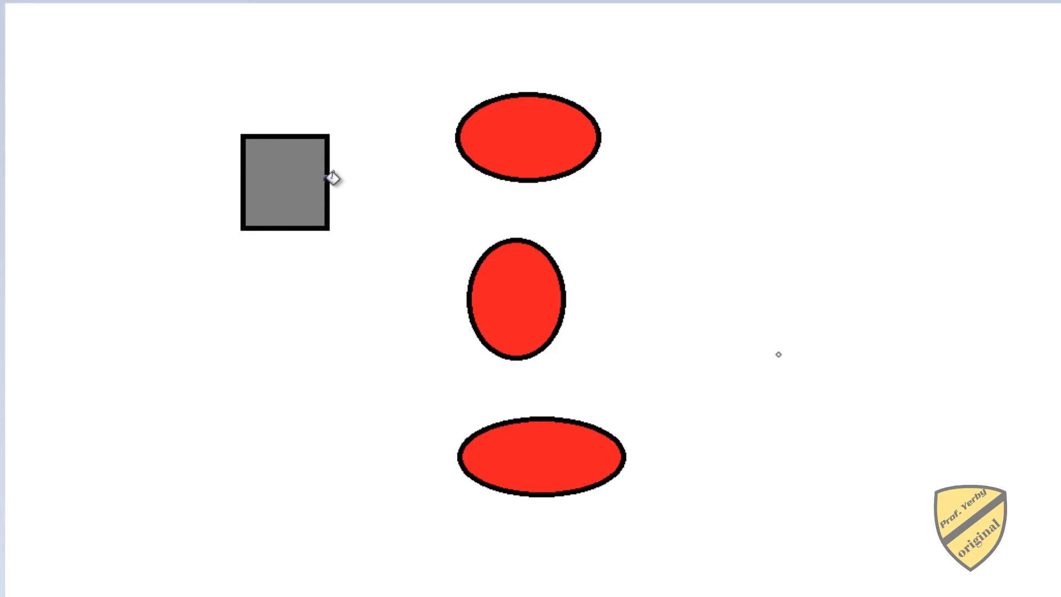
pyautogui.moveTo(435, 134)
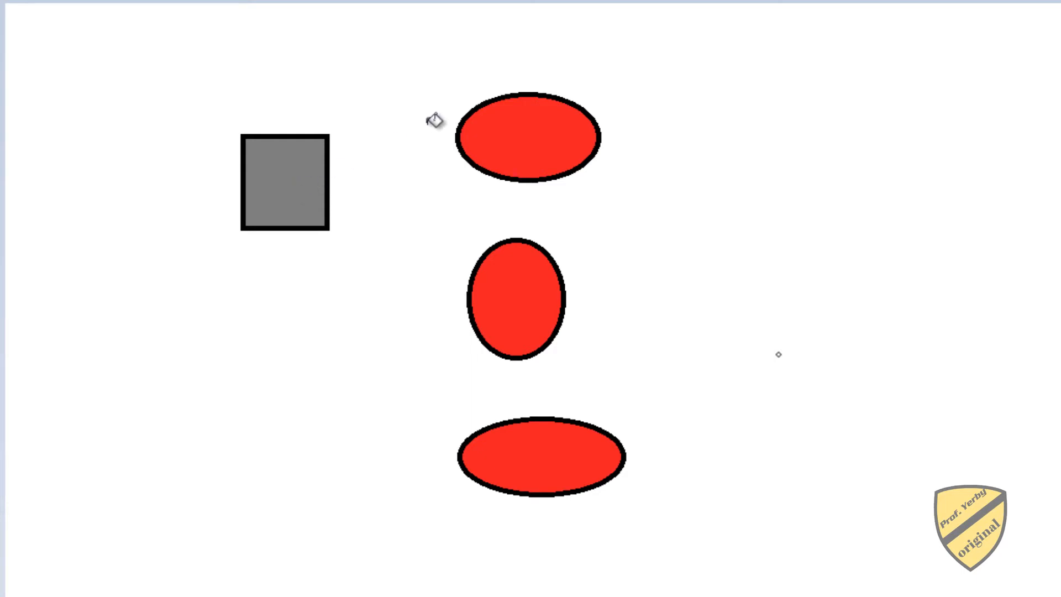
pyautogui.moveTo(489, 113)
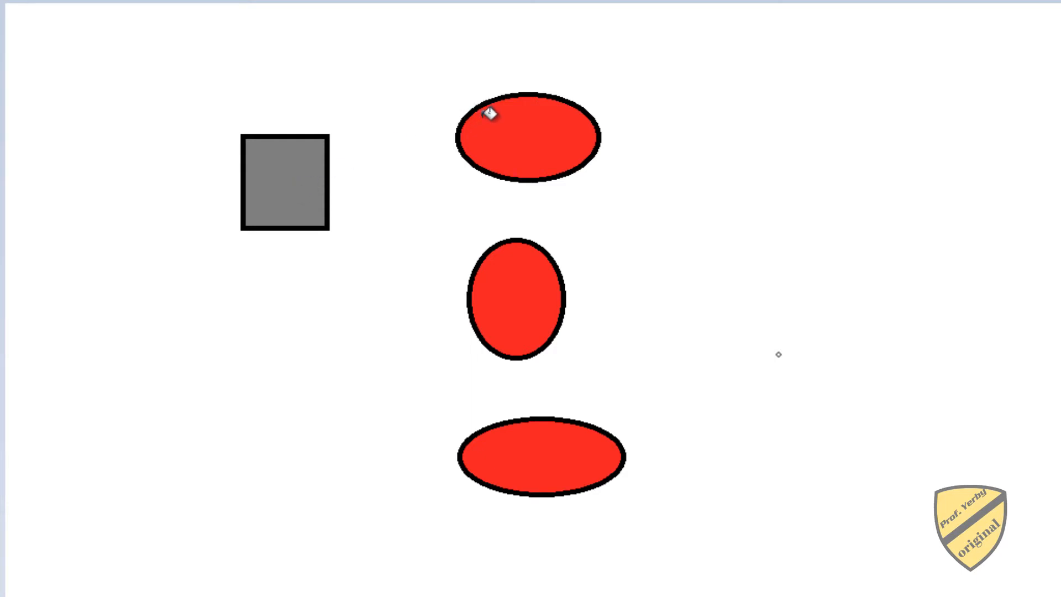
pyautogui.moveTo(314, 197)
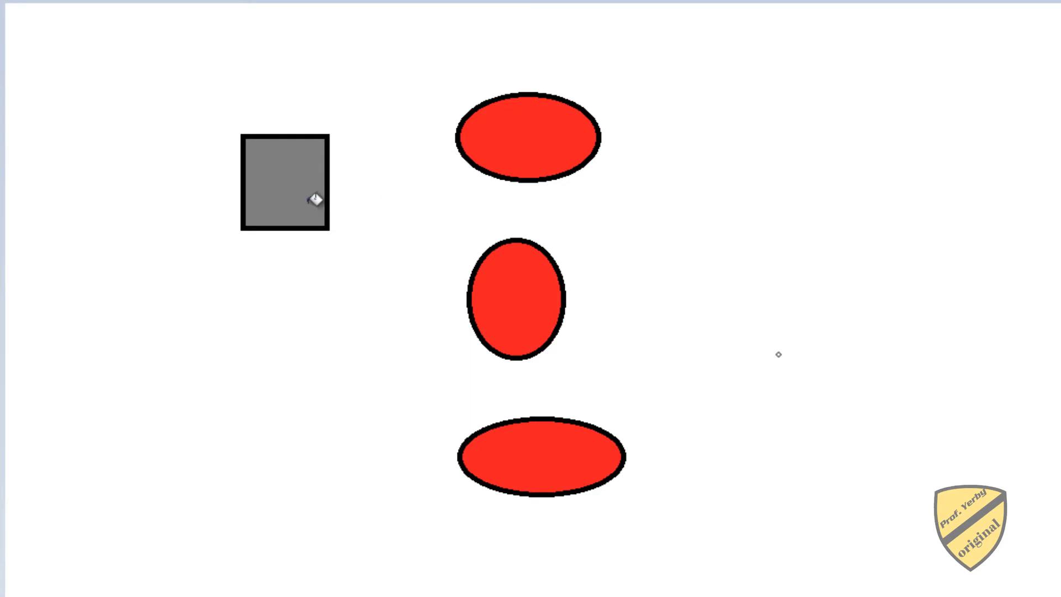
pyautogui.moveTo(298, 166)
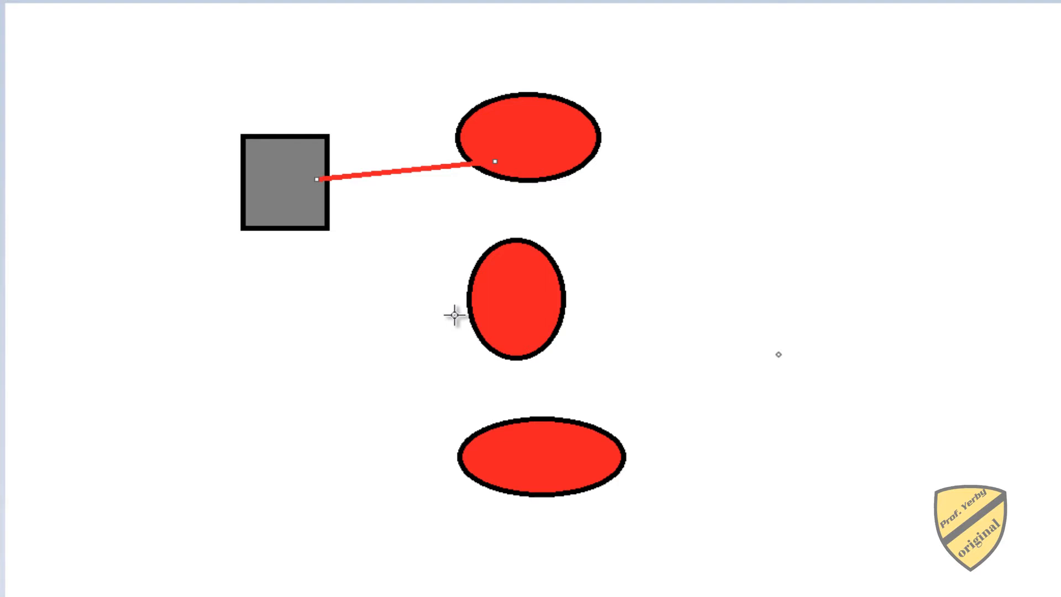
pyautogui.moveTo(336, 199)
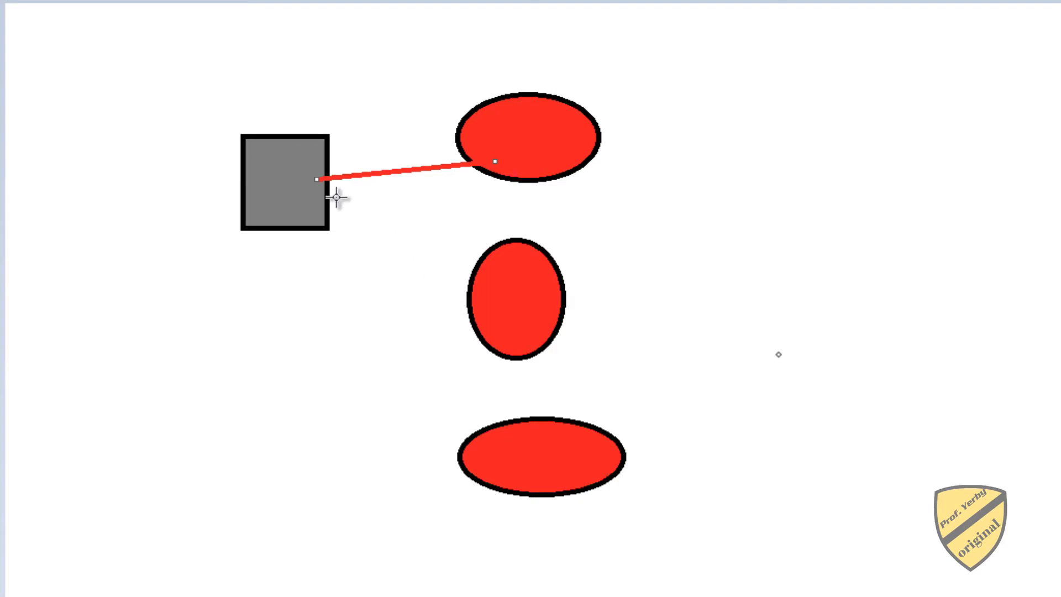
pyautogui.moveTo(302, 181)
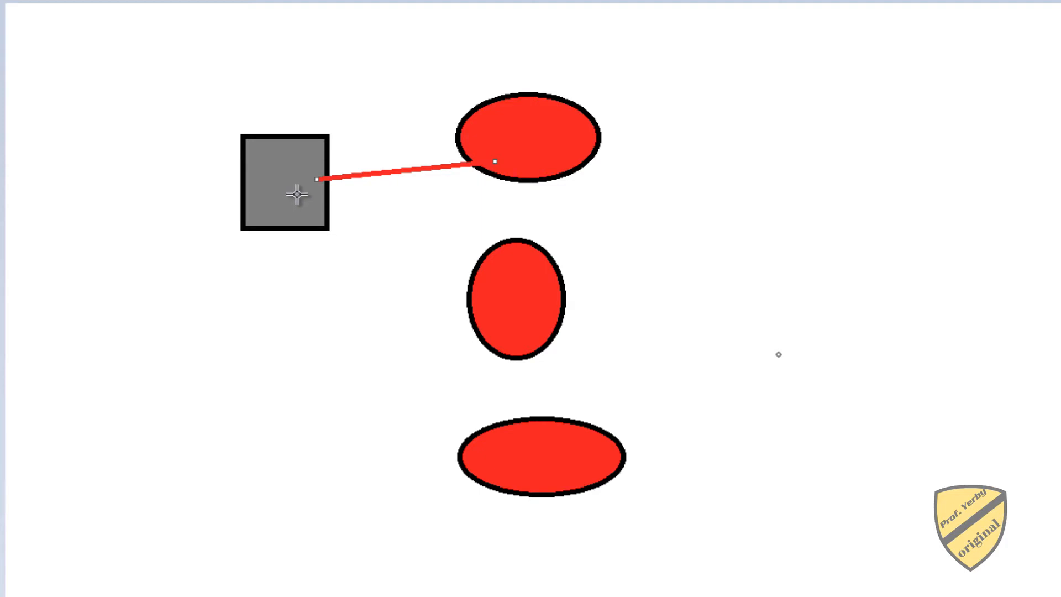
pyautogui.moveTo(317, 182)
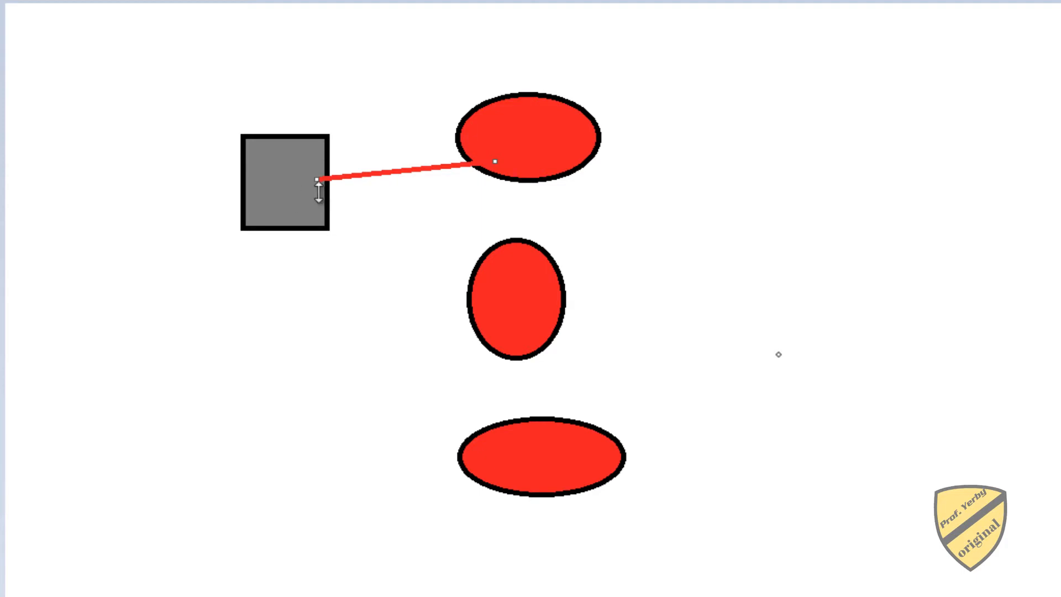
pyautogui.moveTo(529, 146)
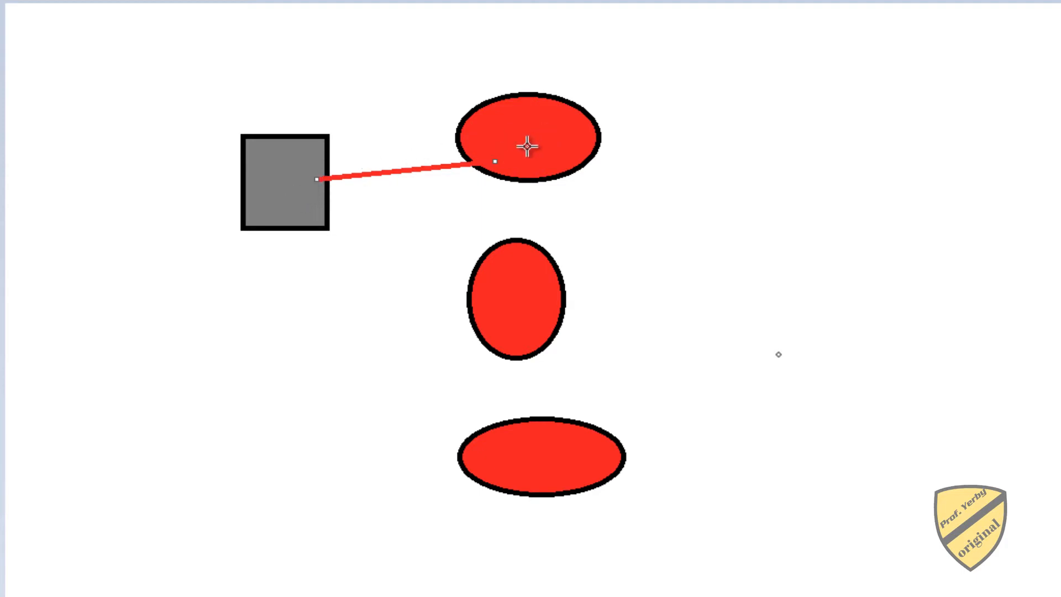
pyautogui.moveTo(510, 146)
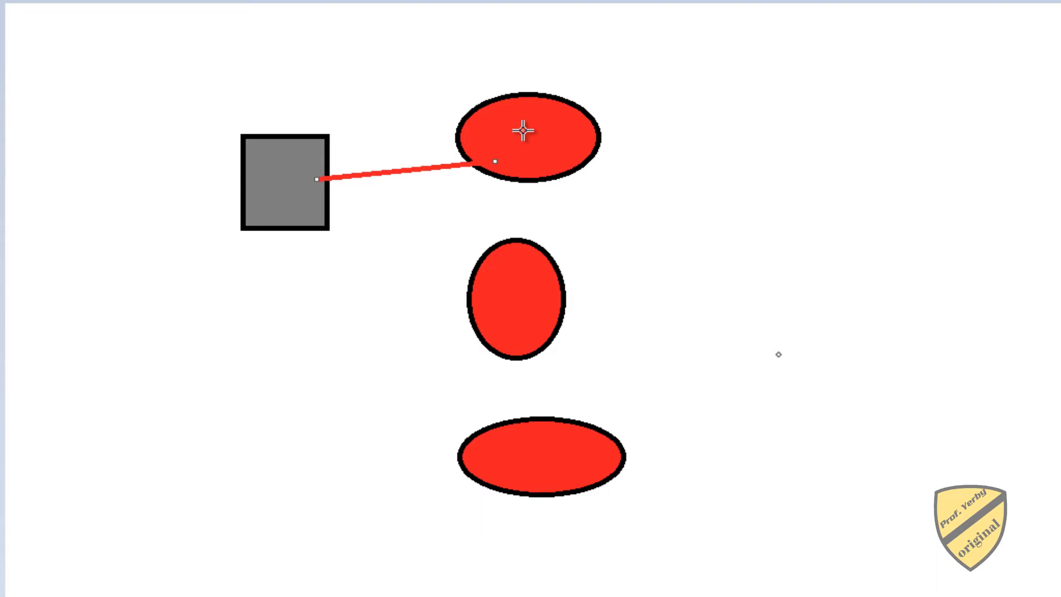
pyautogui.moveTo(360, 198)
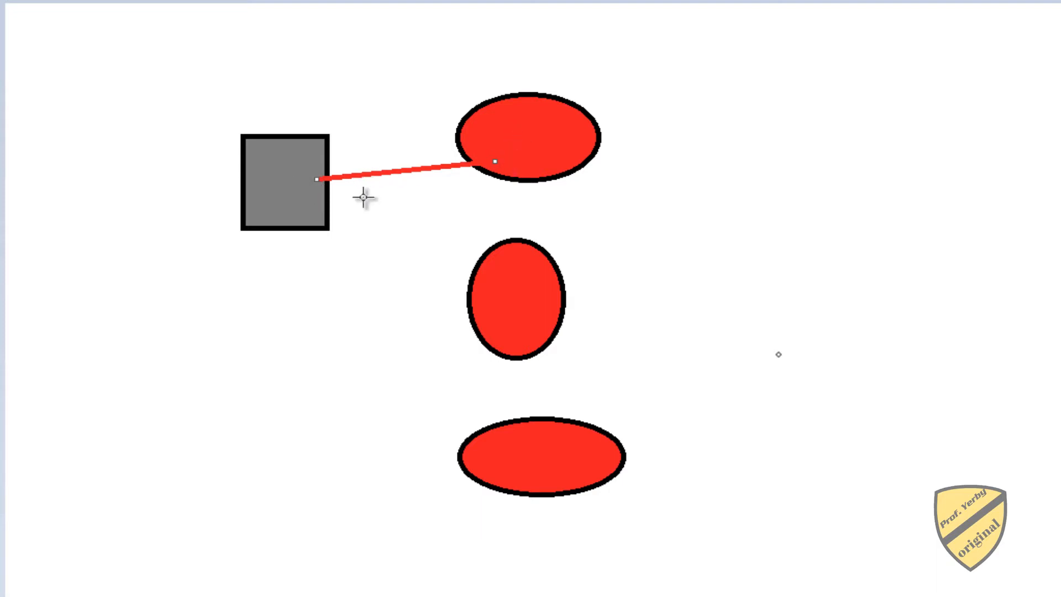
pyautogui.moveTo(319, 203)
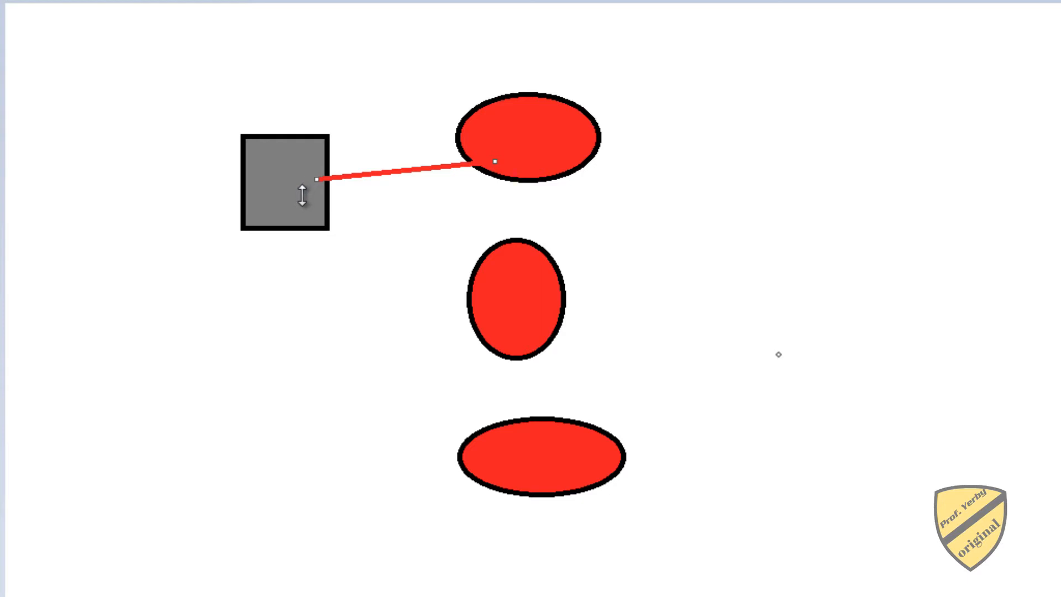
pyautogui.moveTo(326, 199)
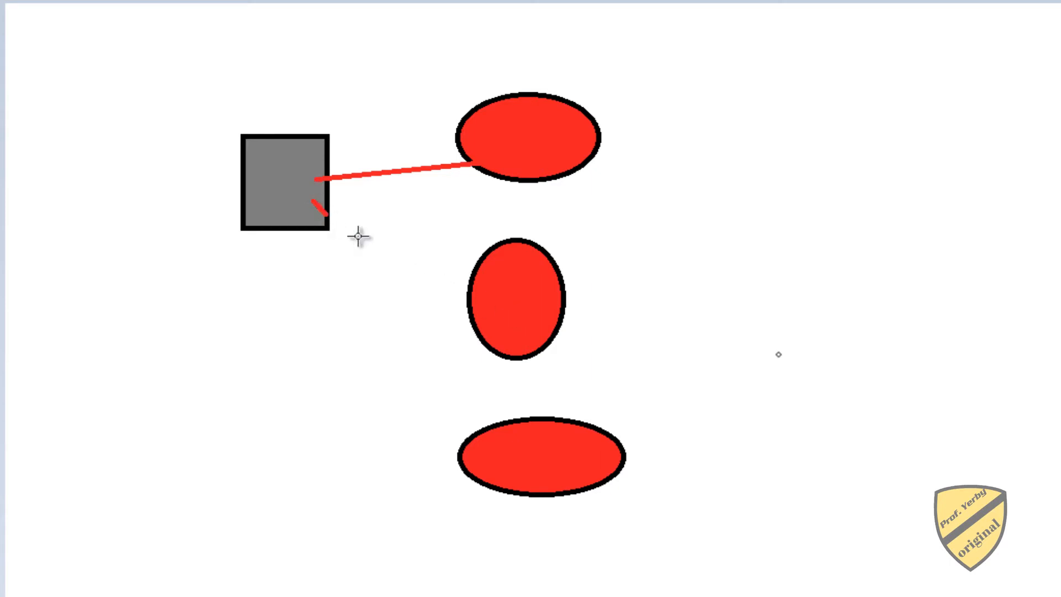
# Draw a red line from the grey square to the middle red ellipse
pyautogui.moveTo(317, 200); pyautogui.dragTo(516, 328)
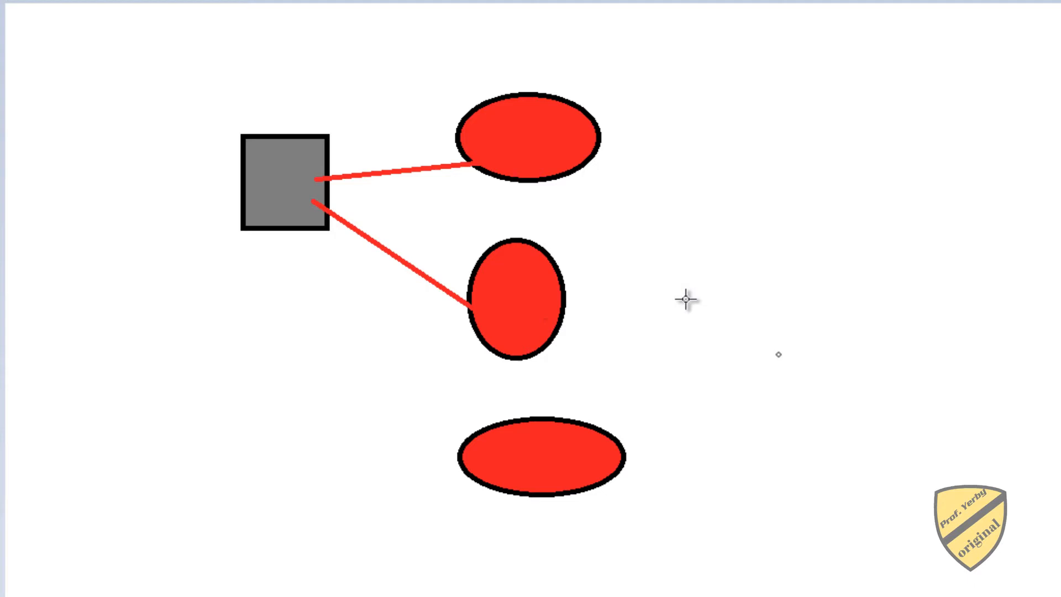
pyautogui.moveTo(697, 282)
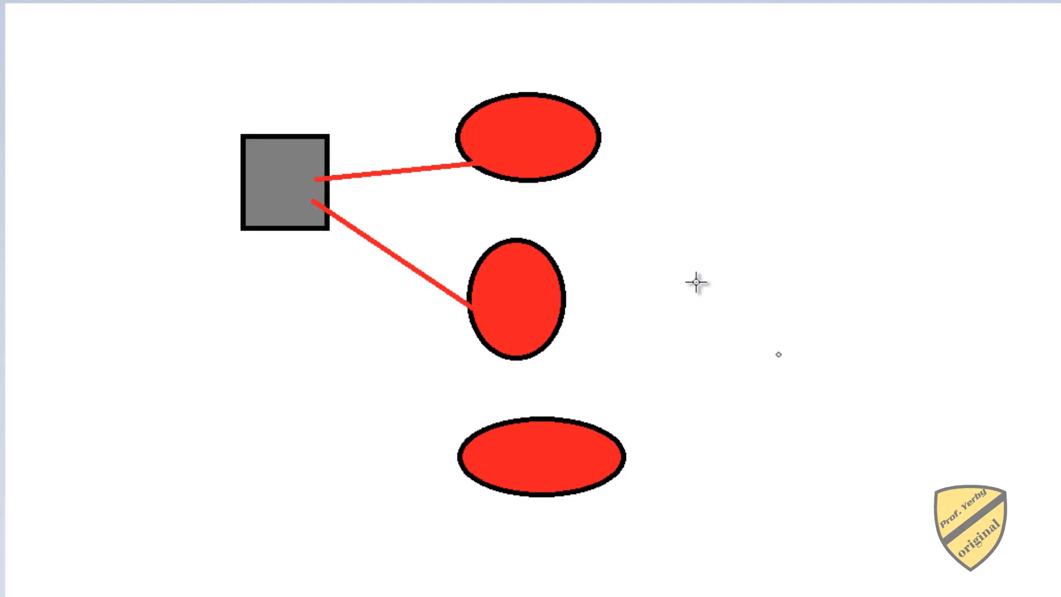
pyautogui.moveTo(223, 124)
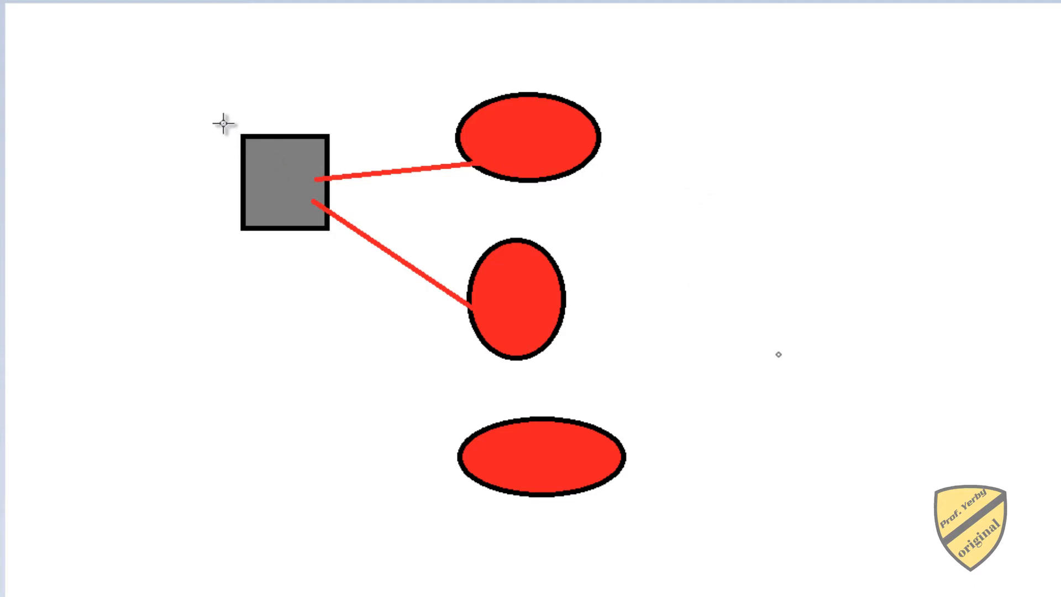
pyautogui.moveTo(223, 121); pyautogui.dragTo(366, 311)
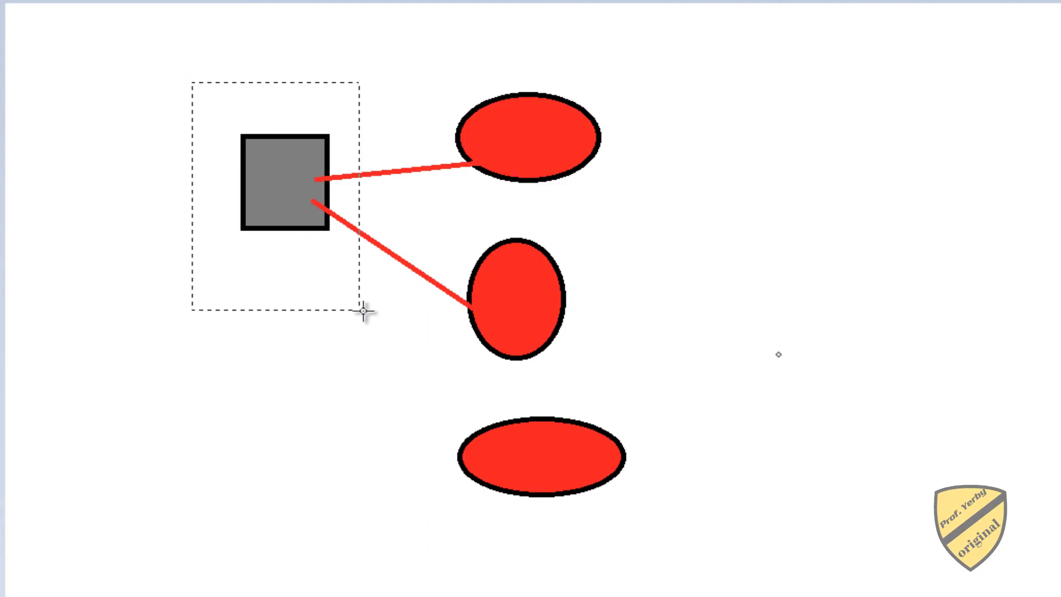
pyautogui.moveTo(284, 186); pyautogui.dragTo(267, 237)
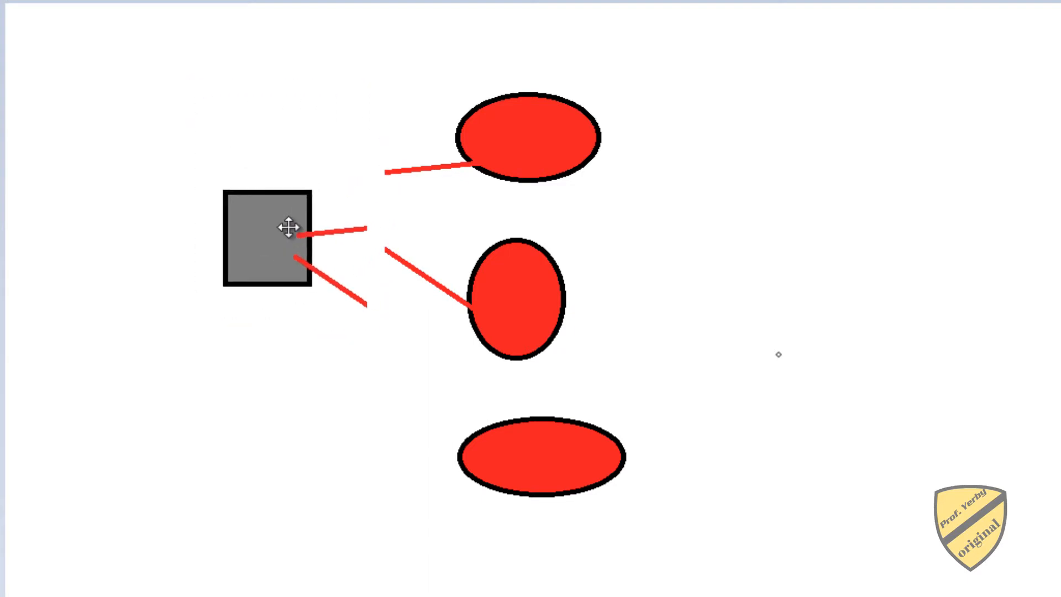
pyautogui.moveTo(288, 228); pyautogui.dragTo(299, 200)
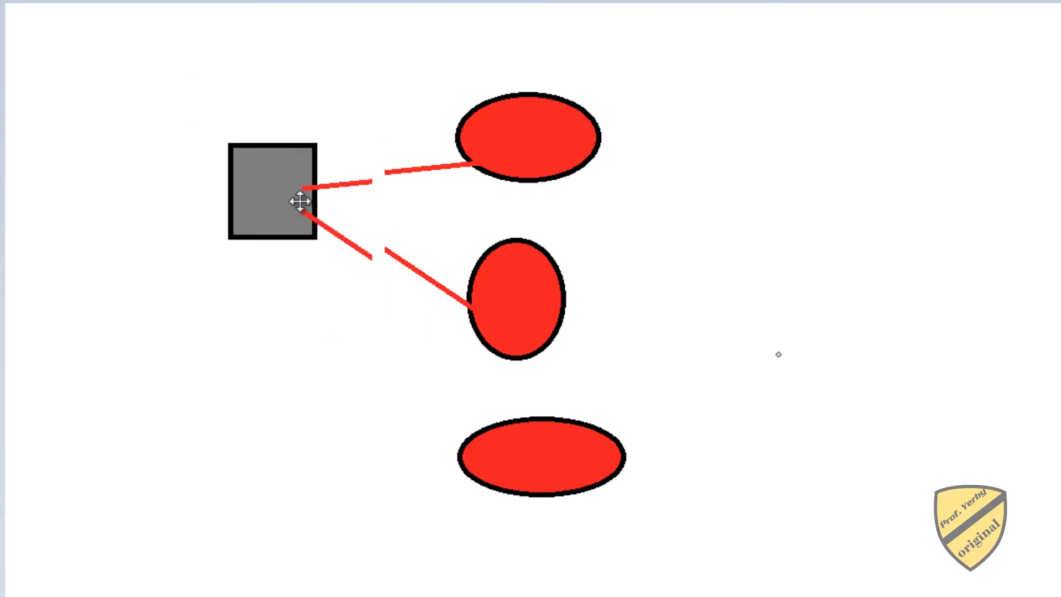
pyautogui.moveTo(270, 192); pyautogui.dragTo(288, 193)
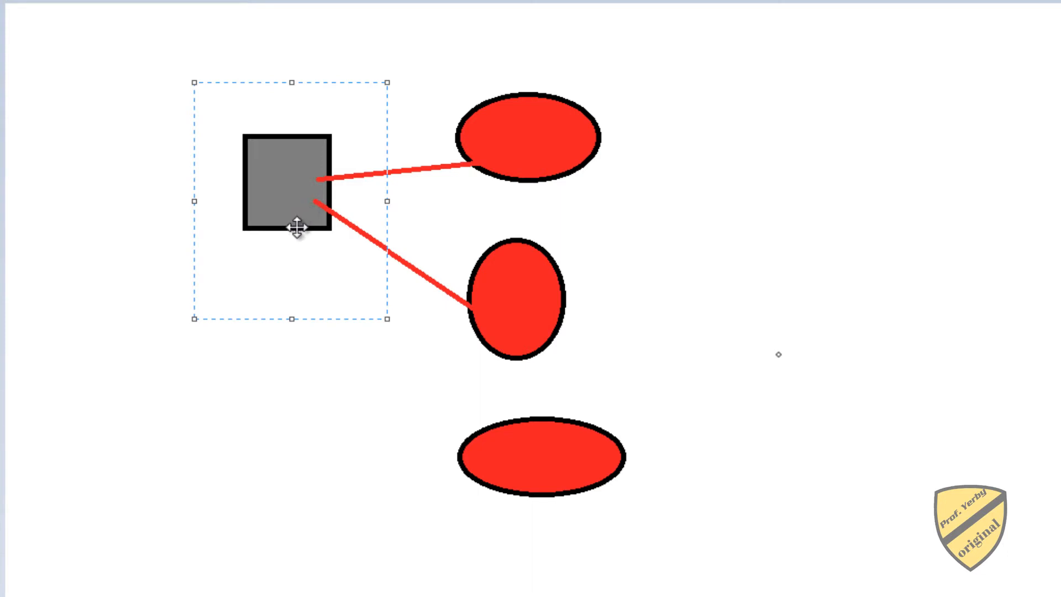
pyautogui.moveTo(741, 241)
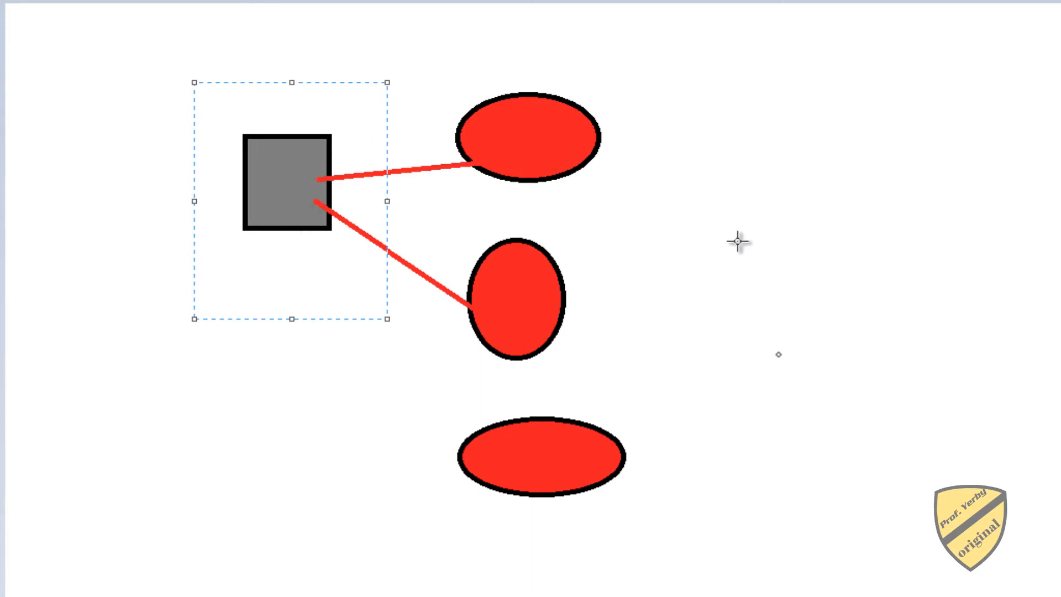
pyautogui.click(433, 118)
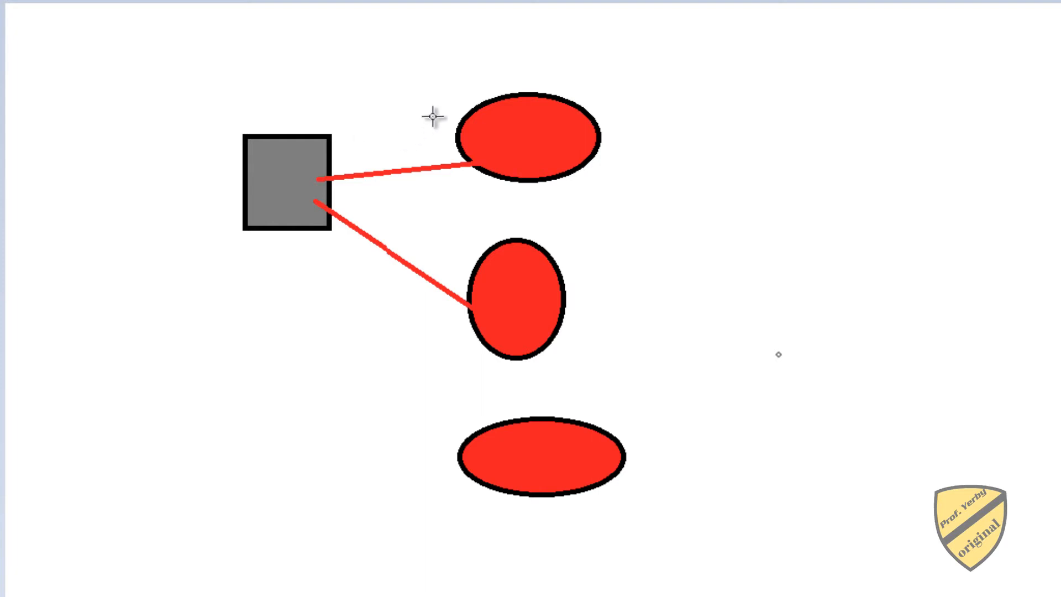
# Delete the top filled ellipse and draw an unfilled red-outline ellipse placed higher up
pyautogui.click(529, 140)
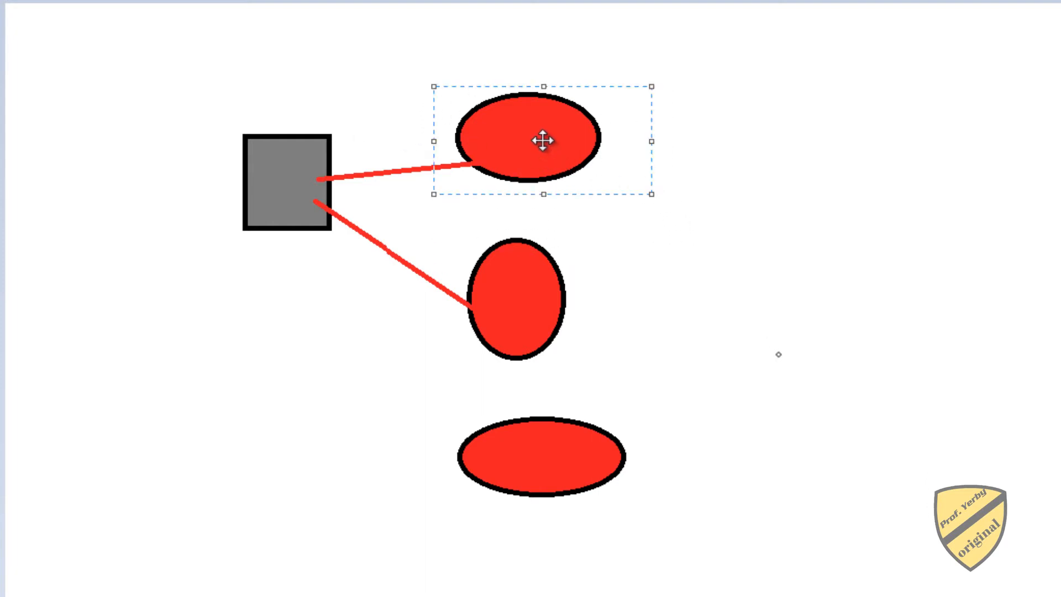
pyautogui.press('Delete')
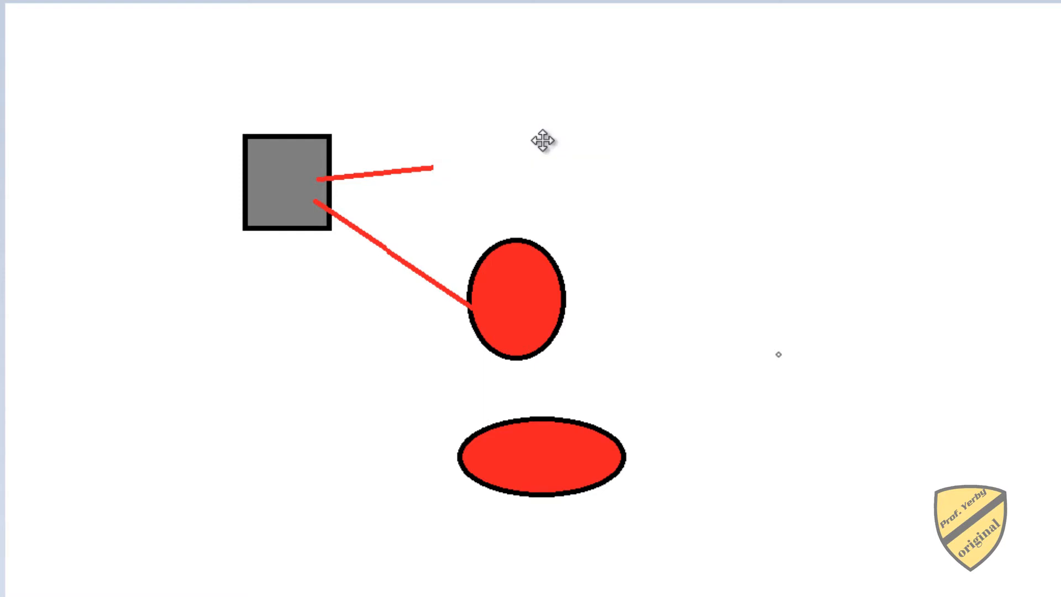
pyautogui.moveTo(618, 152)
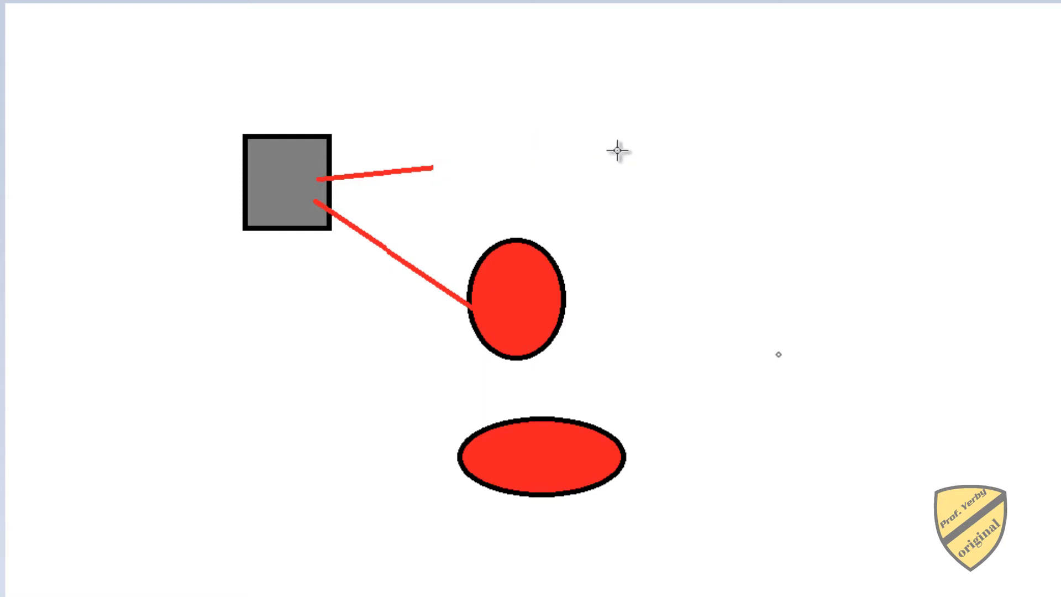
pyautogui.moveTo(458, 363)
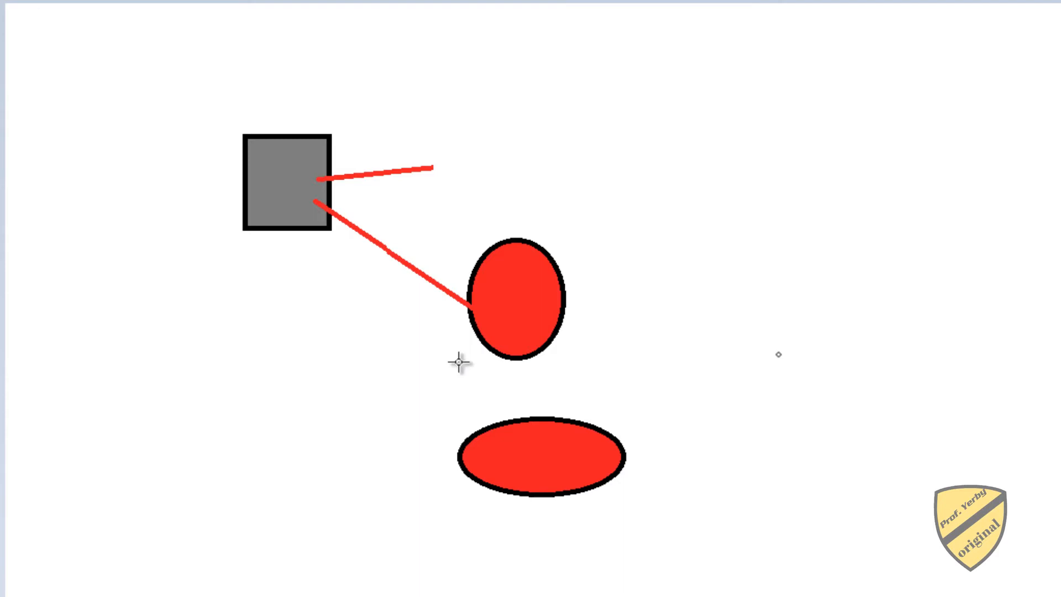
pyautogui.moveTo(451, 59)
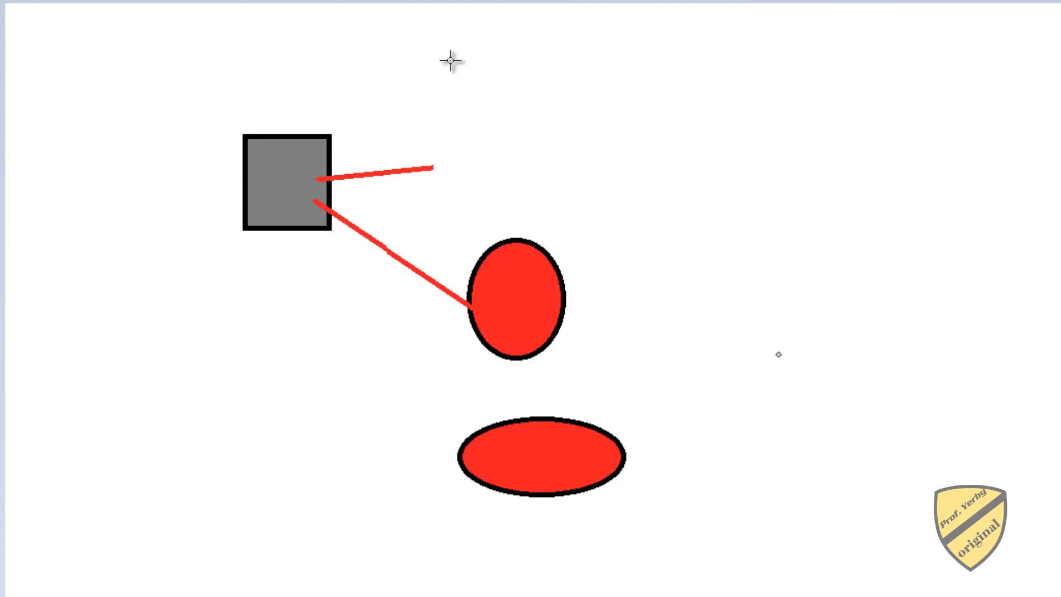
pyautogui.click(514, 161)
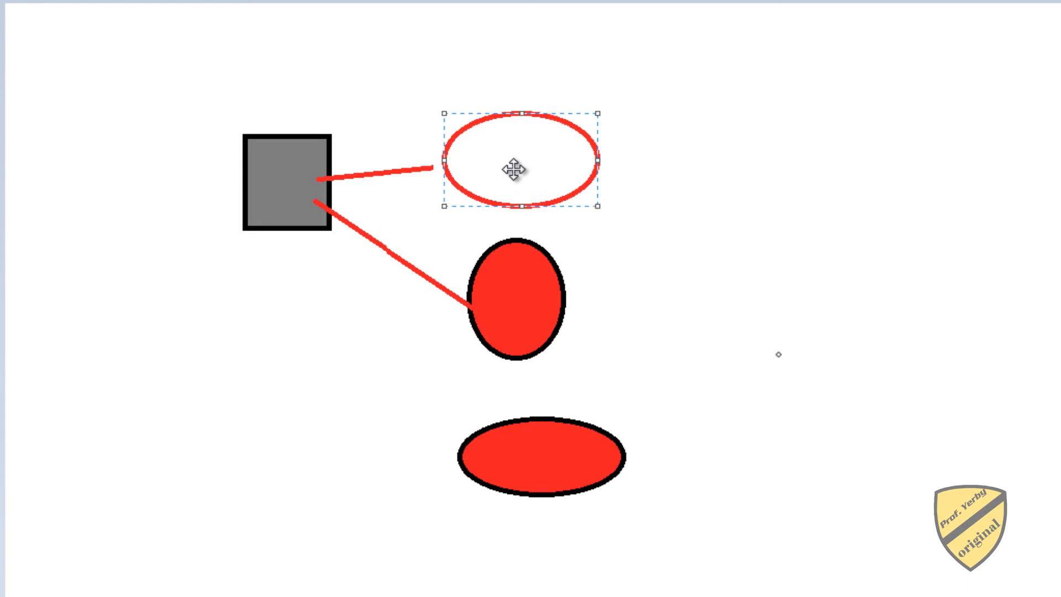
pyautogui.moveTo(517, 168); pyautogui.dragTo(551, 130)
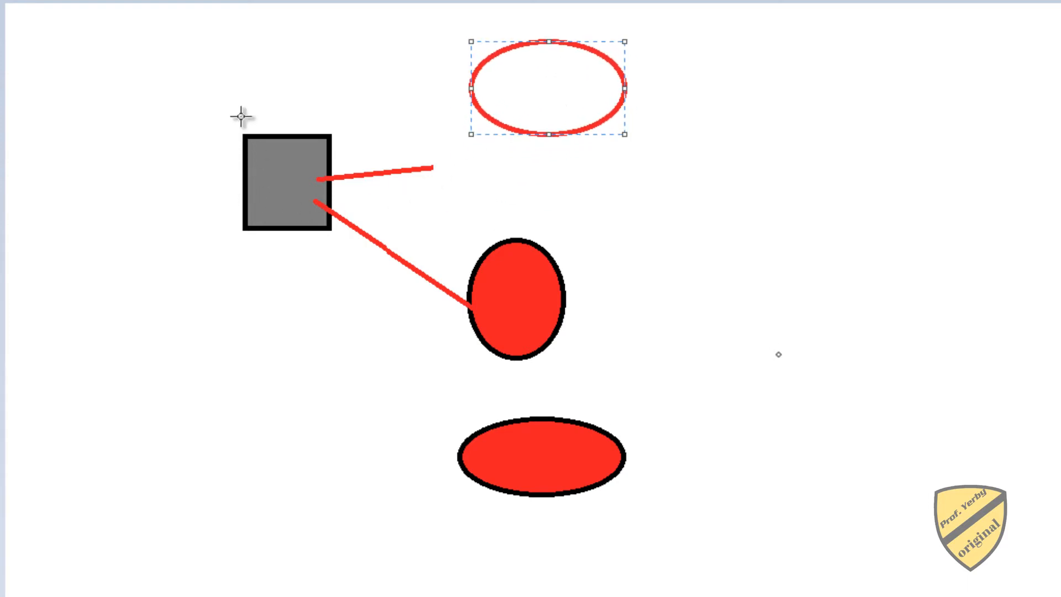
pyautogui.moveTo(223, 121); pyautogui.dragTo(386, 264)
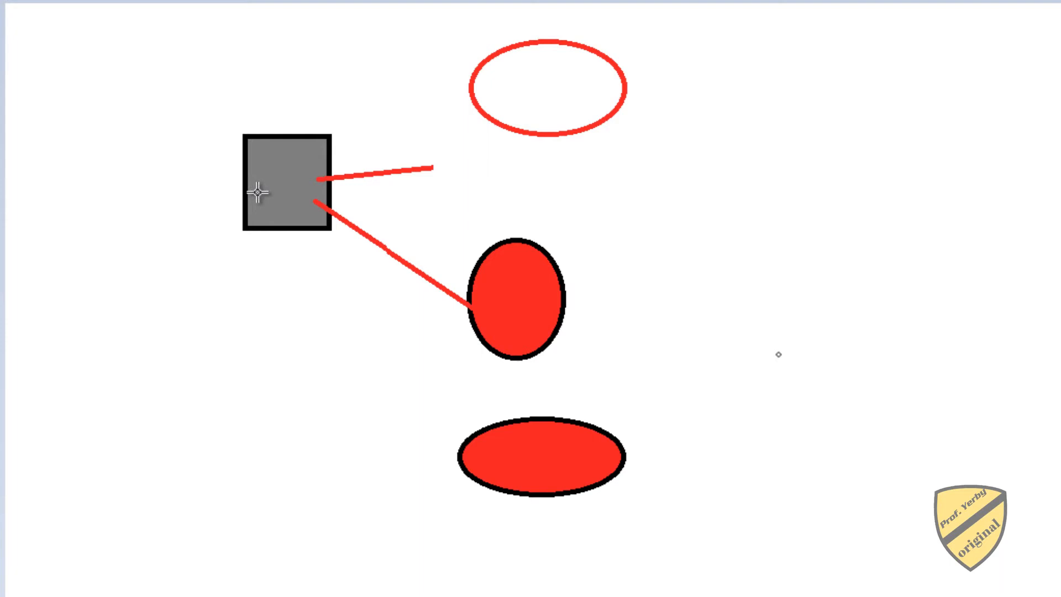
pyautogui.moveTo(723, 268)
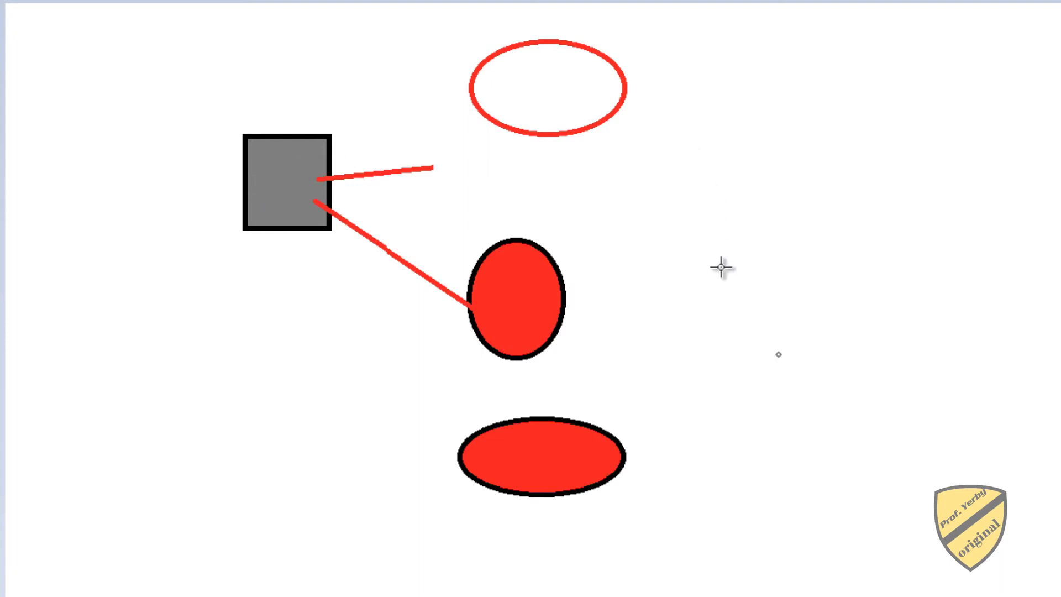
pyautogui.moveTo(720, 282)
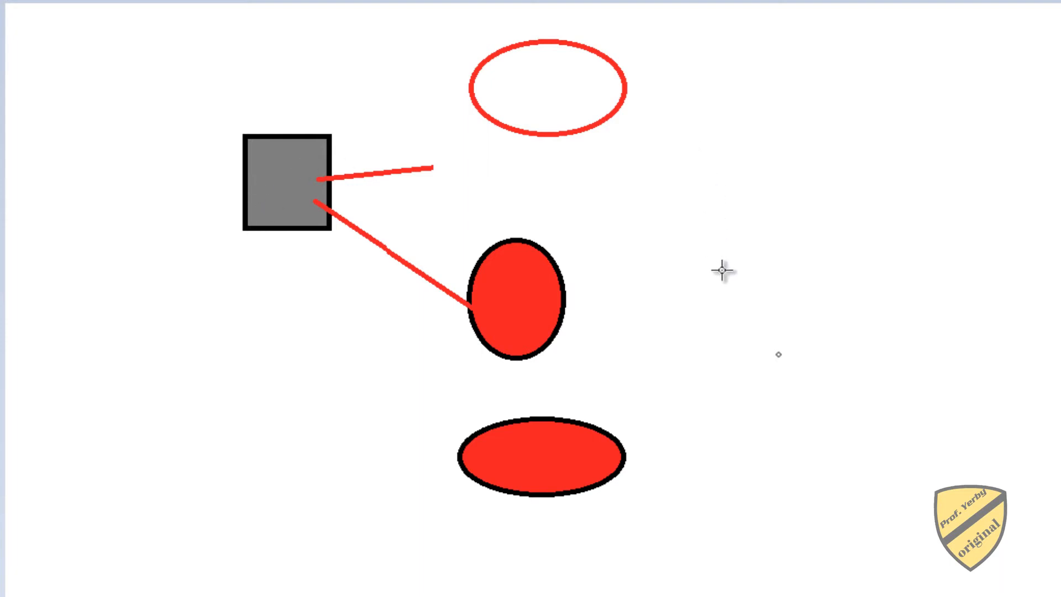
pyautogui.moveTo(721, 274)
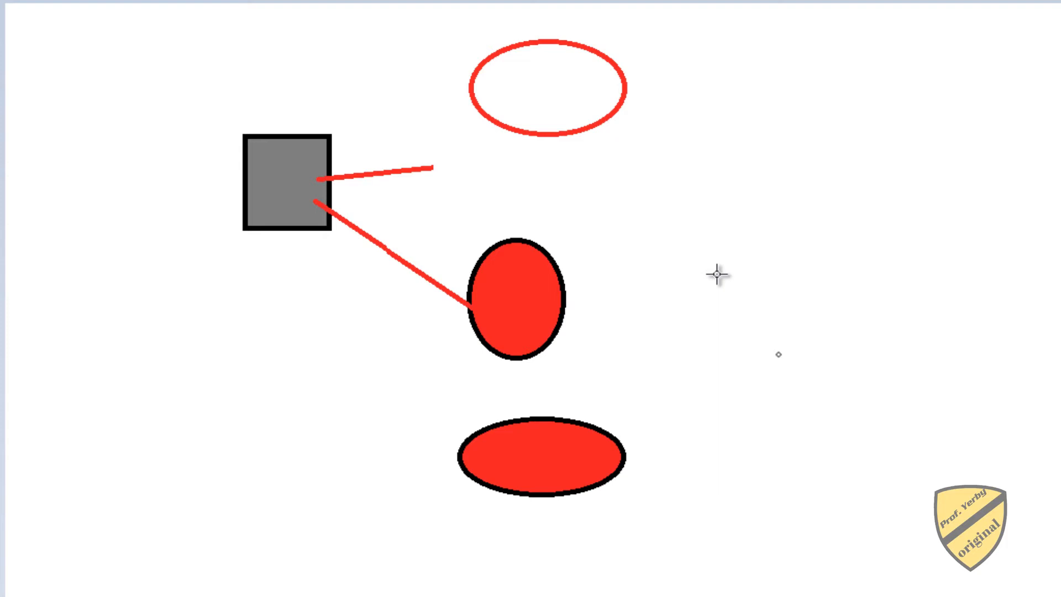
pyautogui.moveTo(810, 294)
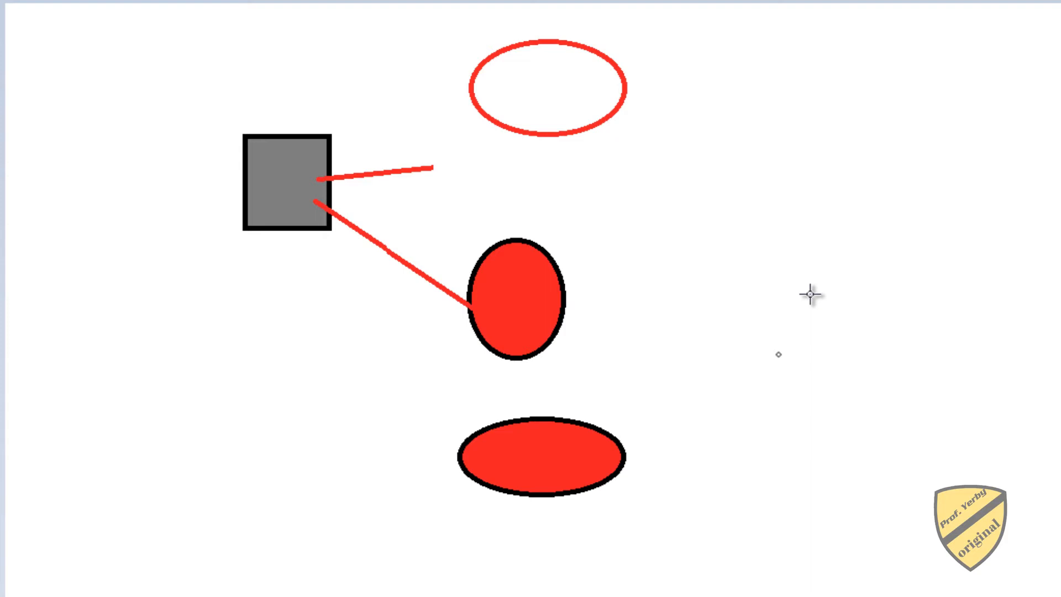
pyautogui.moveTo(692, 232)
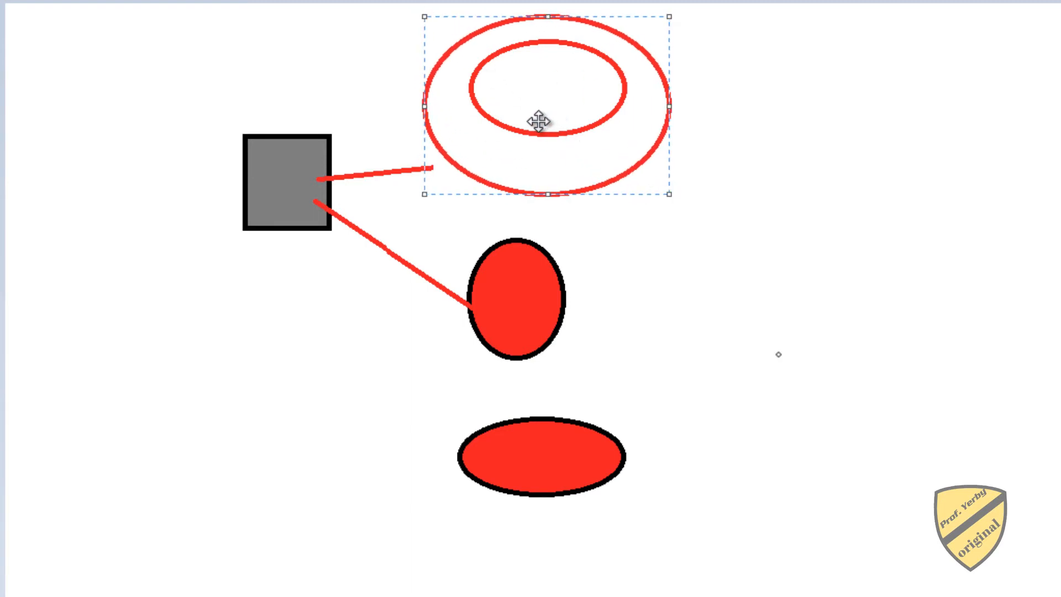
# Remove the extra larger ellipse and nudge the grey square right toward the upper red line
pyautogui.press('Delete')
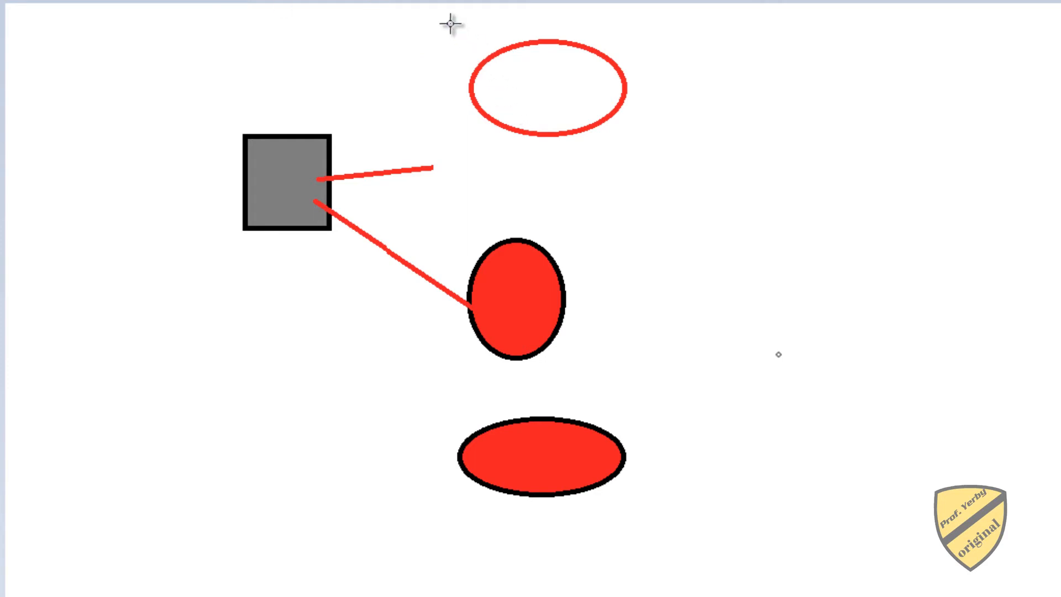
pyautogui.moveTo(544, 86); pyautogui.dragTo(613, 170)
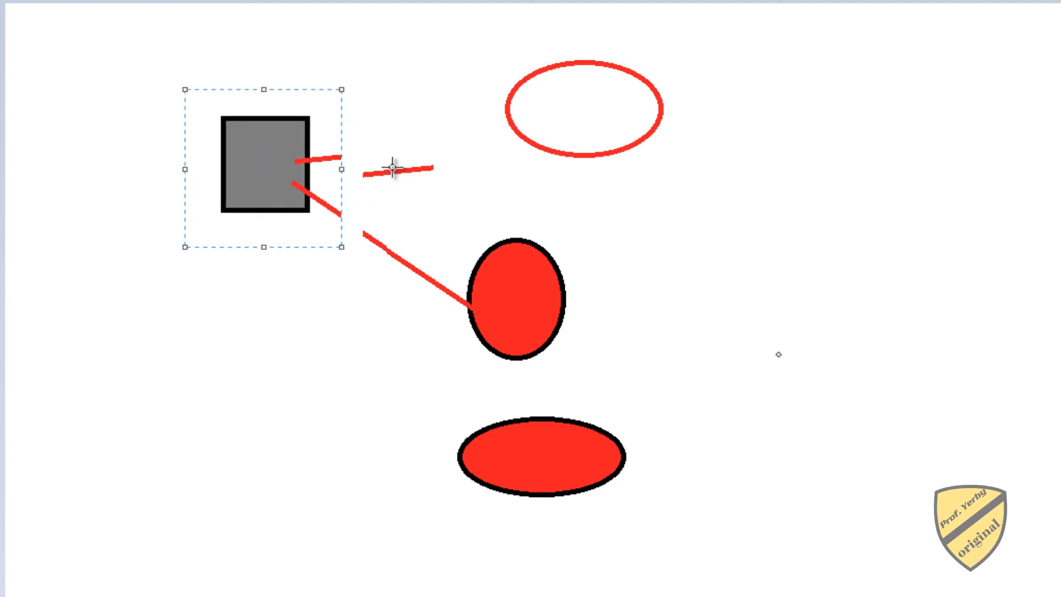
pyautogui.moveTo(264, 168); pyautogui.dragTo(288, 227)
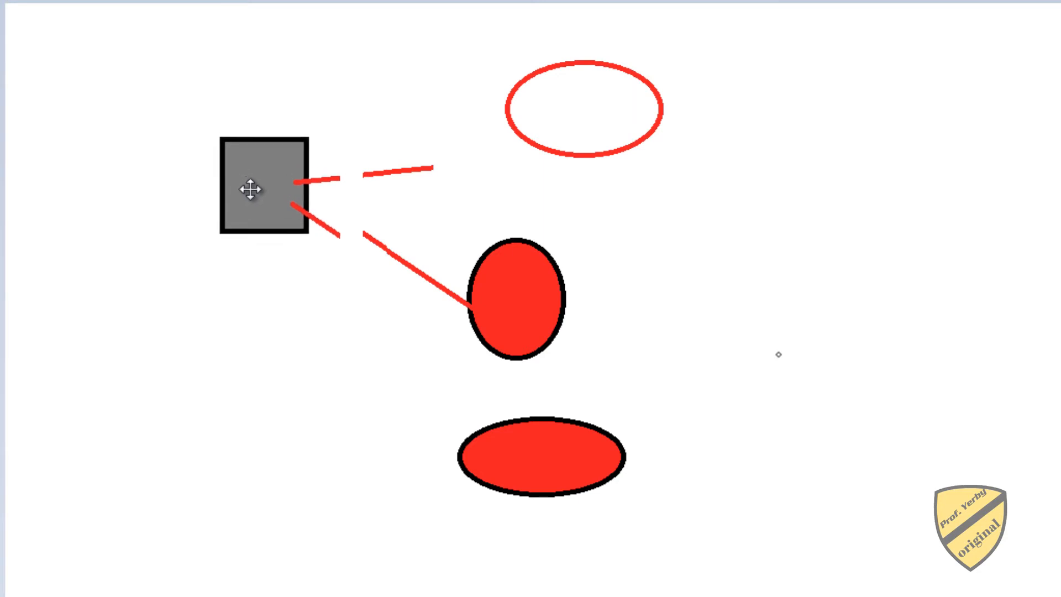
pyautogui.moveTo(263, 188); pyautogui.dragTo(287, 183)
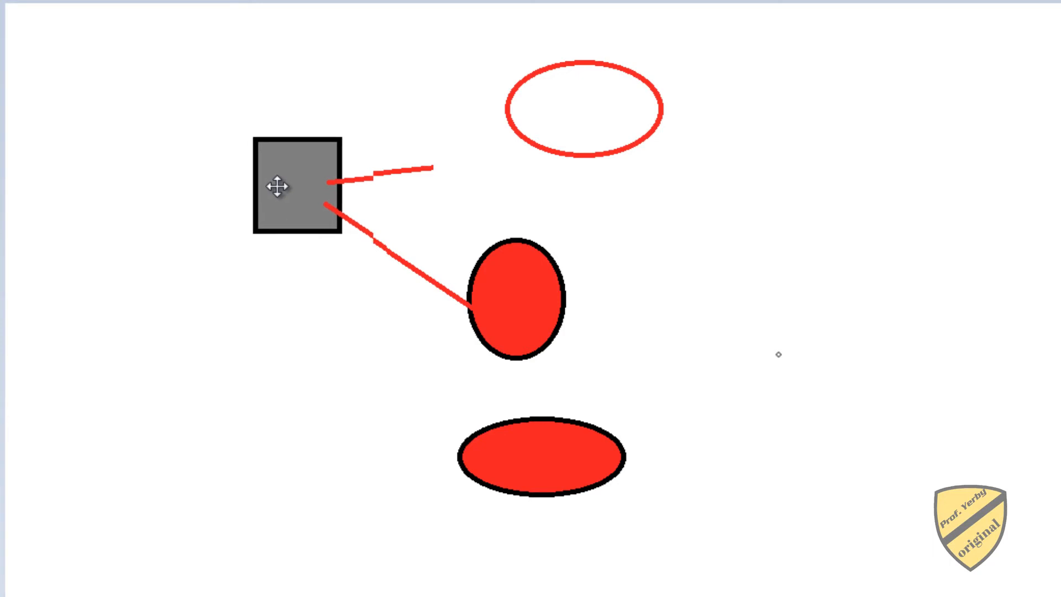
pyautogui.click(278, 188)
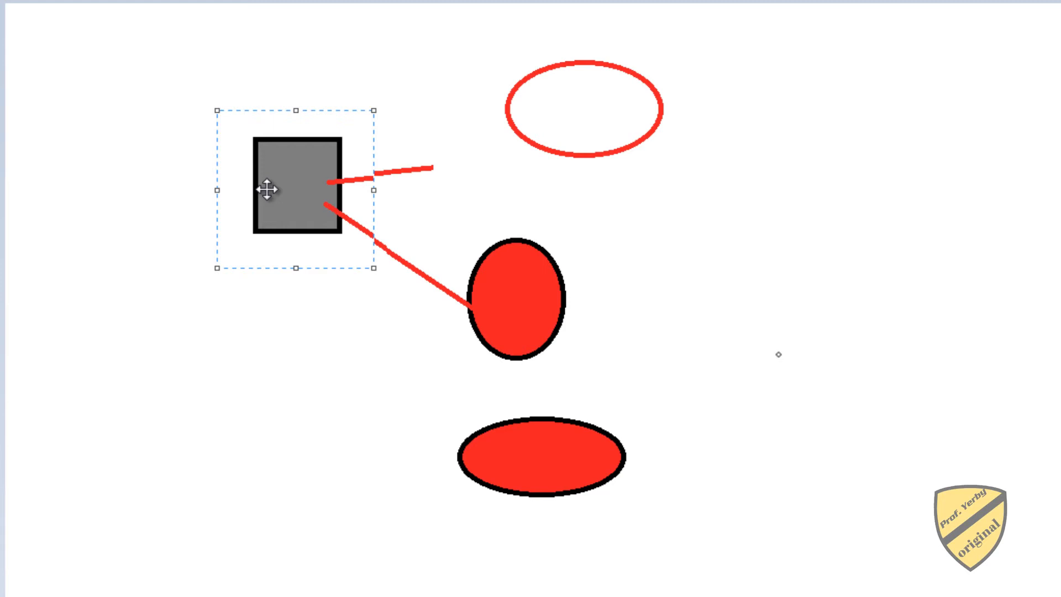
pyautogui.moveTo(393, 157)
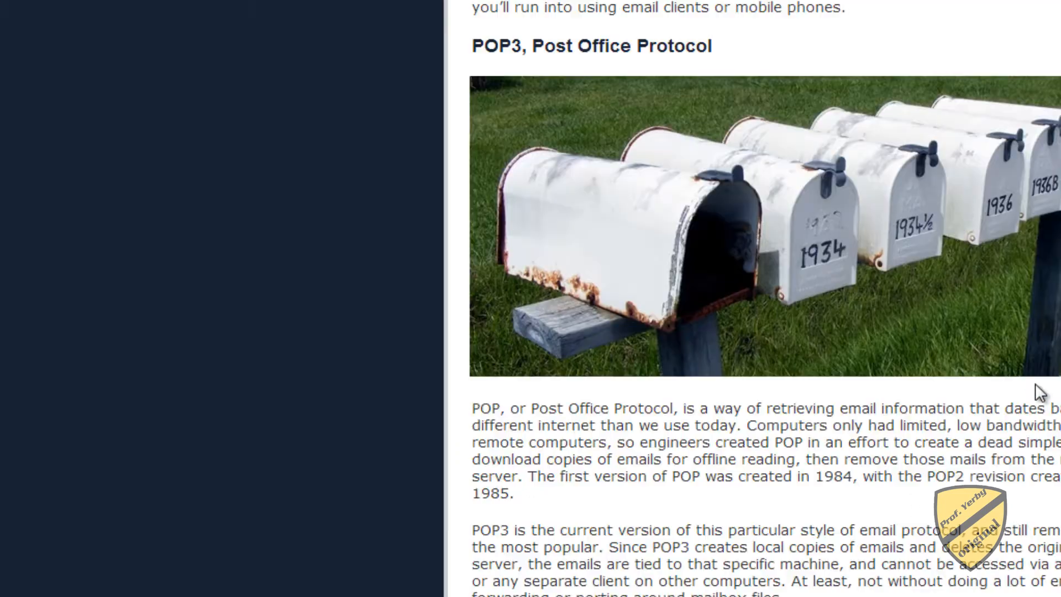
# Scroll down past the end of POP3 to the IMAP, Internet Message Access Protocol heading
pyautogui.scroll(-3)
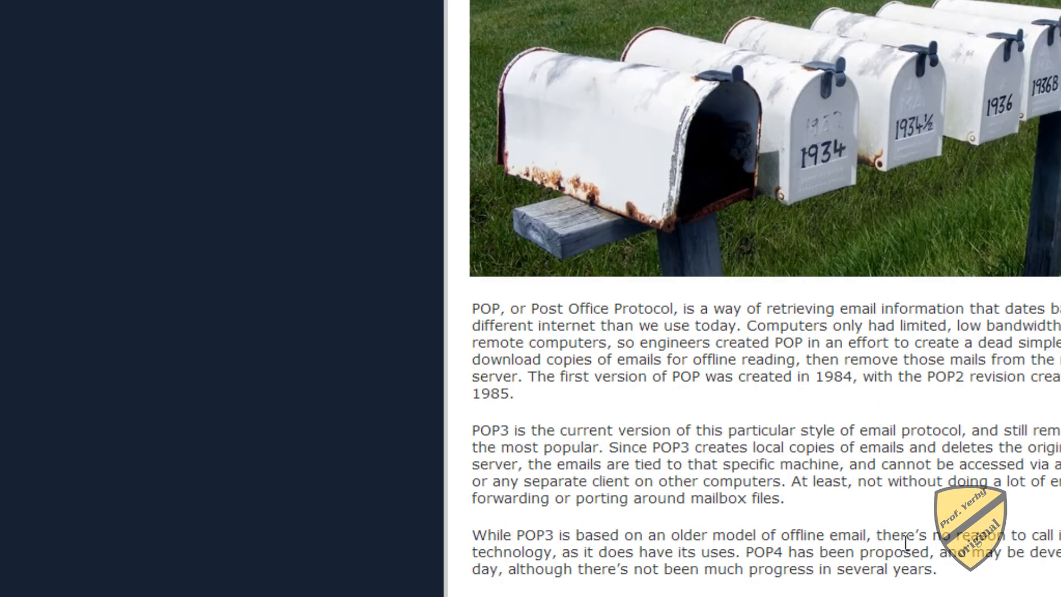
pyautogui.moveTo(896, 504)
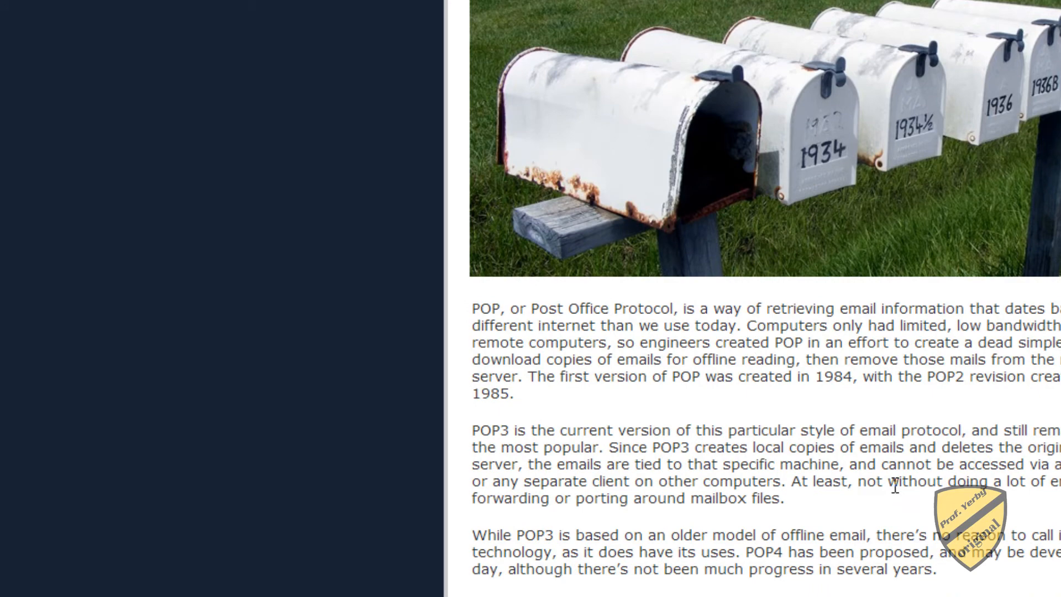
pyautogui.scroll(-3)
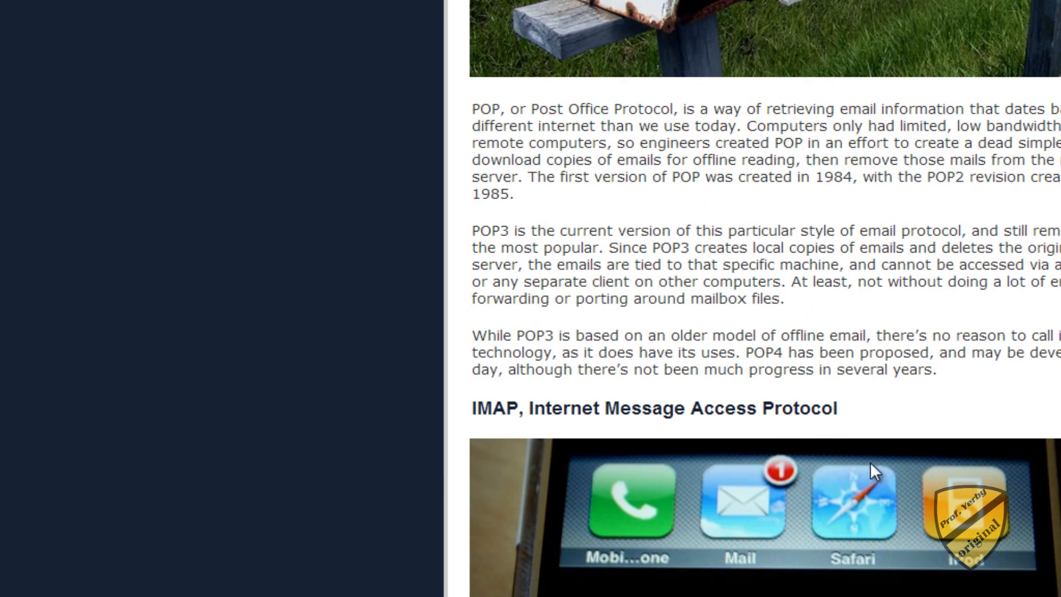
pyautogui.scroll(-3)
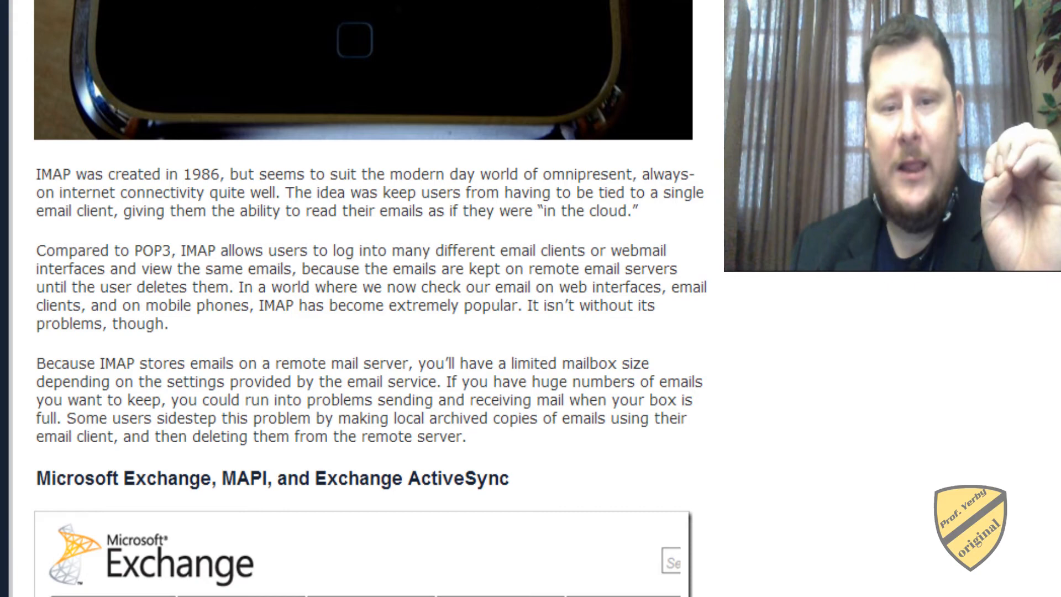
pyautogui.moveTo(295, 99)
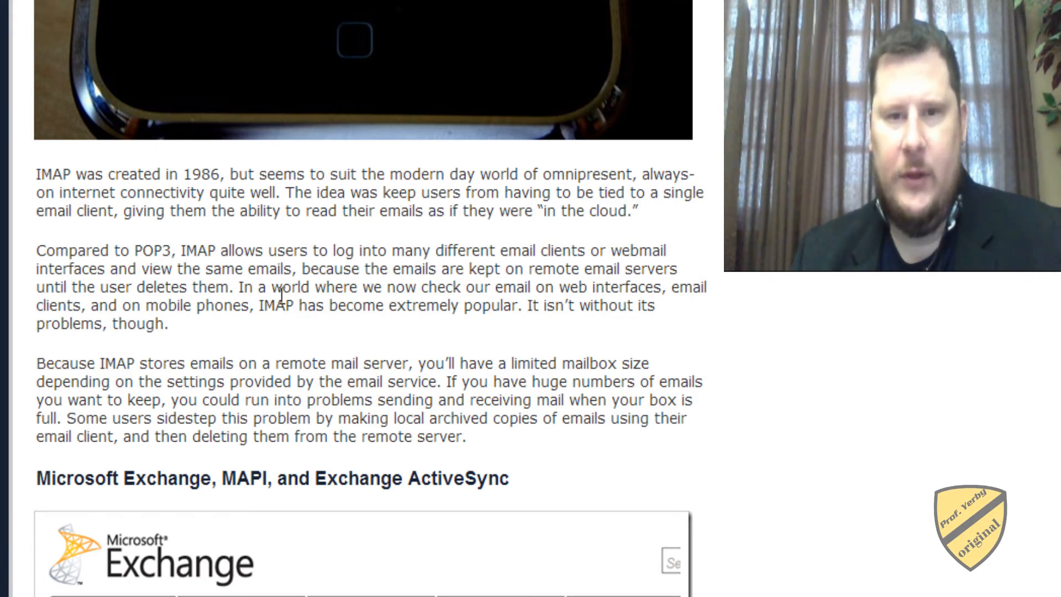
pyautogui.moveTo(282, 332)
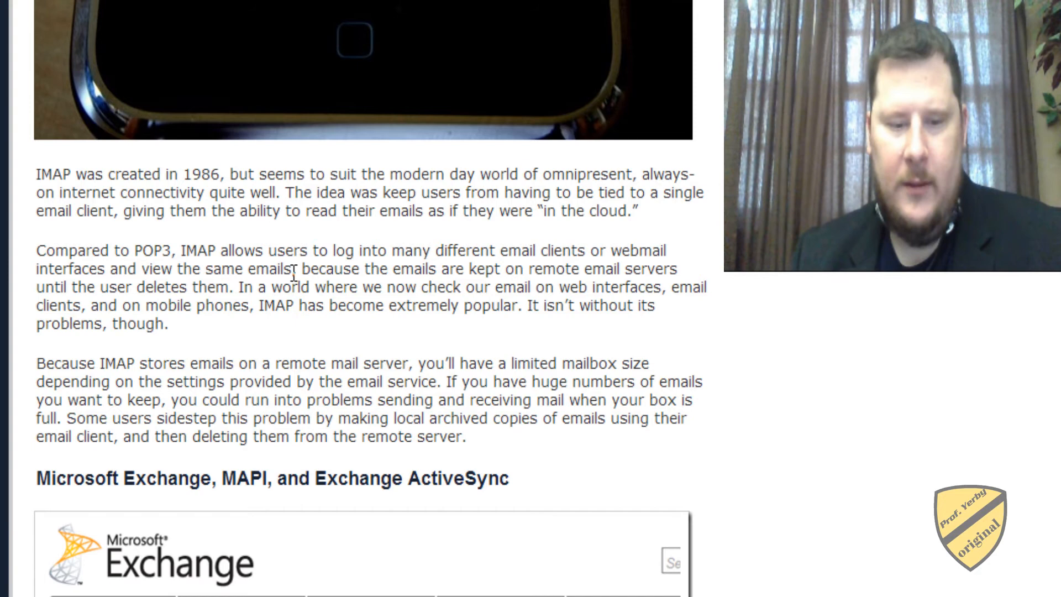
pyautogui.moveTo(299, 228)
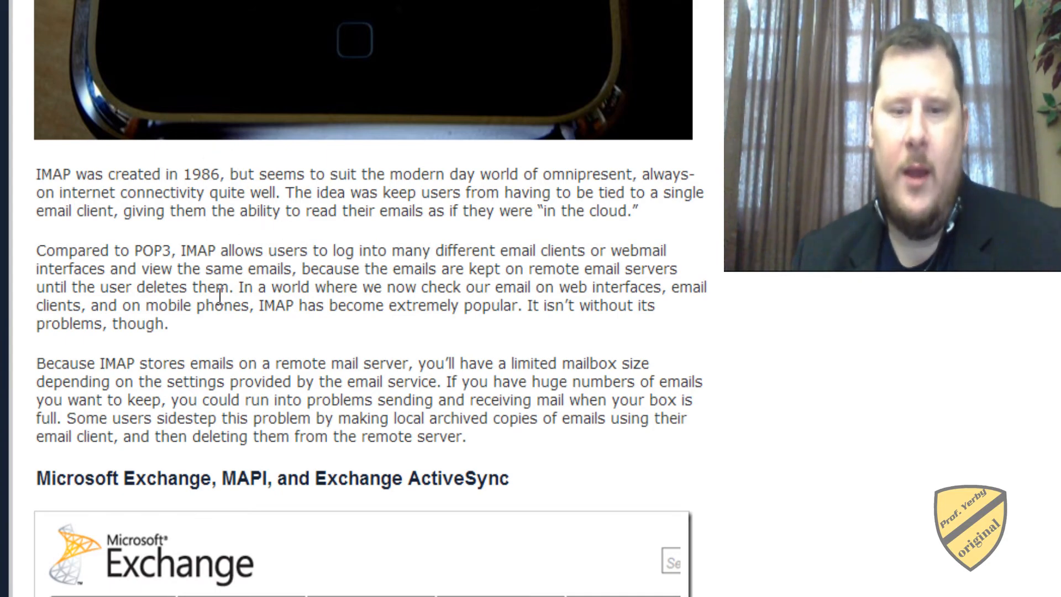
# Scroll back up to the end of the POP3 paragraphs and the IMAP heading
pyautogui.scroll(3)
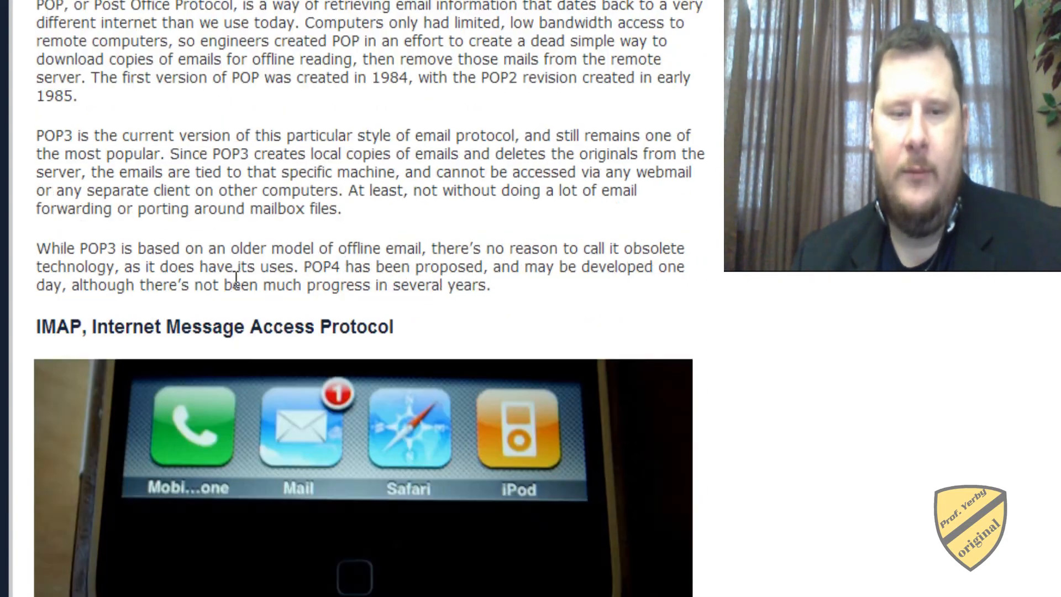
# Scroll down past IMAP to the Microsoft Exchange, MAPI, and Exchange ActiveSync heading
pyautogui.scroll(-3)
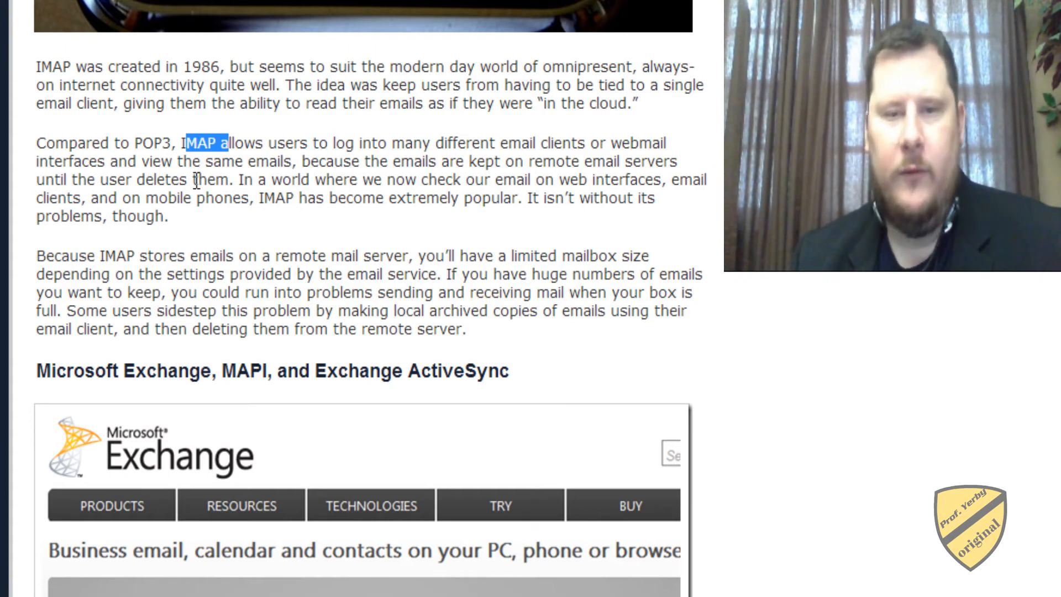
pyautogui.moveTo(261, 228)
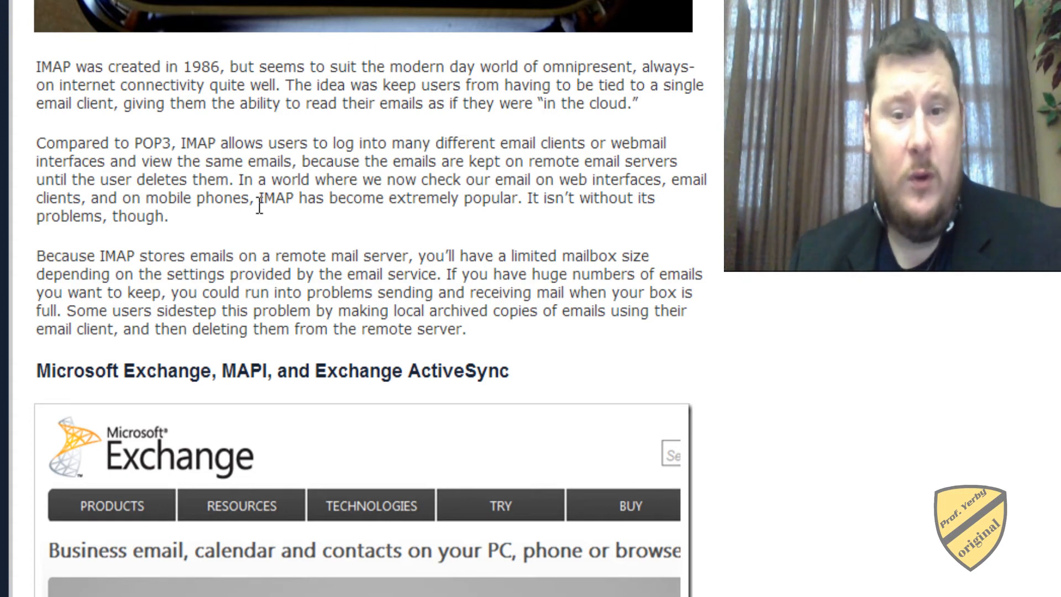
pyautogui.moveTo(256, 220)
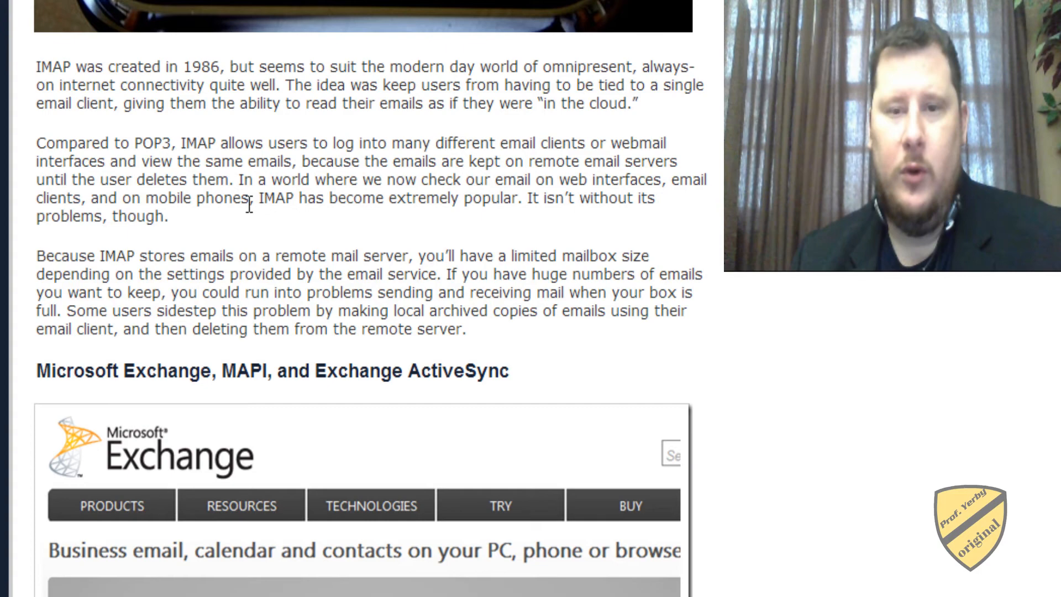
pyautogui.scroll(-3)
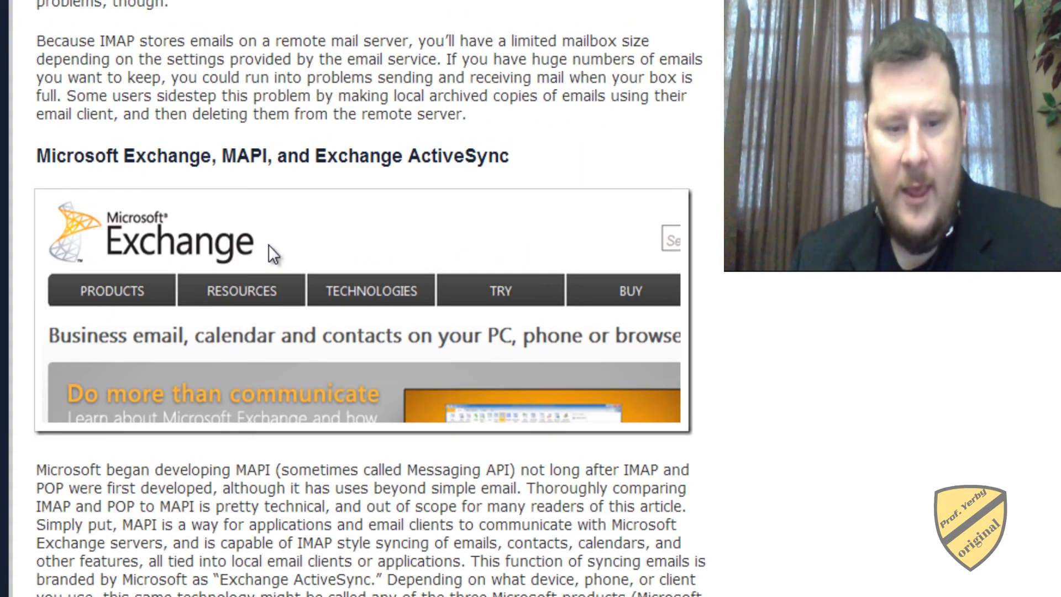
# Scroll down to the MAPI and Exchange ActiveSync paragraphs and the 'Other Email Protocols' heading
pyautogui.scroll(-3)
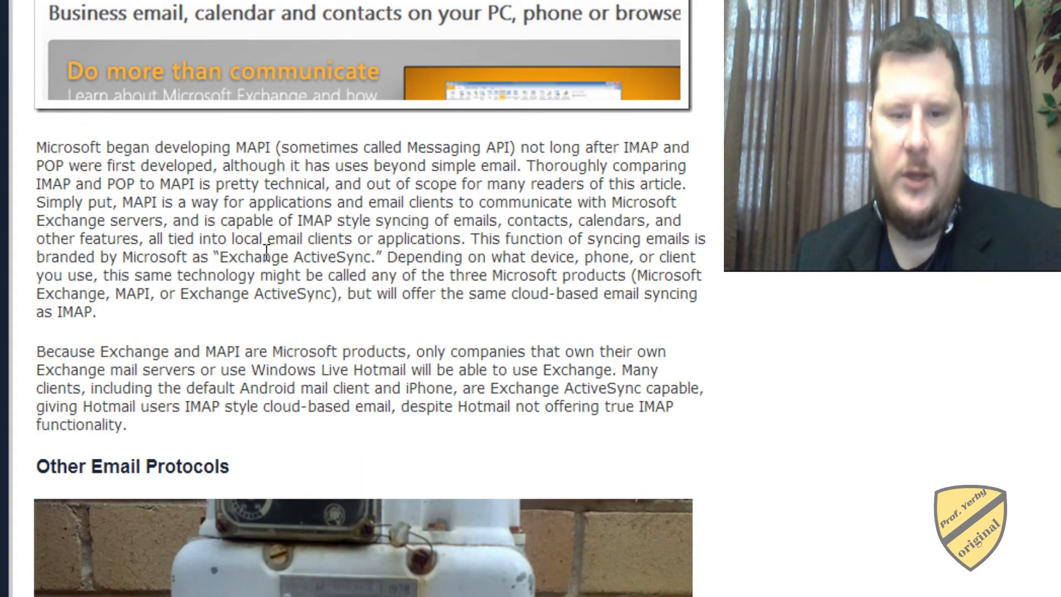
pyautogui.scroll(-3)
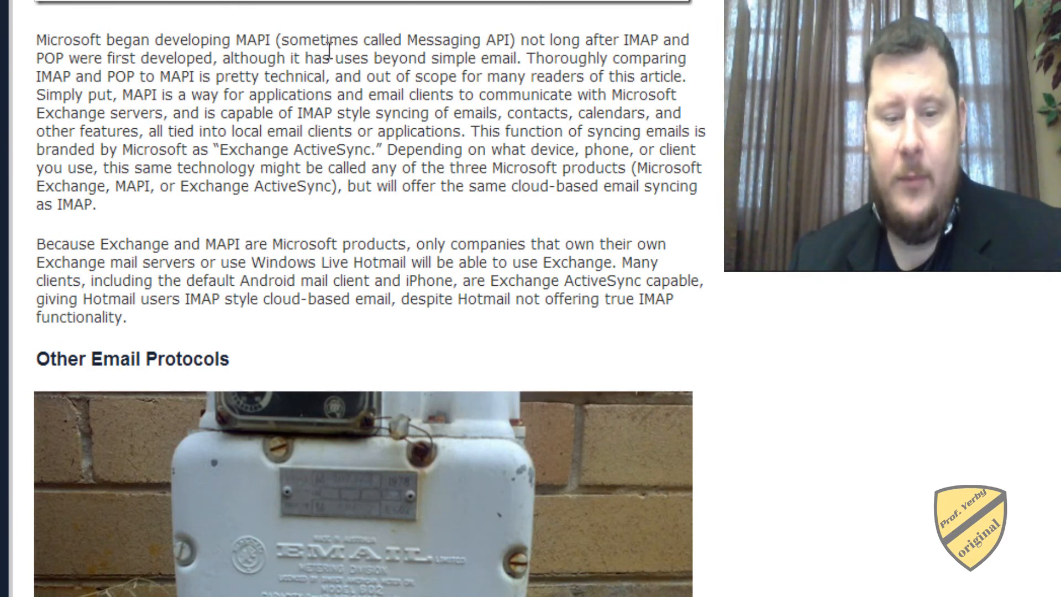
pyautogui.moveTo(277, 47)
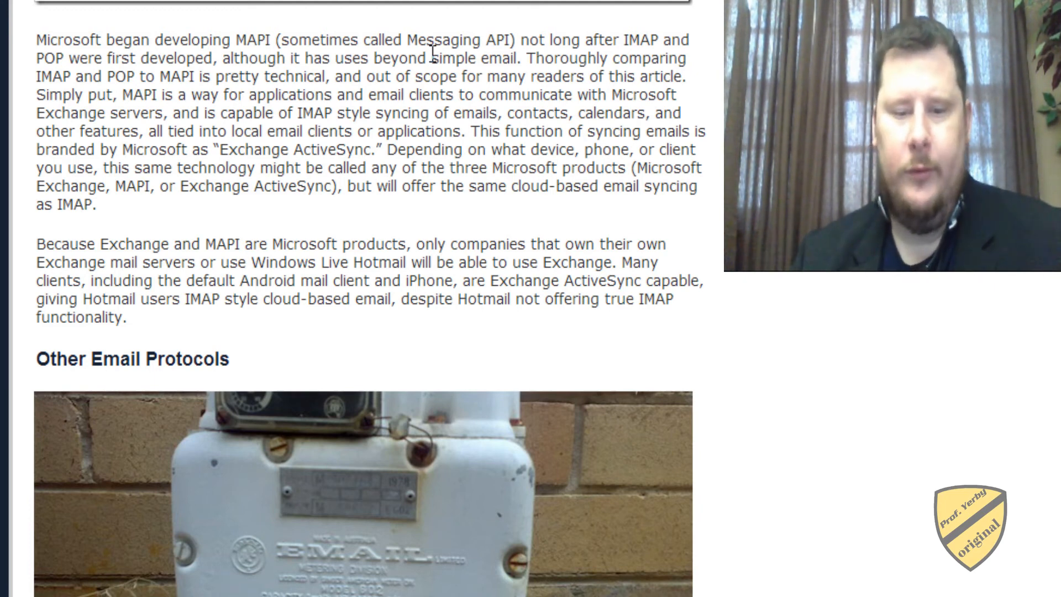
pyautogui.moveTo(508, 109)
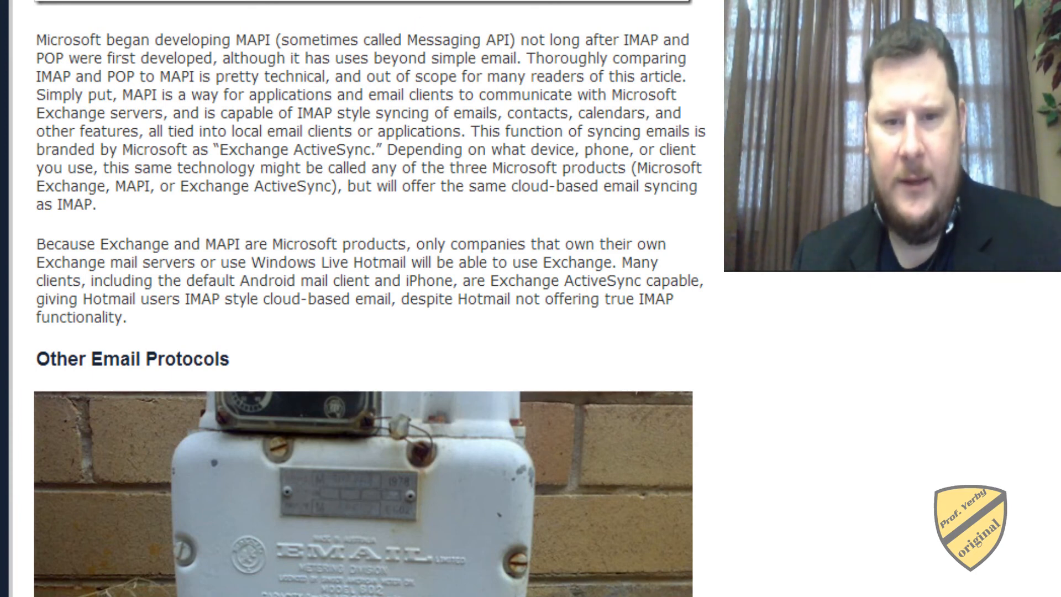
pyautogui.moveTo(503, 241)
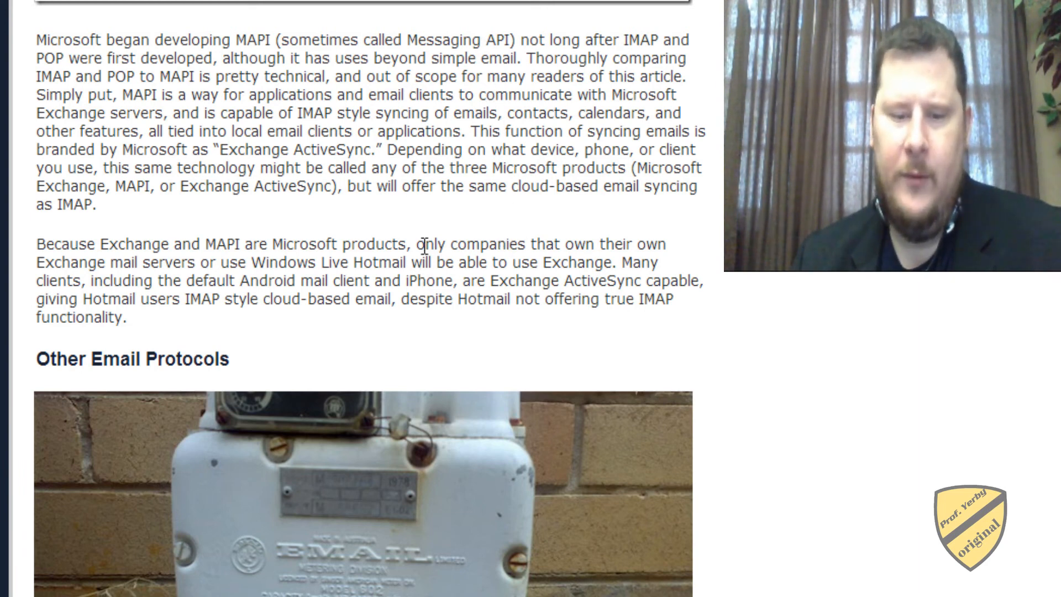
pyautogui.moveTo(436, 232)
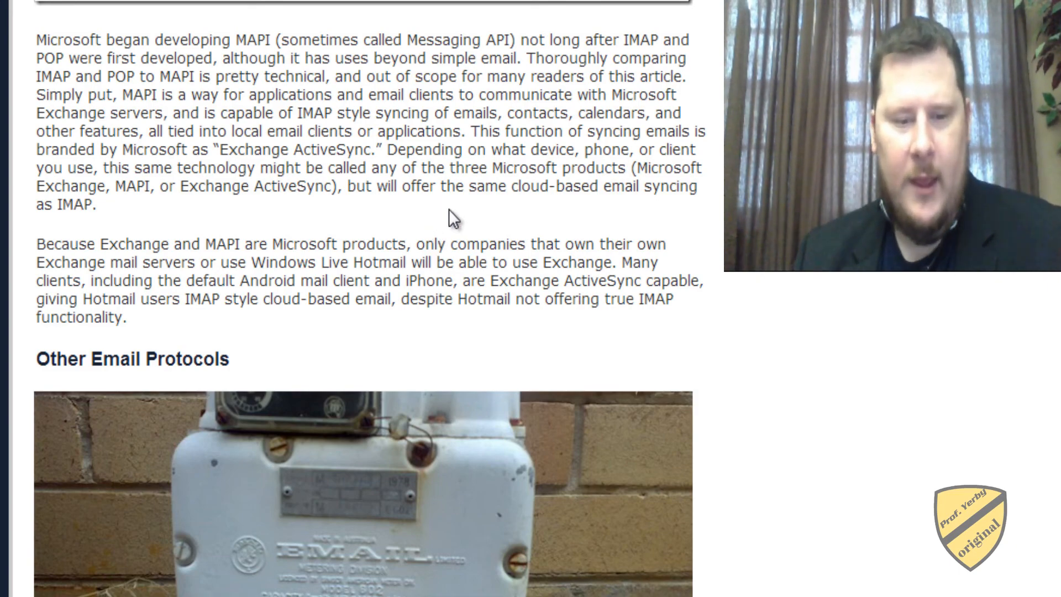
# Scroll past Other Email Protocols and Related Articles to the 'In Short' bullets recommending IMAP, POP3 or ActiveSync
pyautogui.scroll(-3)
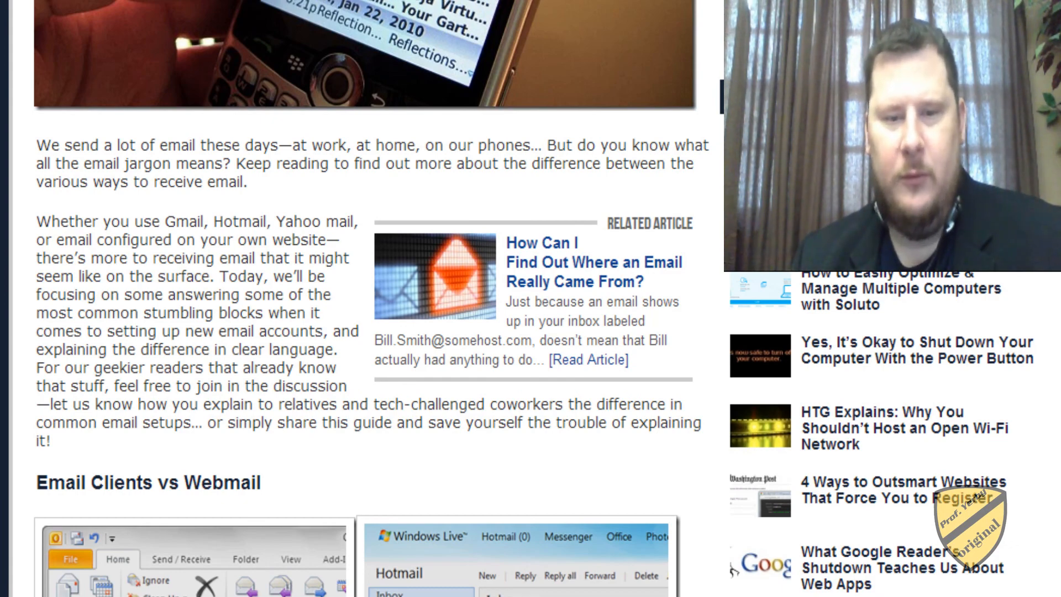
pyautogui.scroll(-3)
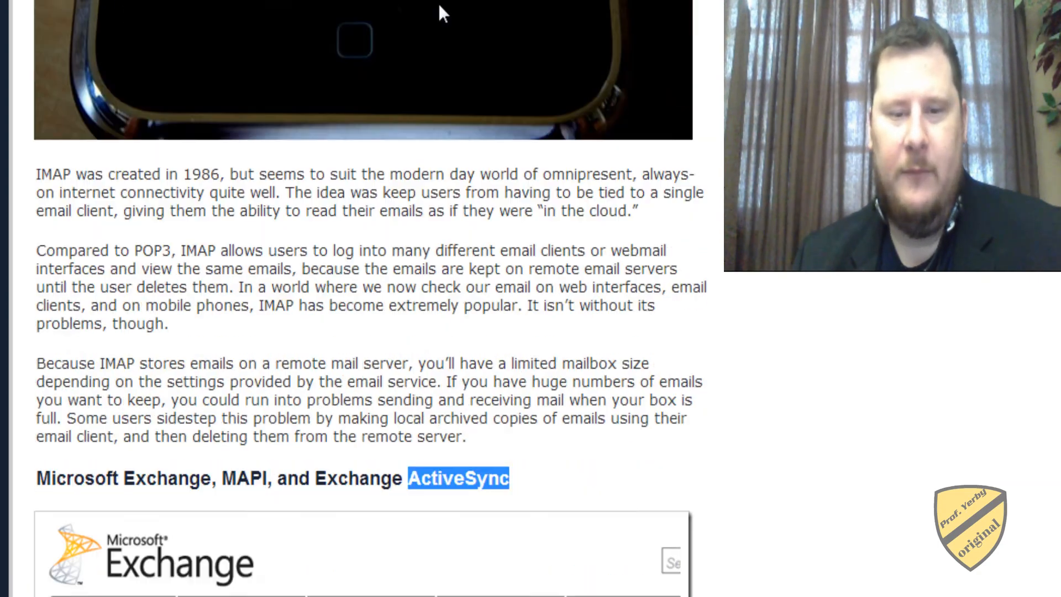
pyautogui.scroll(-3)
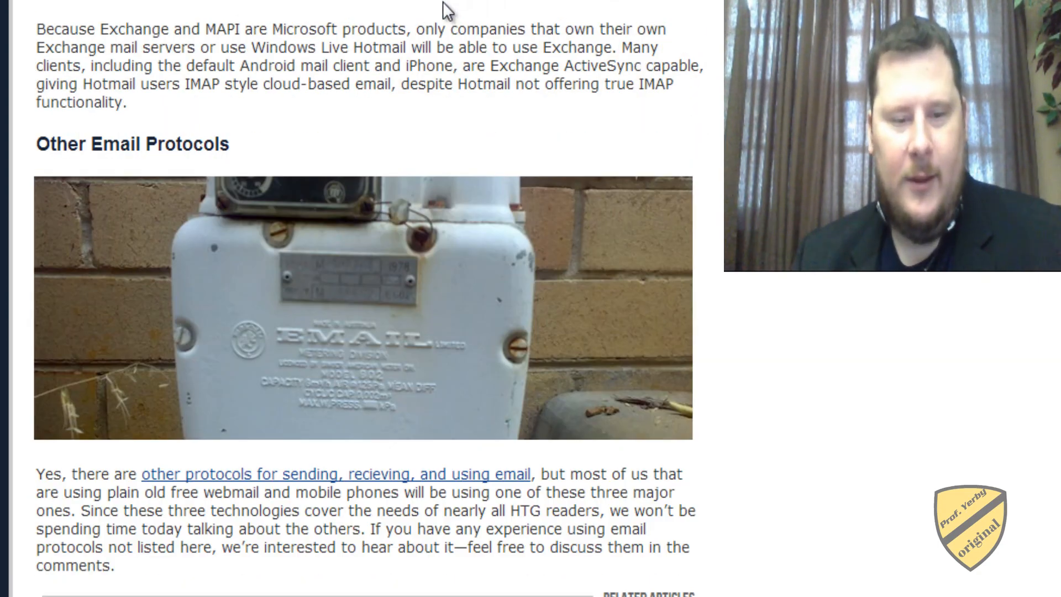
pyautogui.scroll(-3)
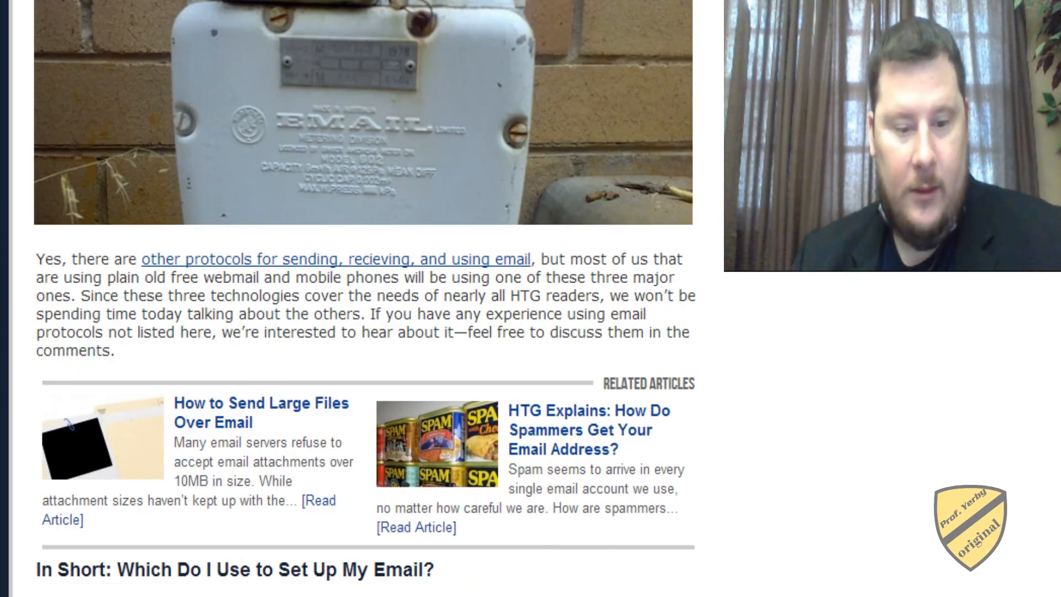
pyautogui.scroll(-3)
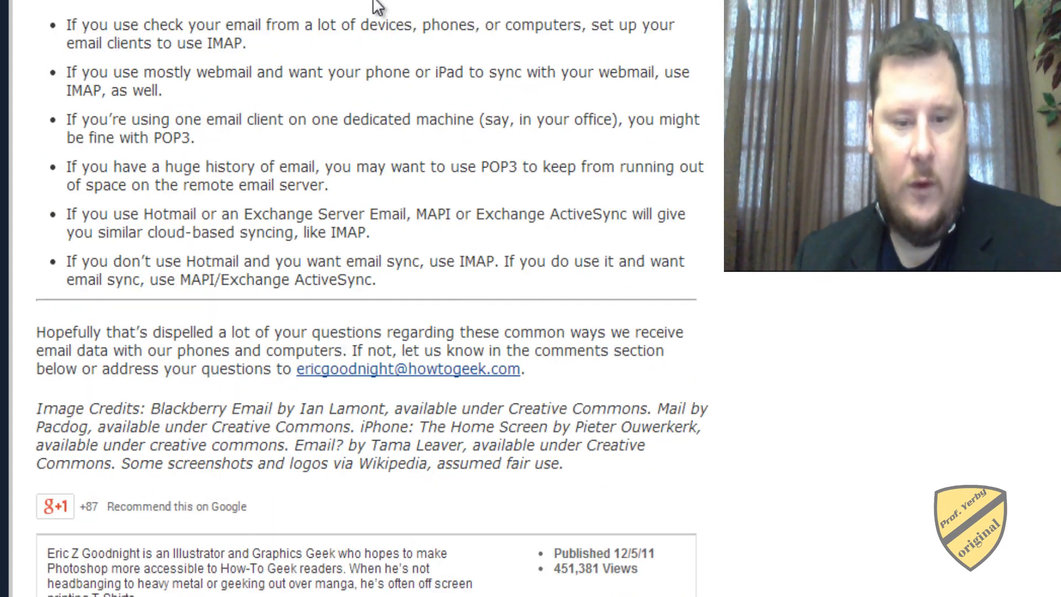
pyautogui.scroll(3)
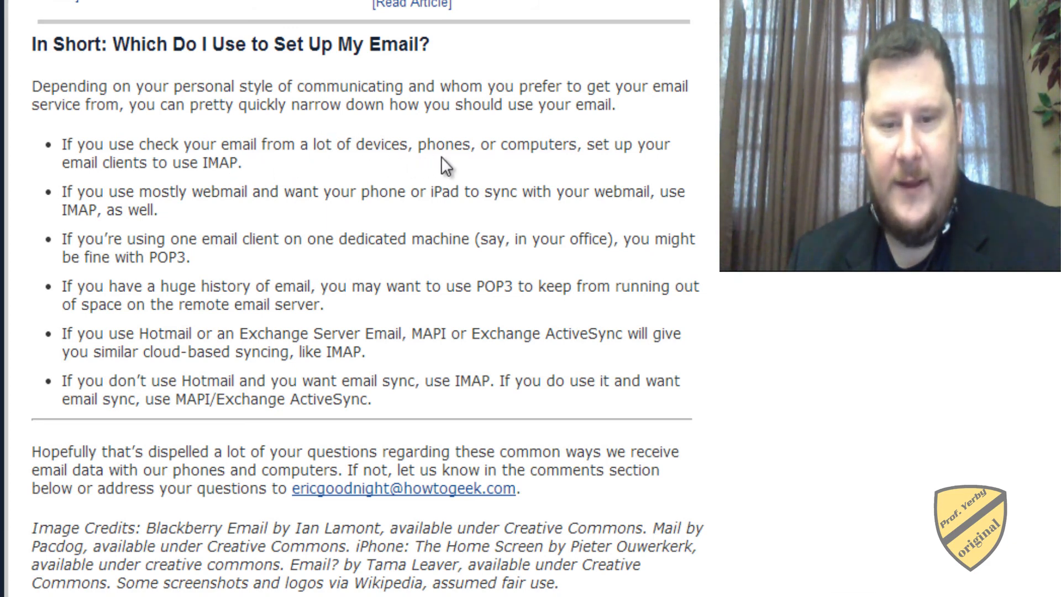
pyautogui.moveTo(88, 155)
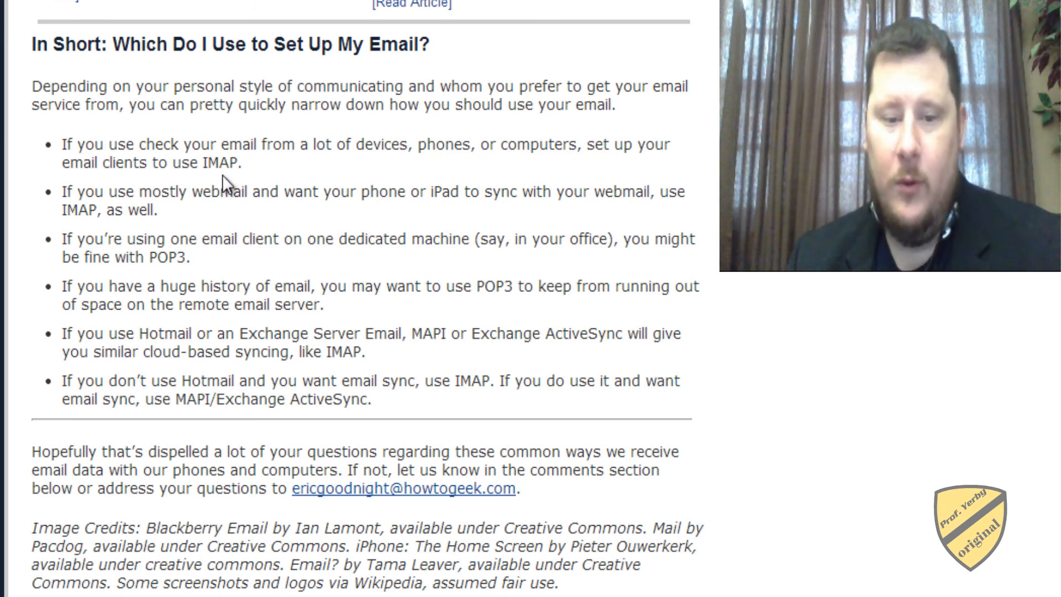
pyautogui.moveTo(172, 203)
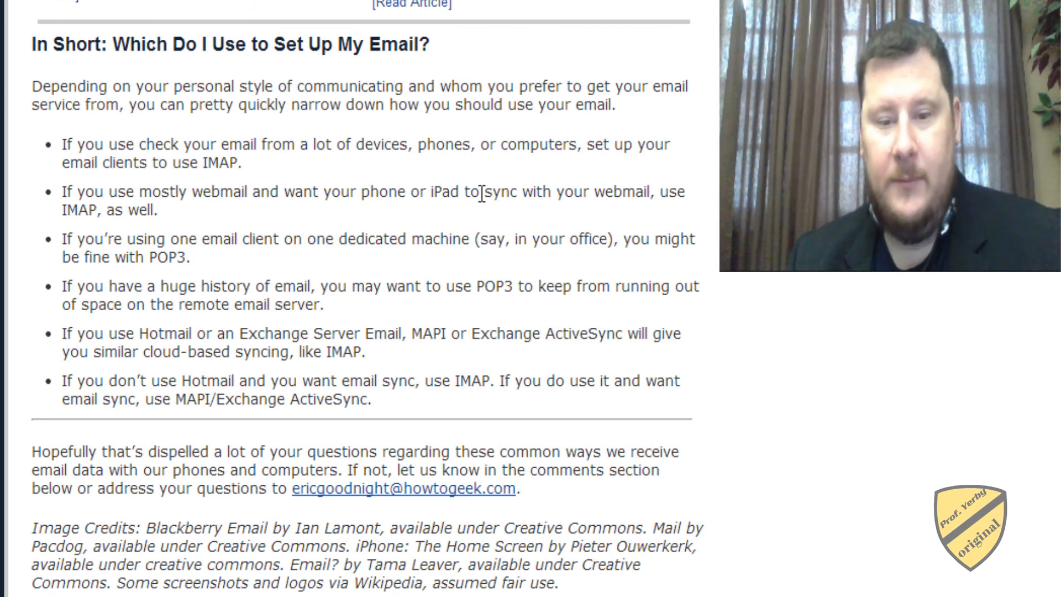
pyautogui.moveTo(232, 272)
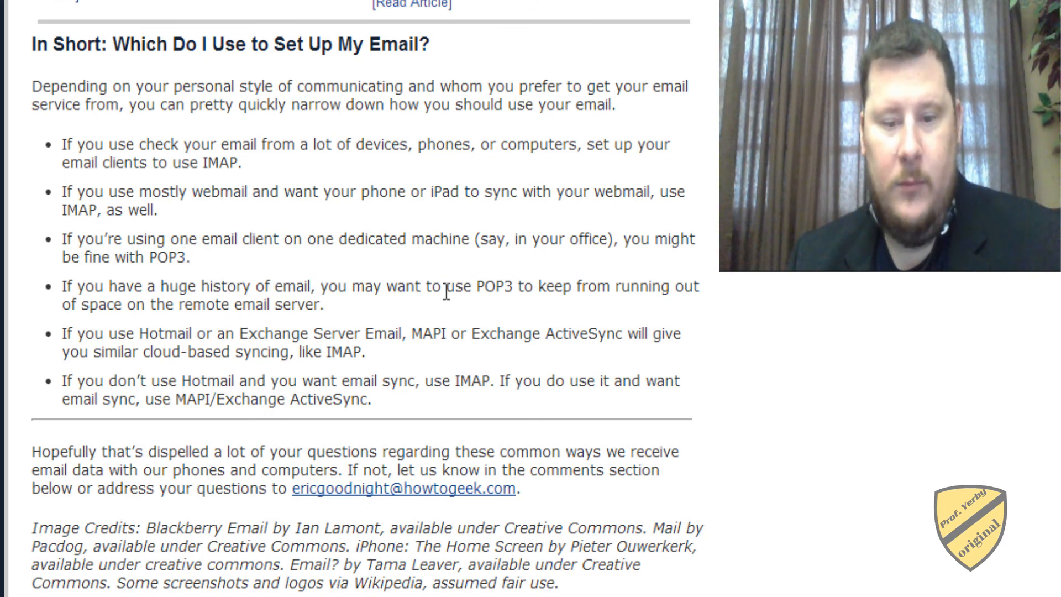
pyautogui.moveTo(387, 321)
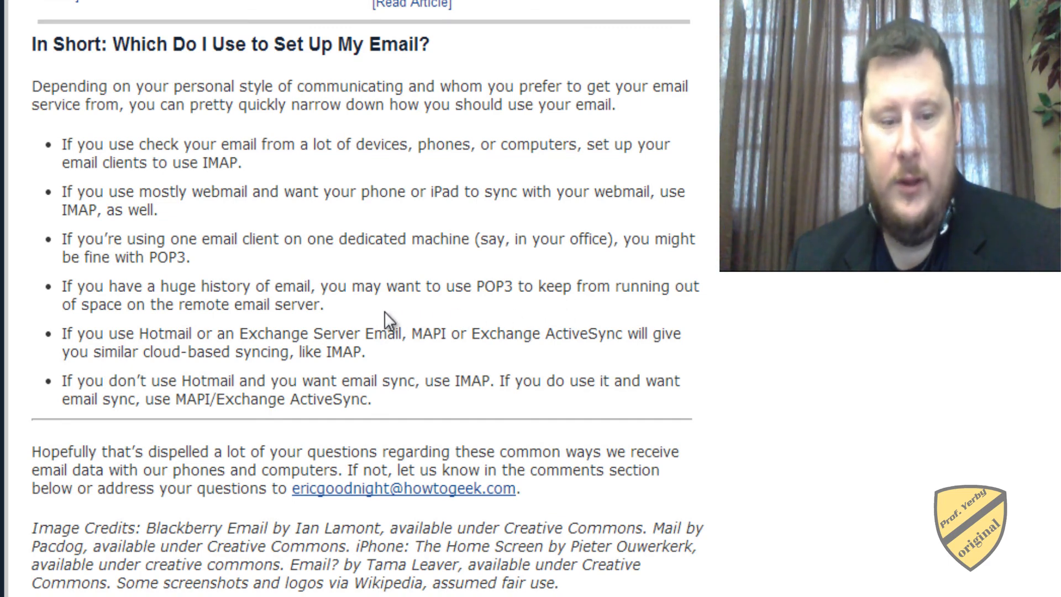
pyautogui.scroll(-3)
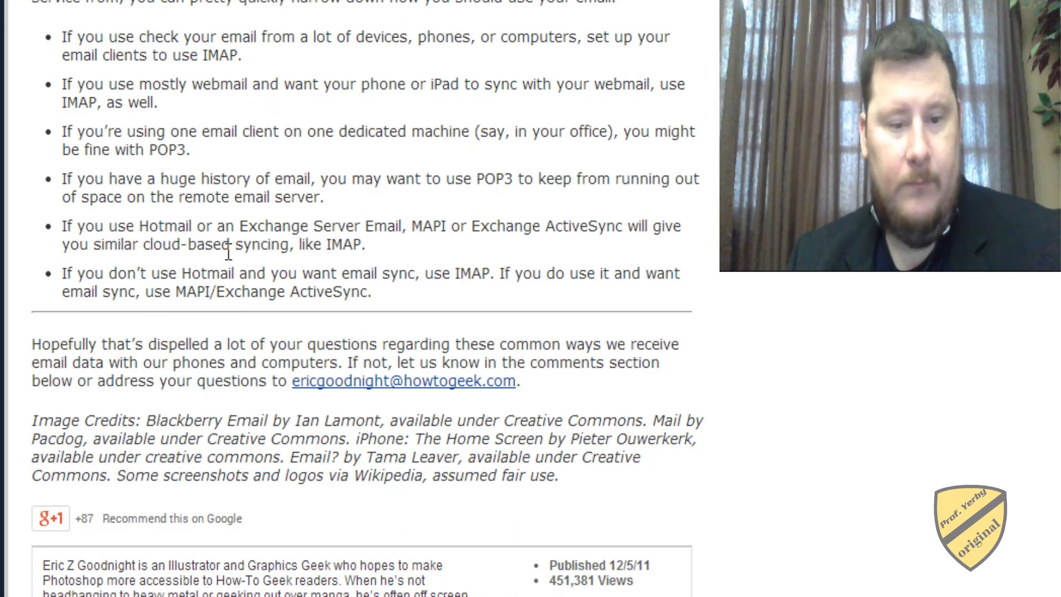
pyautogui.moveTo(472, 245)
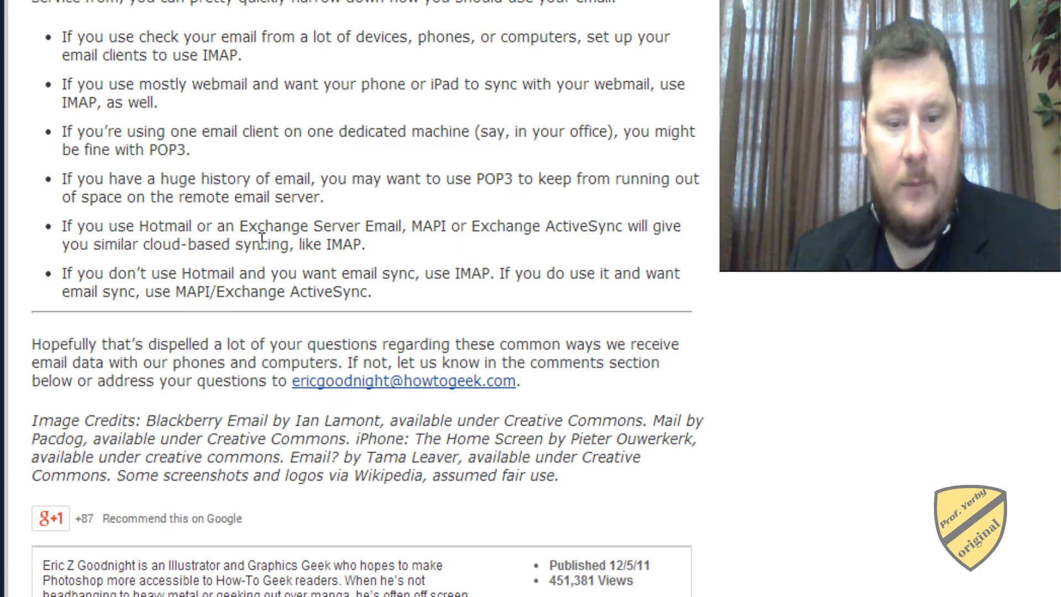
pyautogui.moveTo(311, 276)
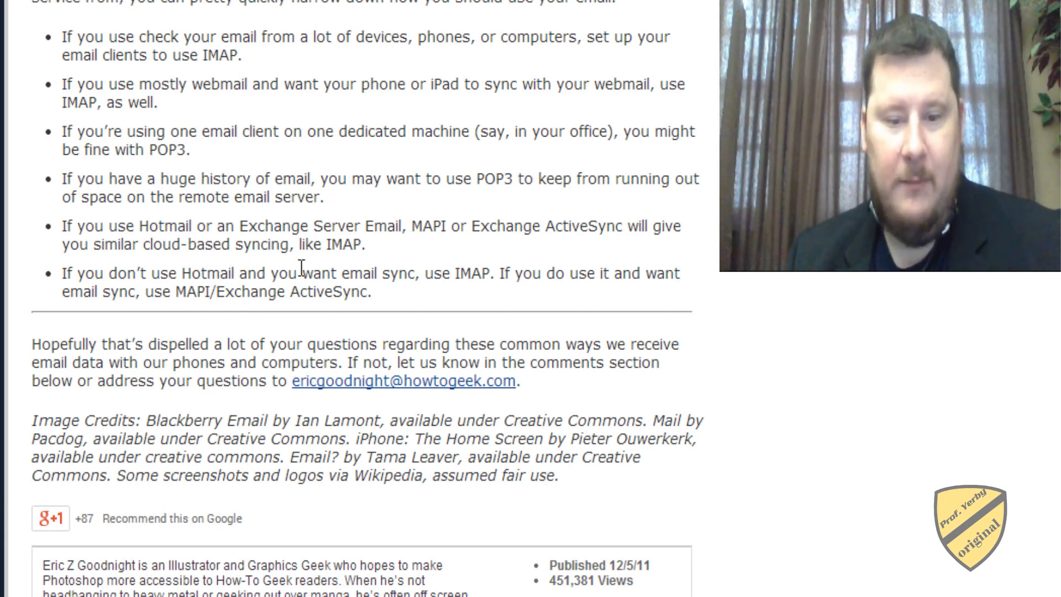
pyautogui.moveTo(447, 281)
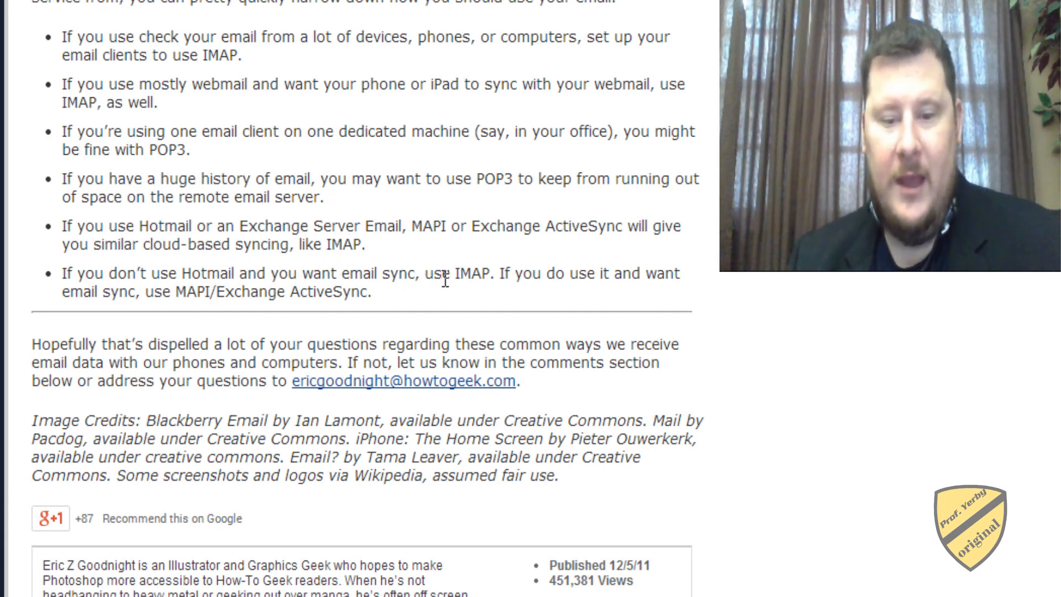
pyautogui.moveTo(699, 288)
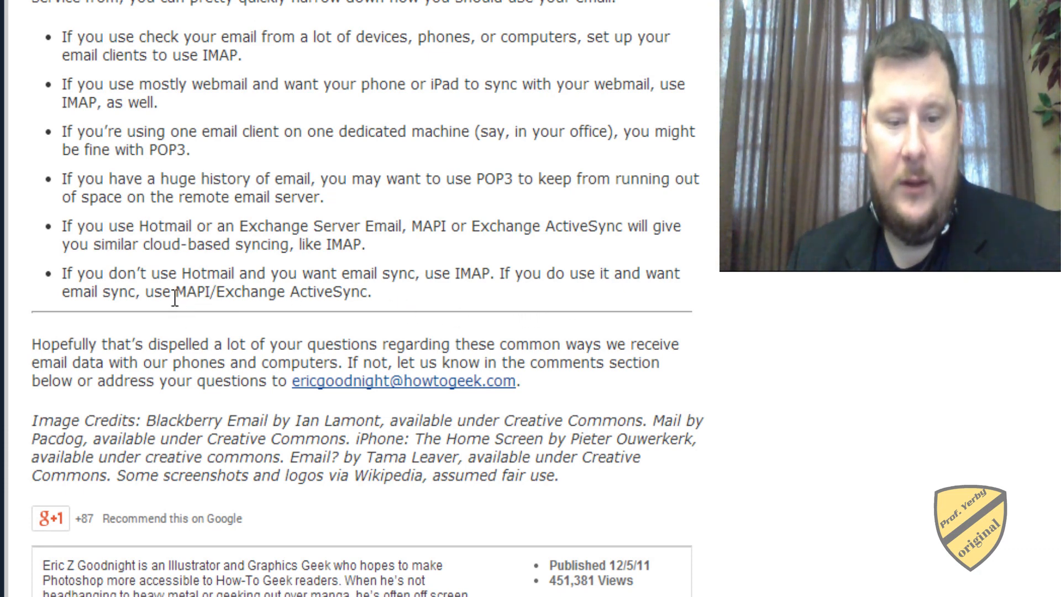
pyautogui.moveTo(409, 294)
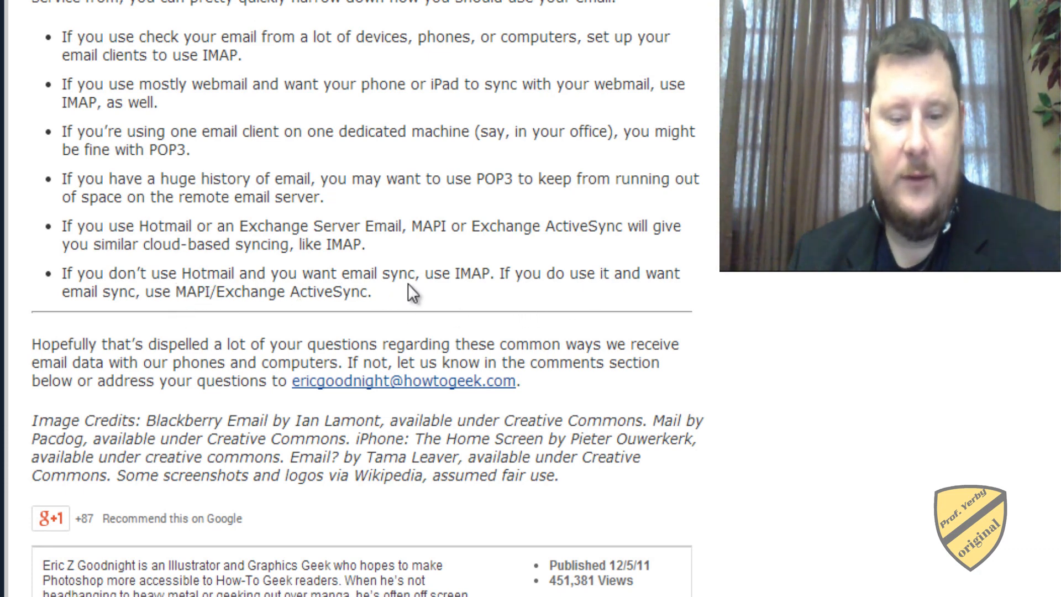